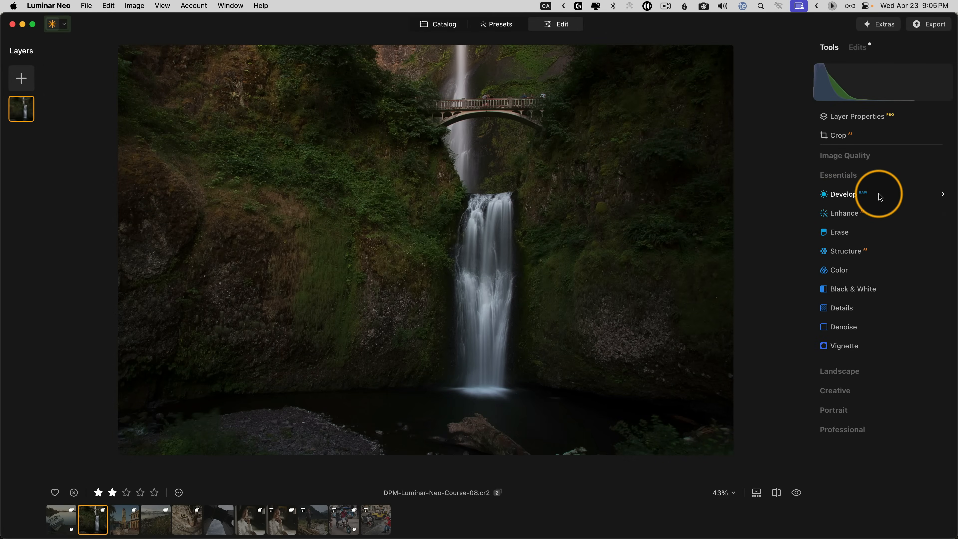
# Expand the Develop tool for the waterfall photo, leaving its adjustments at defaults.
pyautogui.click(843, 194)
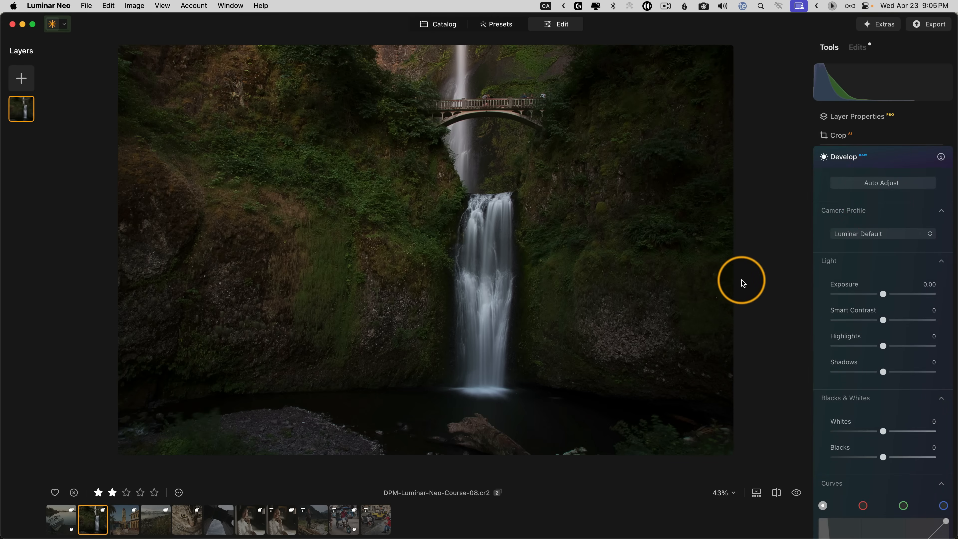
pyautogui.click(883, 183)
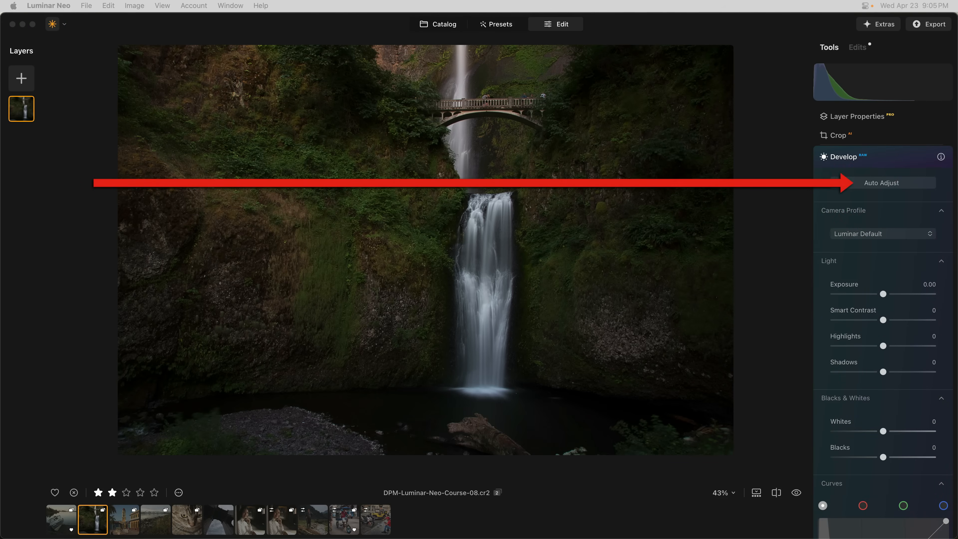
pyautogui.click(882, 182)
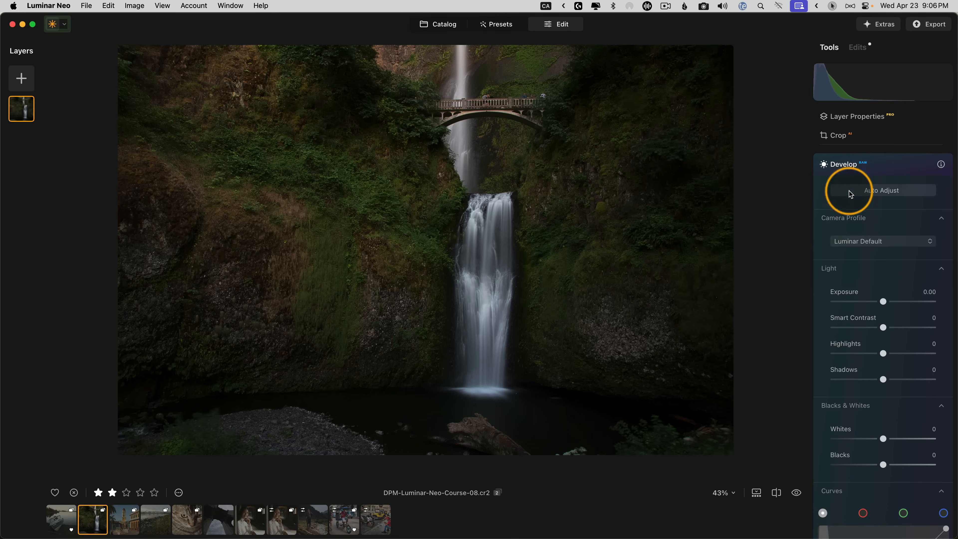
# Apply Auto Adjust to the waterfall photo, giving exposure 1.68 and highlights -99.
pyautogui.click(882, 190)
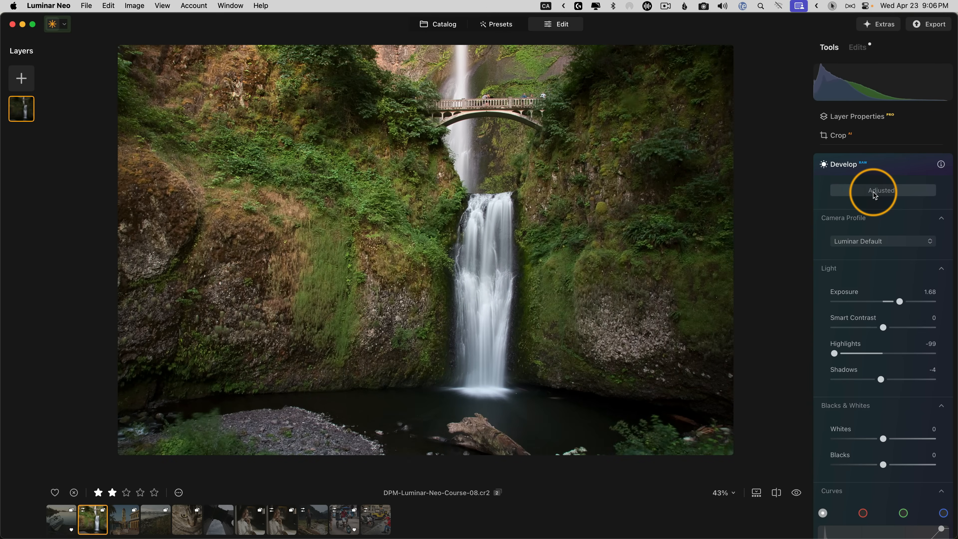
pyautogui.moveTo(898, 301)
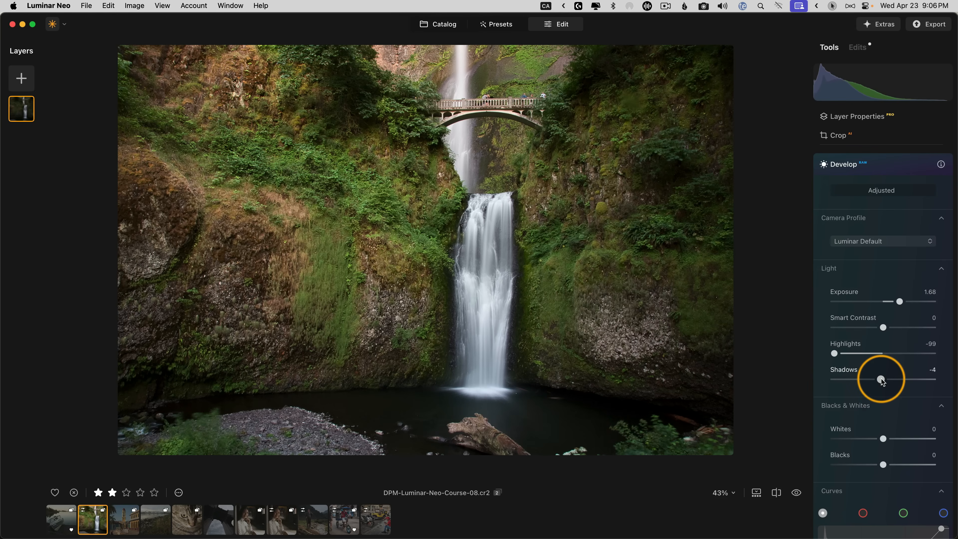
pyautogui.scroll(-3)
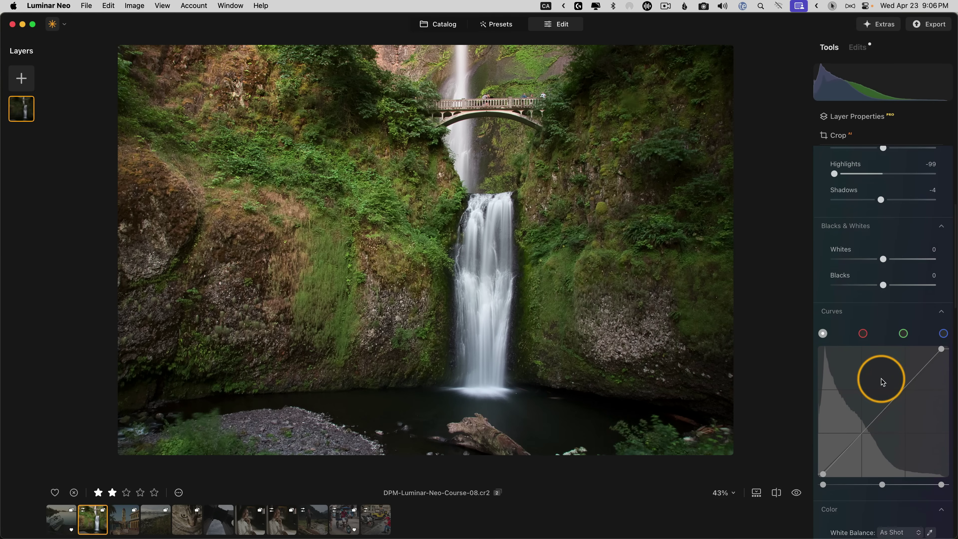
pyautogui.moveTo(943, 357)
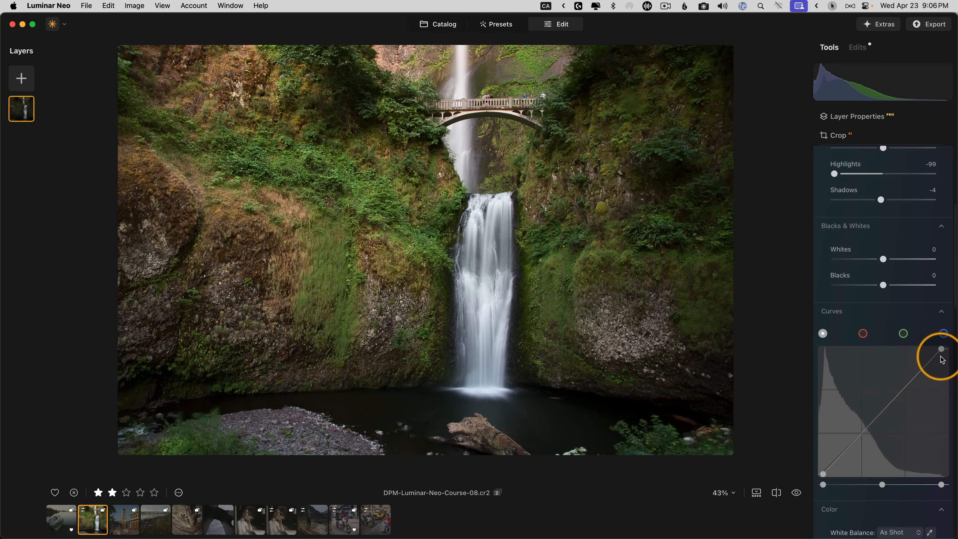
pyautogui.moveTo(946, 382)
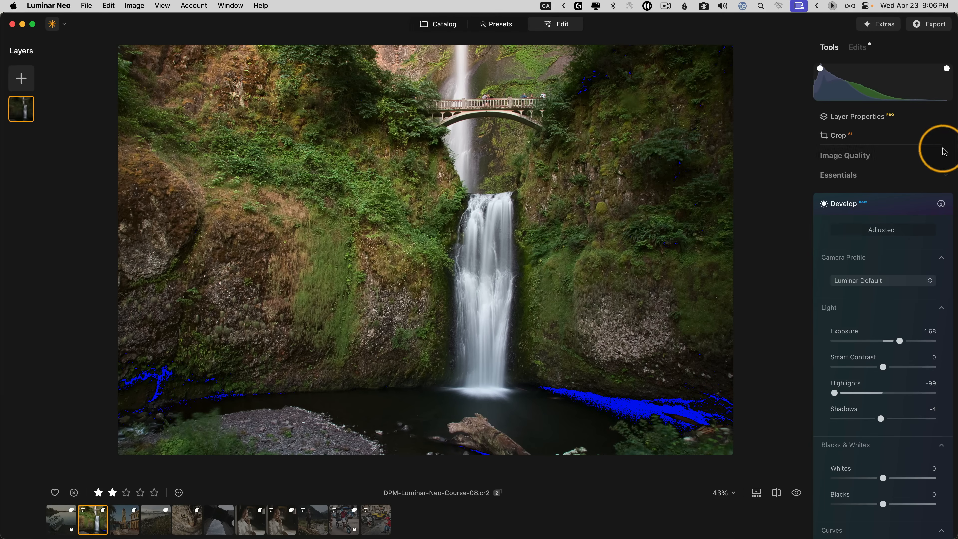
pyautogui.moveTo(900, 318)
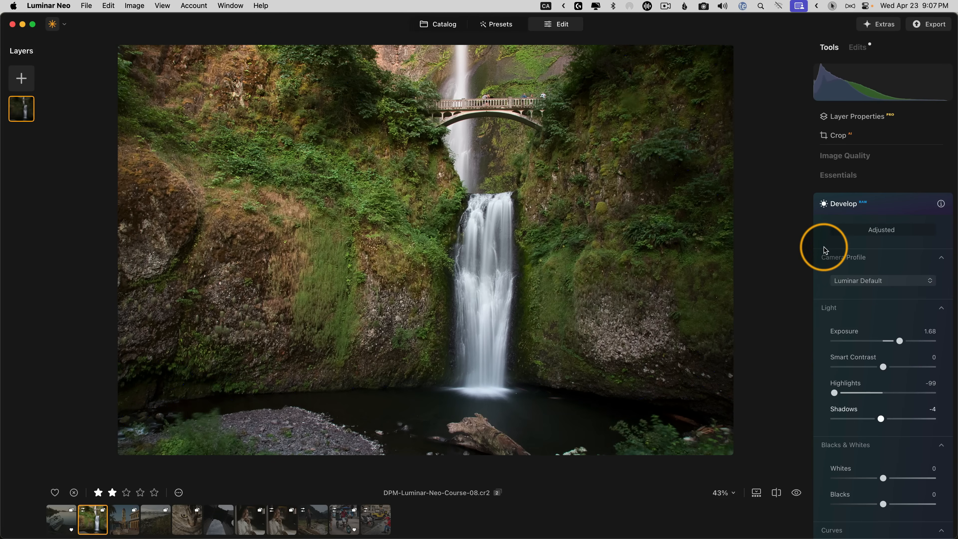
pyautogui.moveTo(828, 251)
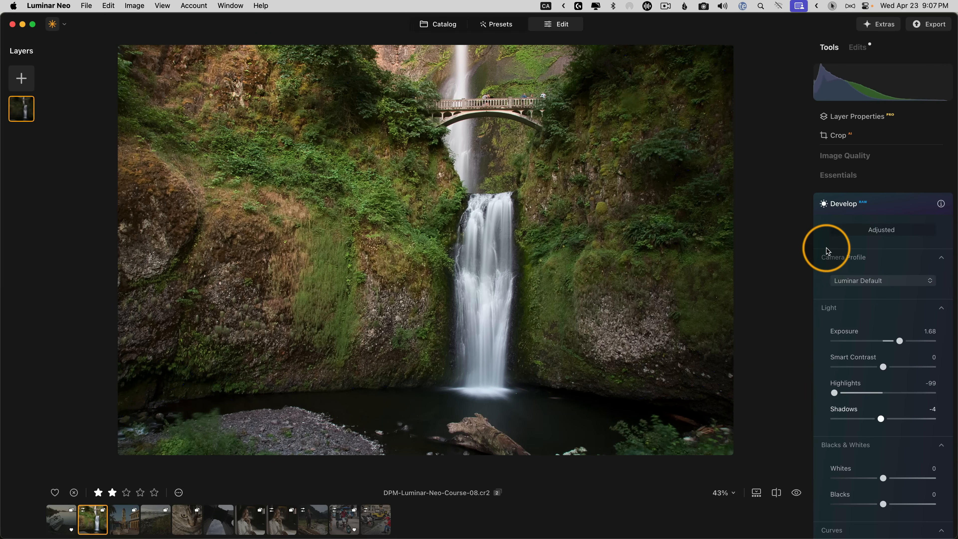
# Switch to the town square photo, auto-adjust it, then set highlights -40 and blacks -36.
pyautogui.click(124, 519)
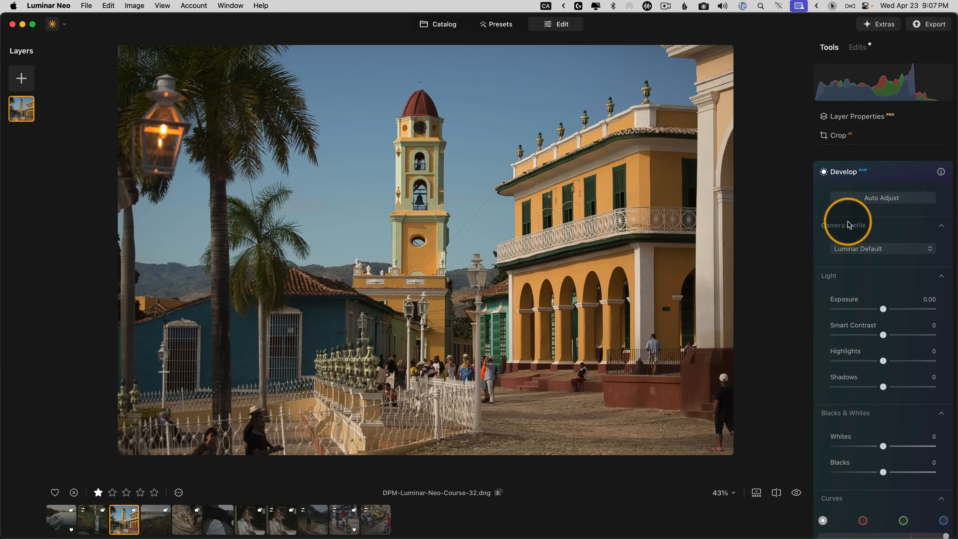
pyautogui.moveTo(880, 201)
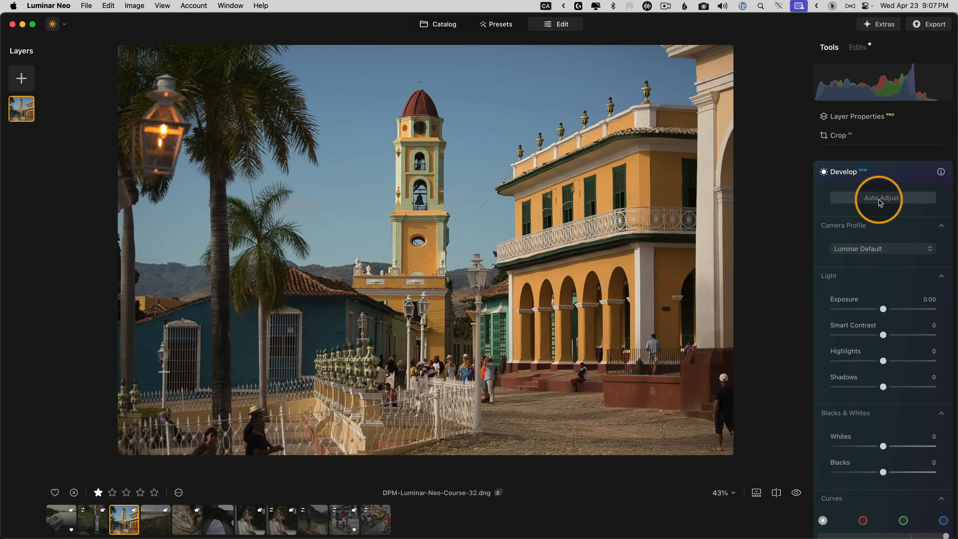
pyautogui.click(881, 198)
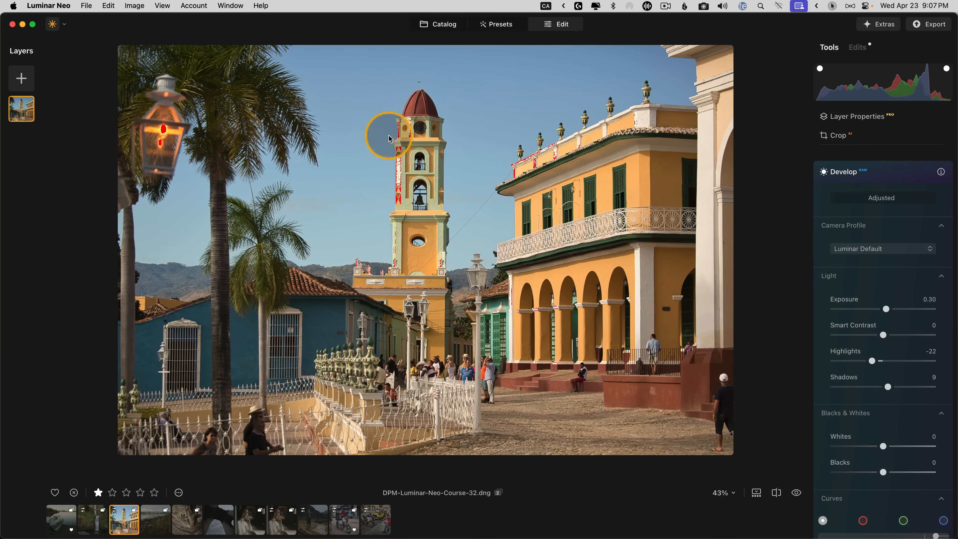
pyautogui.moveTo(879, 360); pyautogui.dragTo(866, 360)
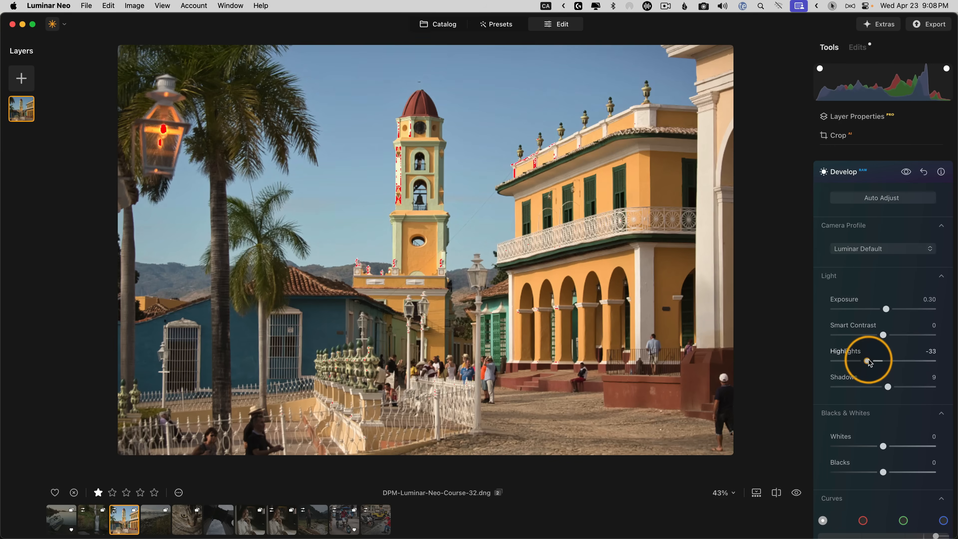
pyautogui.moveTo(868, 361); pyautogui.dragTo(862, 360)
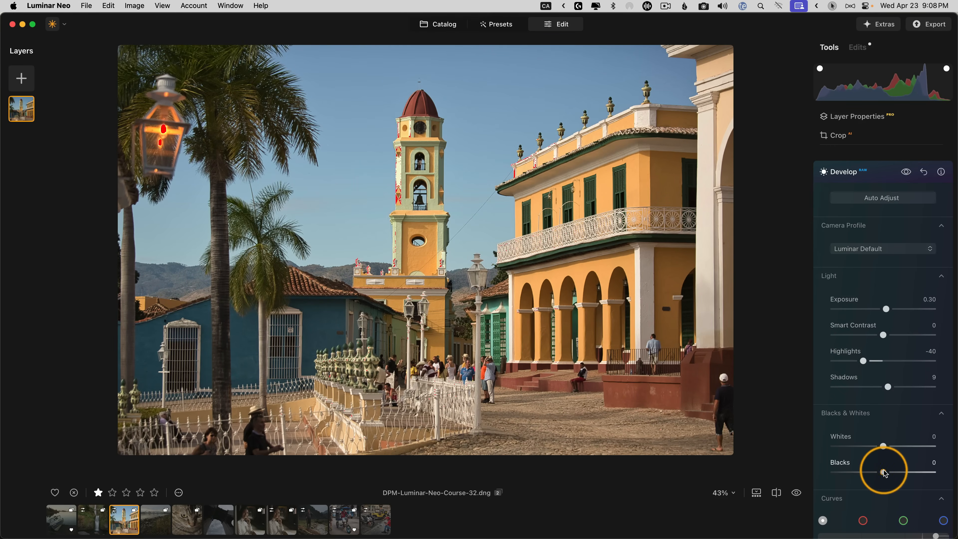
pyautogui.moveTo(884, 471); pyautogui.dragTo(866, 471)
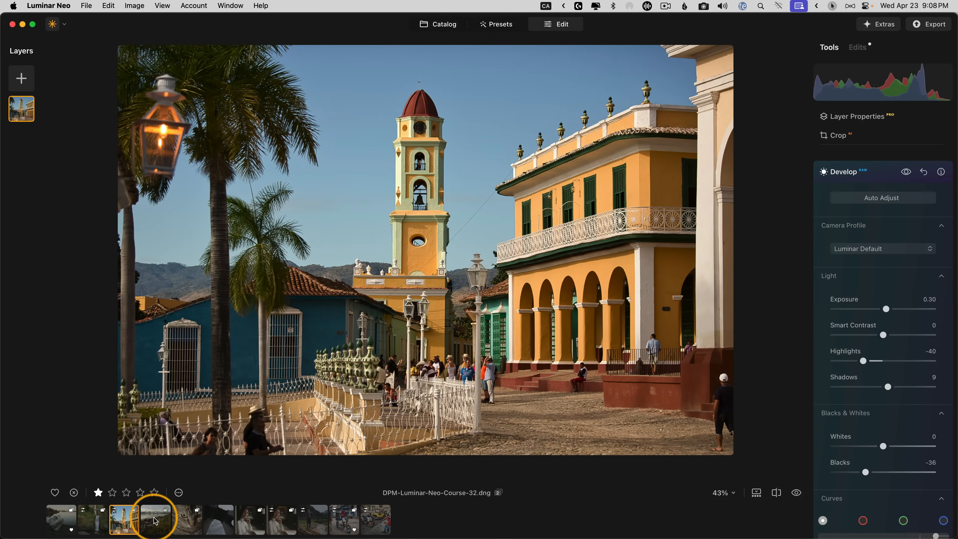
# Switch to the bridge photo and apply Auto Adjust in Develop.
pyautogui.click(156, 520)
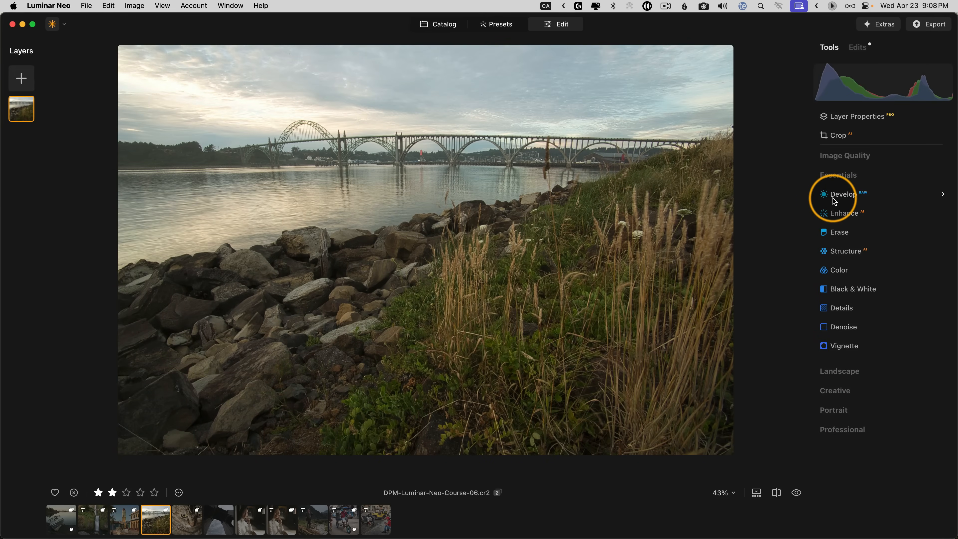
pyautogui.moveTo(825, 108)
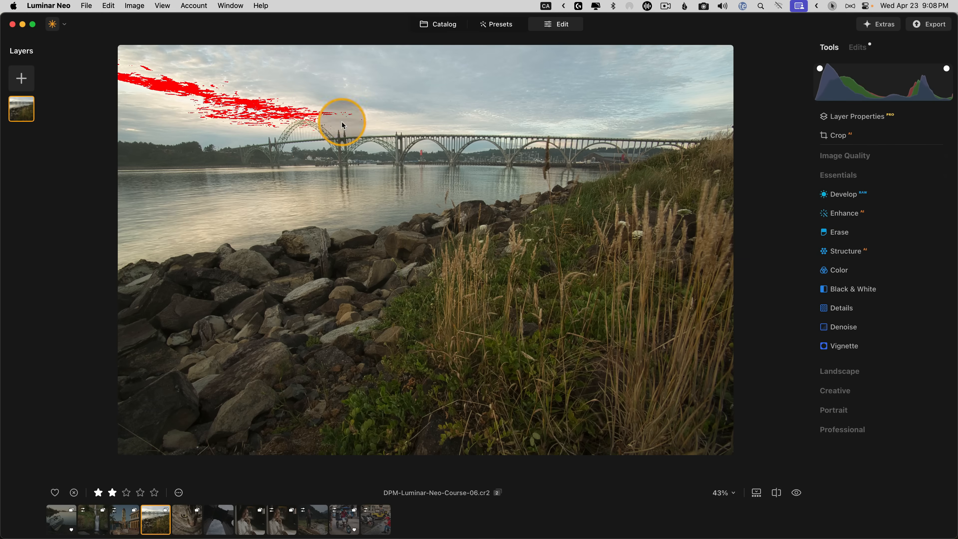
pyautogui.click(843, 194)
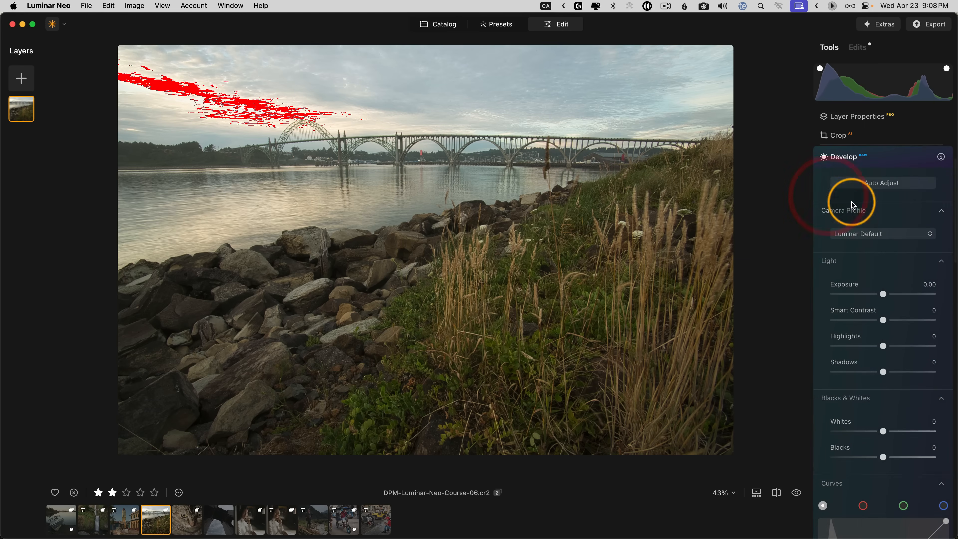
pyautogui.click(881, 182)
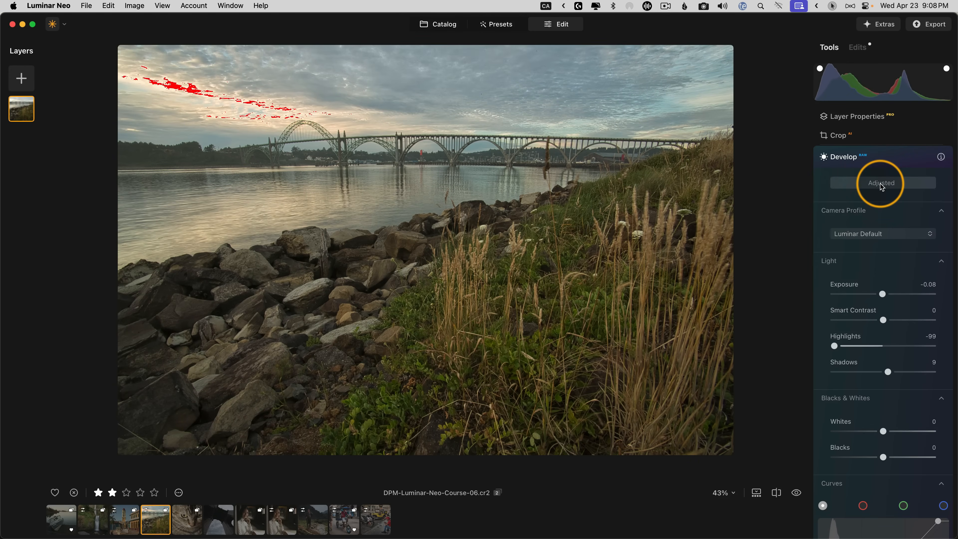
pyautogui.moveTo(834, 349)
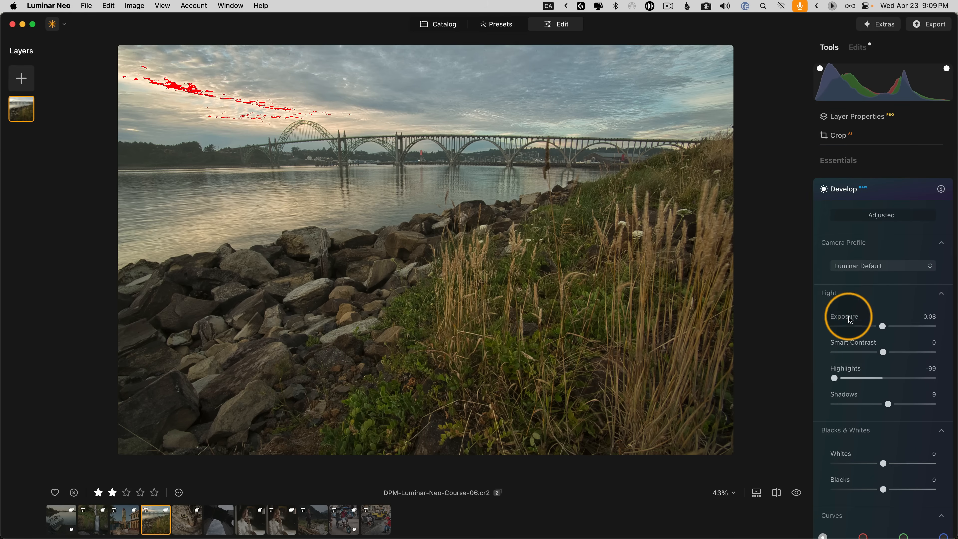
# Refine the bridge photo to exposure 0.41, highlights -92 and blacks -45.
pyautogui.moveTo(833, 379); pyautogui.dragTo(862, 378)
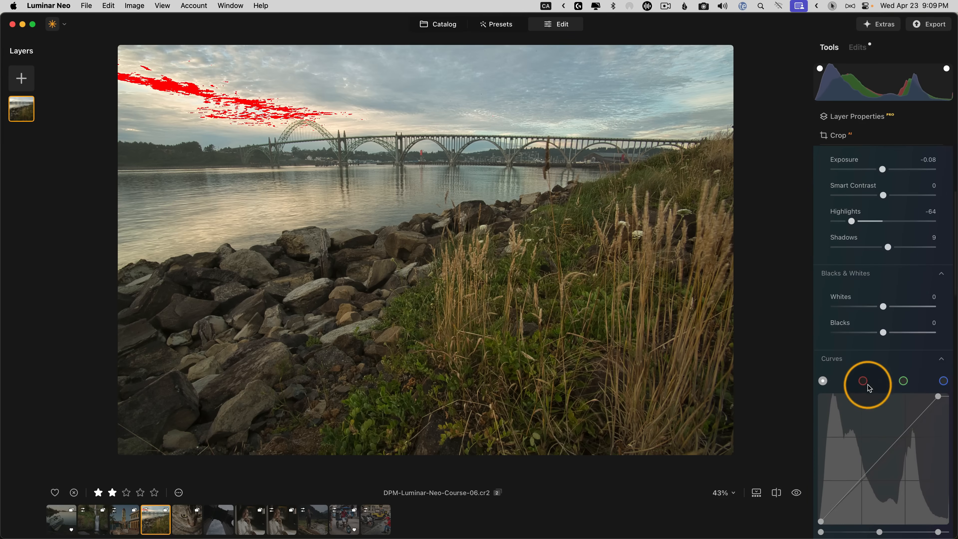
pyautogui.moveTo(883, 332)
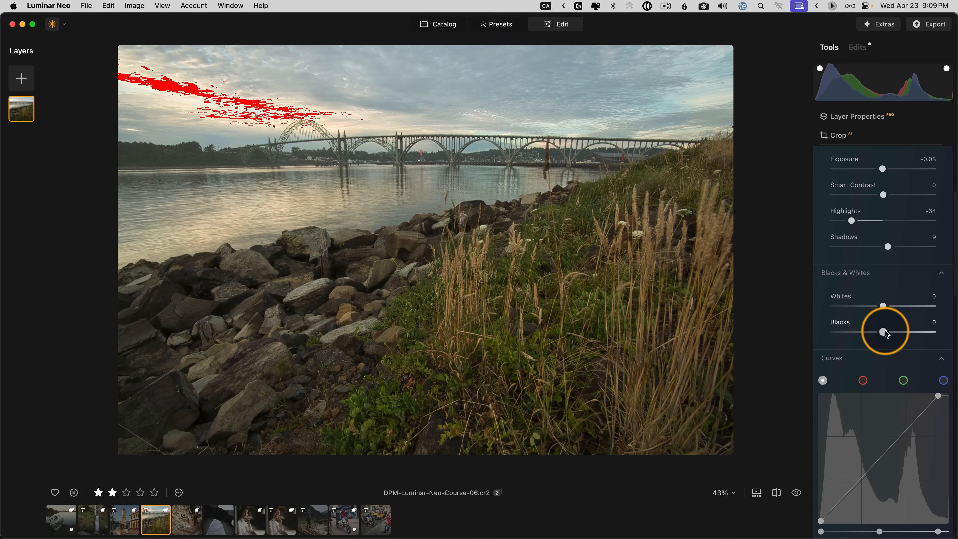
pyautogui.moveTo(883, 332); pyautogui.dragTo(863, 332)
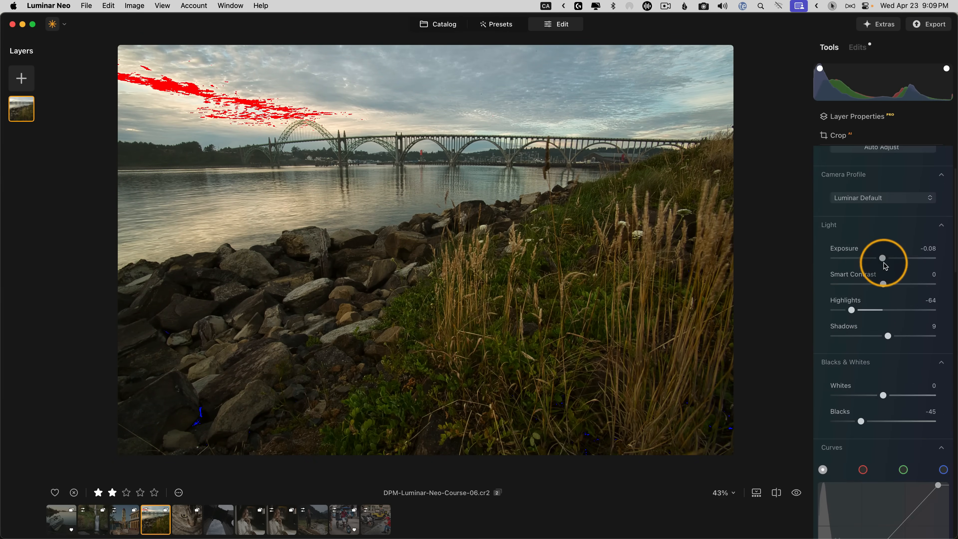
pyautogui.moveTo(878, 258); pyautogui.dragTo(887, 257)
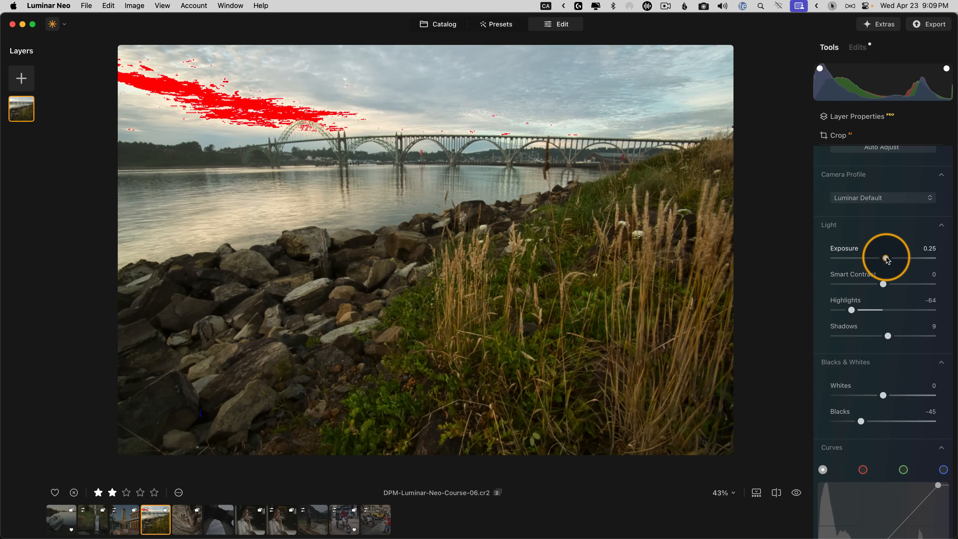
pyautogui.moveTo(872, 309); pyautogui.dragTo(838, 309)
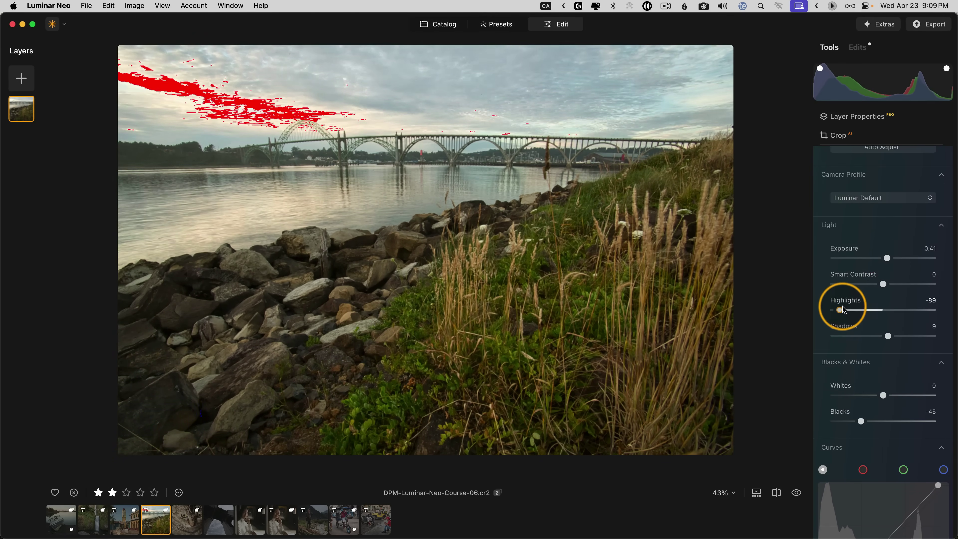
pyautogui.moveTo(838, 310); pyautogui.dragTo(836, 310)
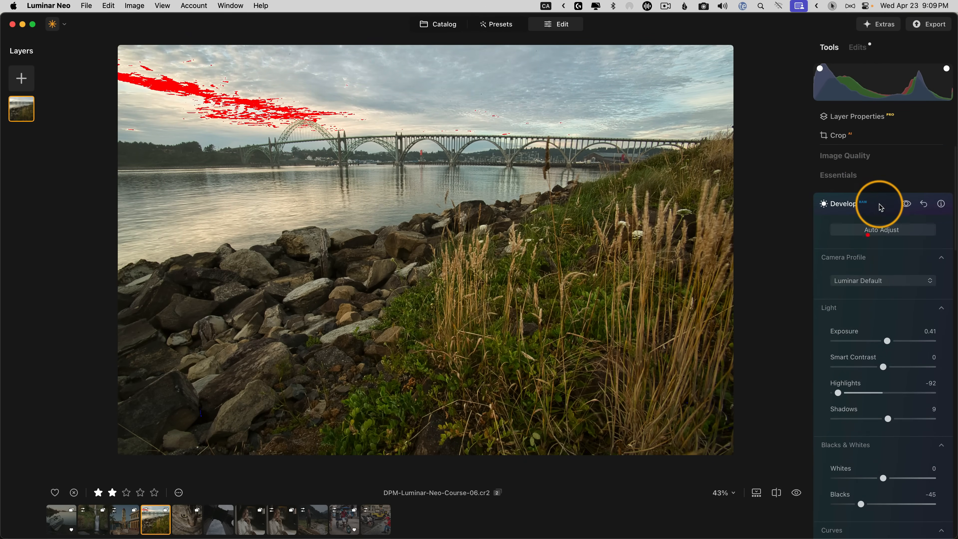
# In Enhance, try Sky Enhancer at 48 and 0, then leave it at 93 on the bridge photo.
pyautogui.click(843, 203)
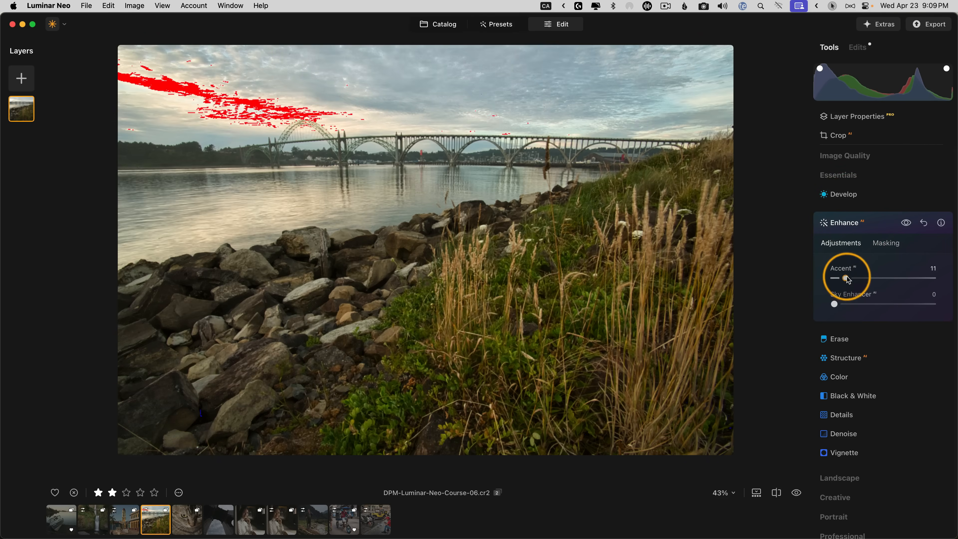
pyautogui.moveTo(835, 304); pyautogui.dragTo(871, 304)
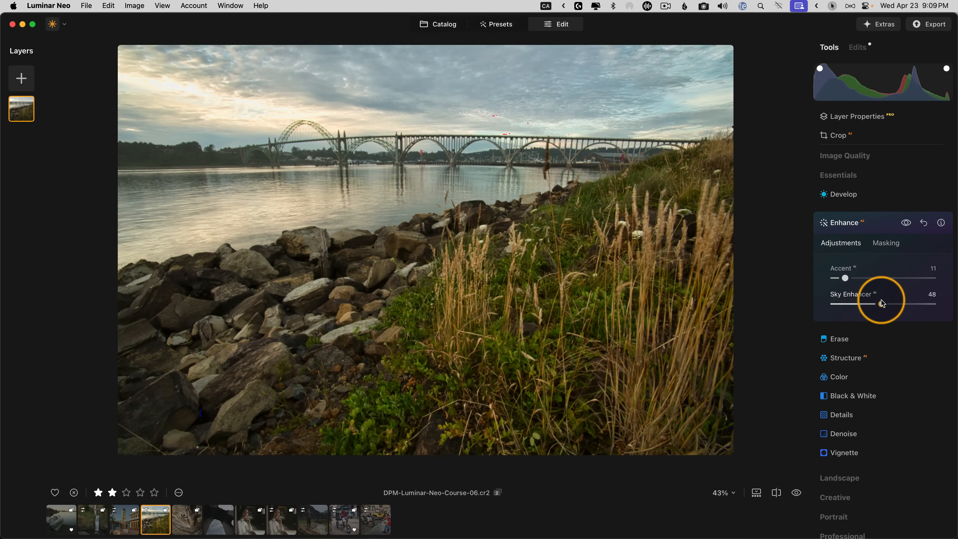
pyautogui.moveTo(876, 304); pyautogui.dragTo(834, 304)
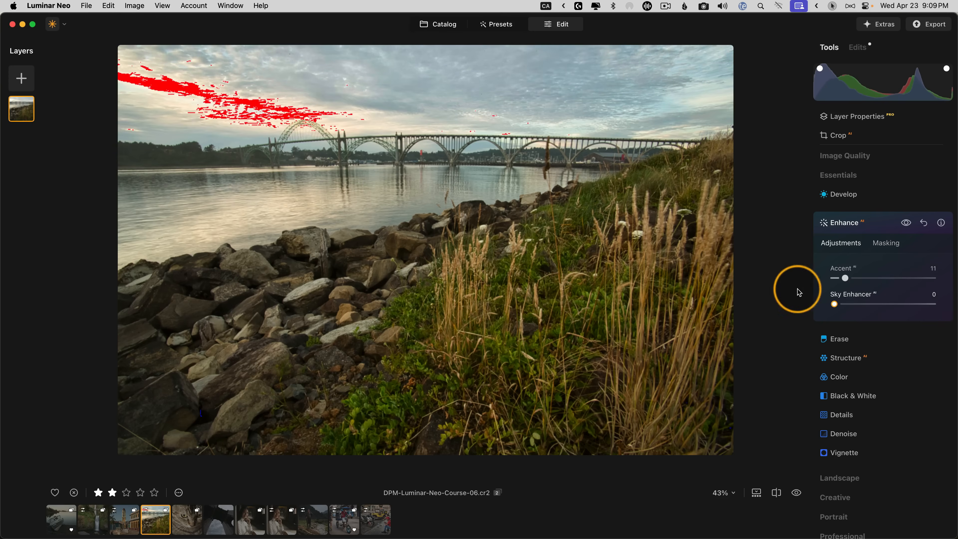
pyautogui.moveTo(834, 304); pyautogui.dragTo(925, 304)
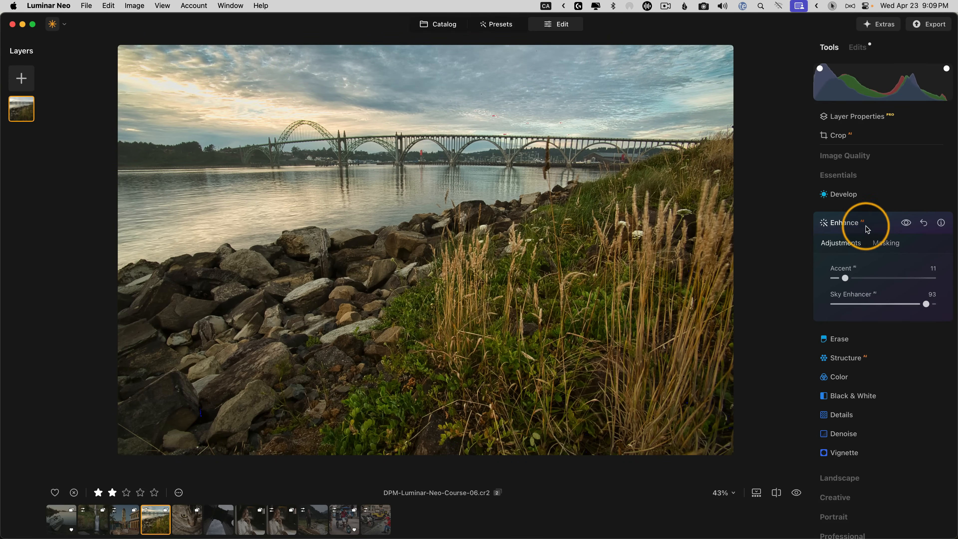
pyautogui.click(844, 222)
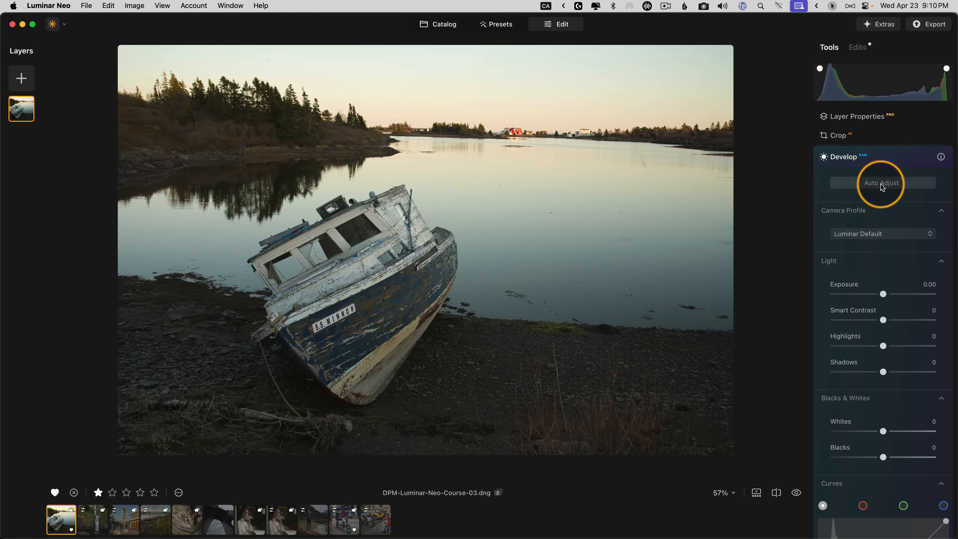
# Apply Auto Adjust to the boat photo, ending with highlights -99 and blacks -28.
pyautogui.click(881, 183)
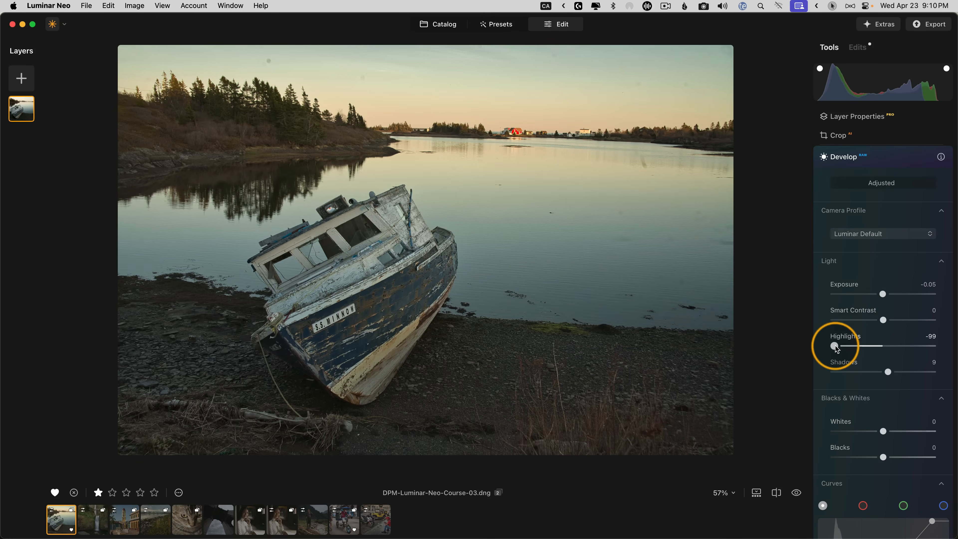
pyautogui.moveTo(882, 297)
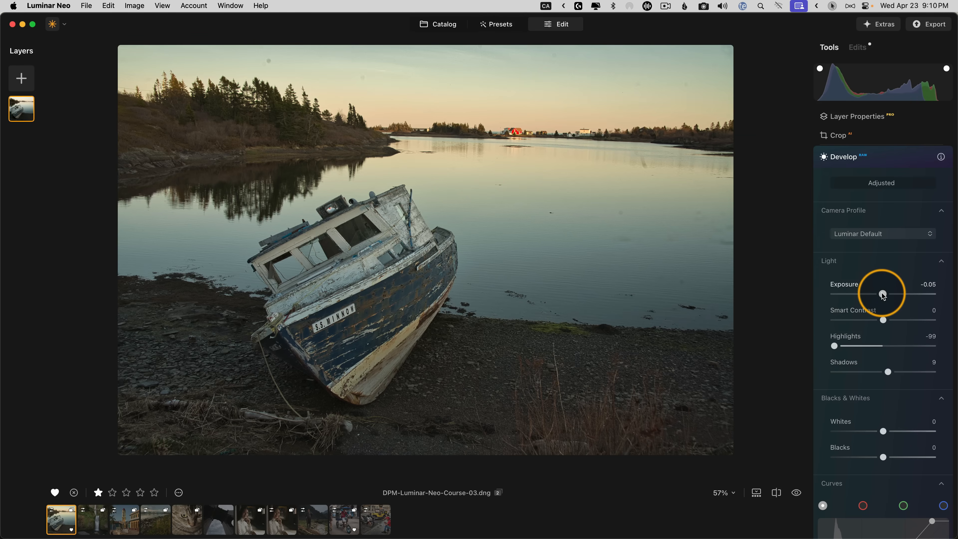
pyautogui.scroll(-3)
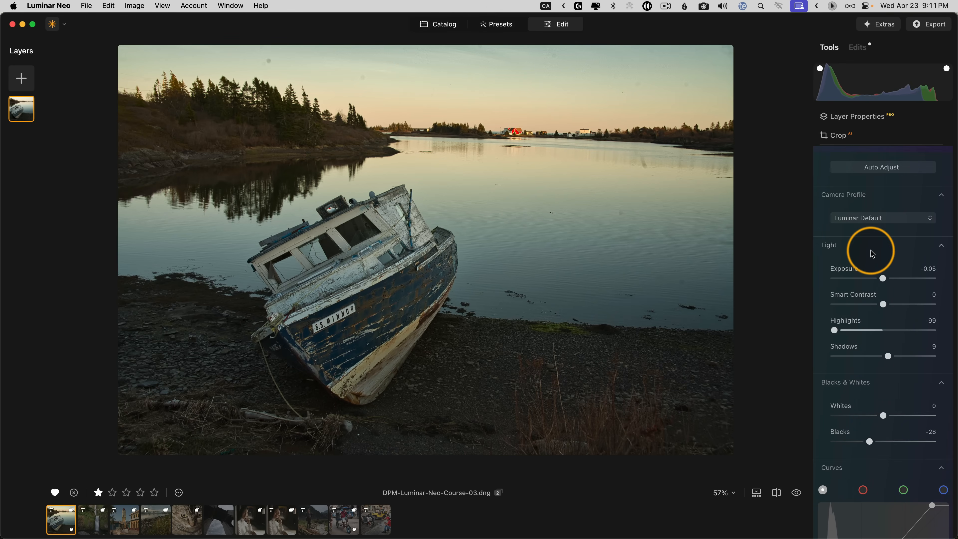
pyautogui.moveTo(758, 242)
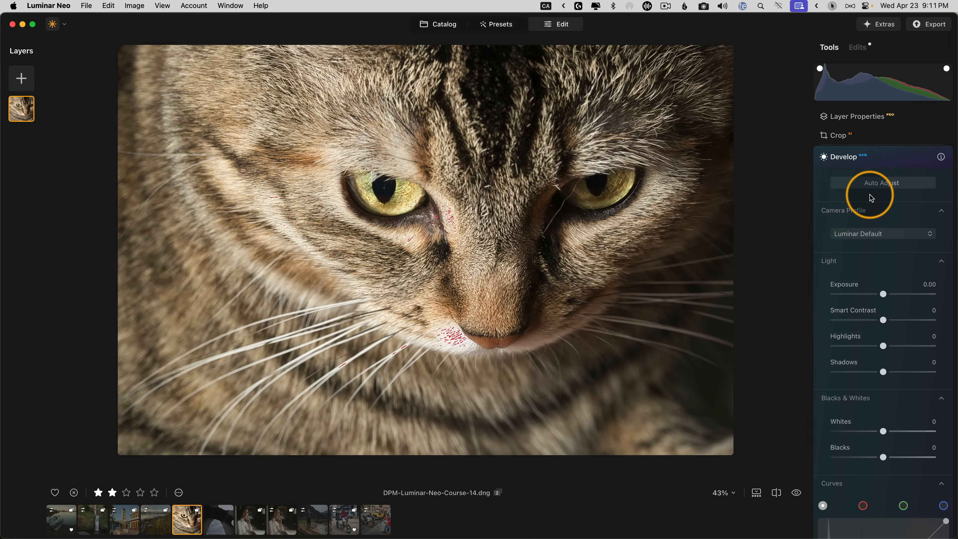
pyautogui.moveTo(803, 85)
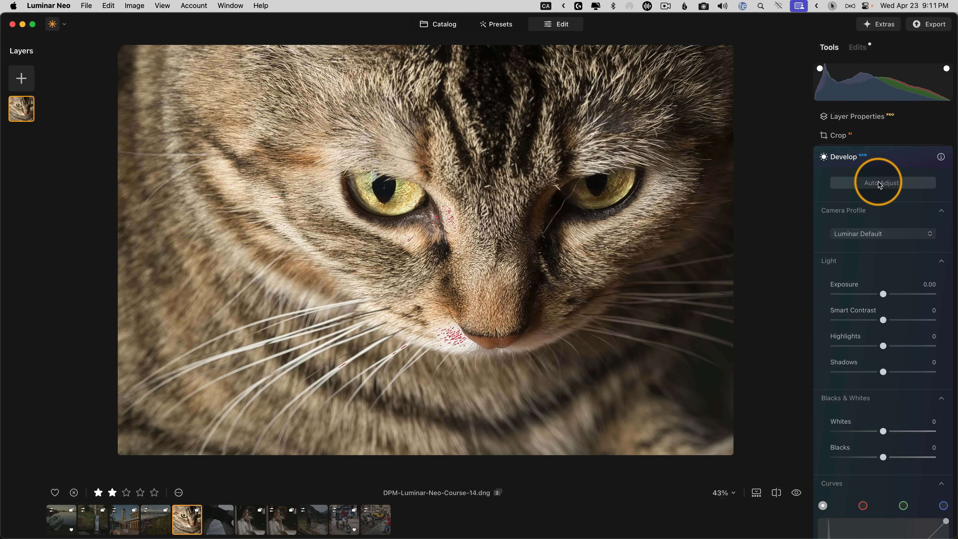
# Auto-adjust the cat photo, then set shadows -56 and exposure -0.38.
pyautogui.click(882, 182)
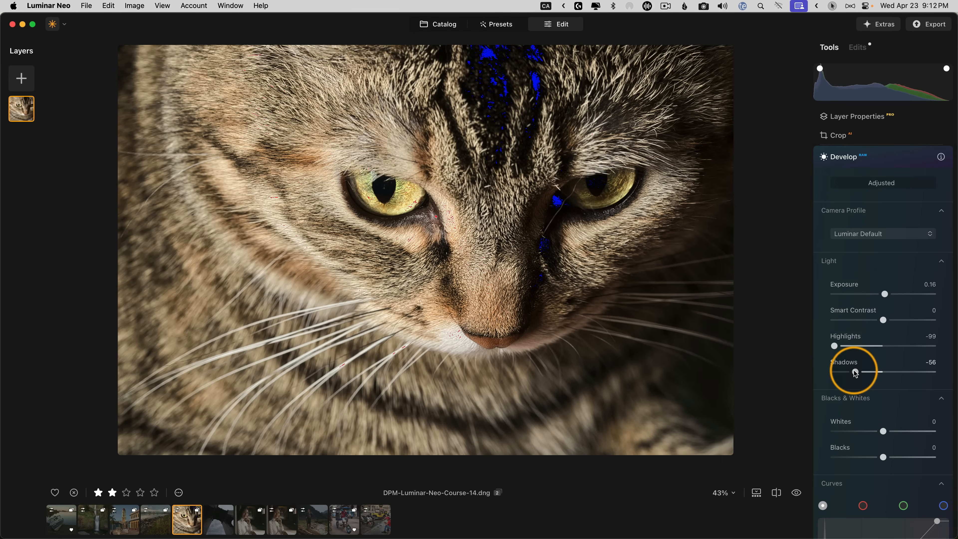
pyautogui.moveTo(884, 294); pyautogui.dragTo(869, 294)
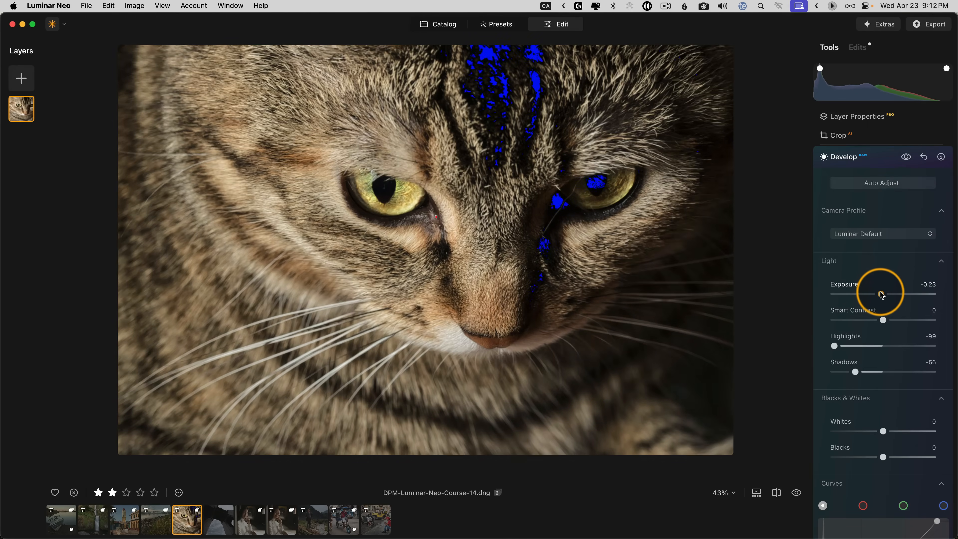
pyautogui.moveTo(883, 298); pyautogui.dragTo(863, 299)
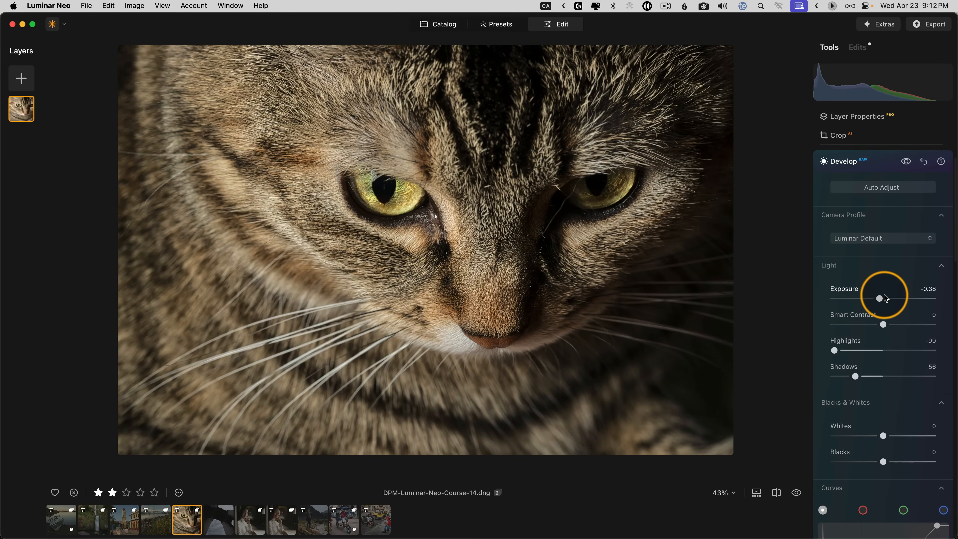
pyautogui.moveTo(880, 336)
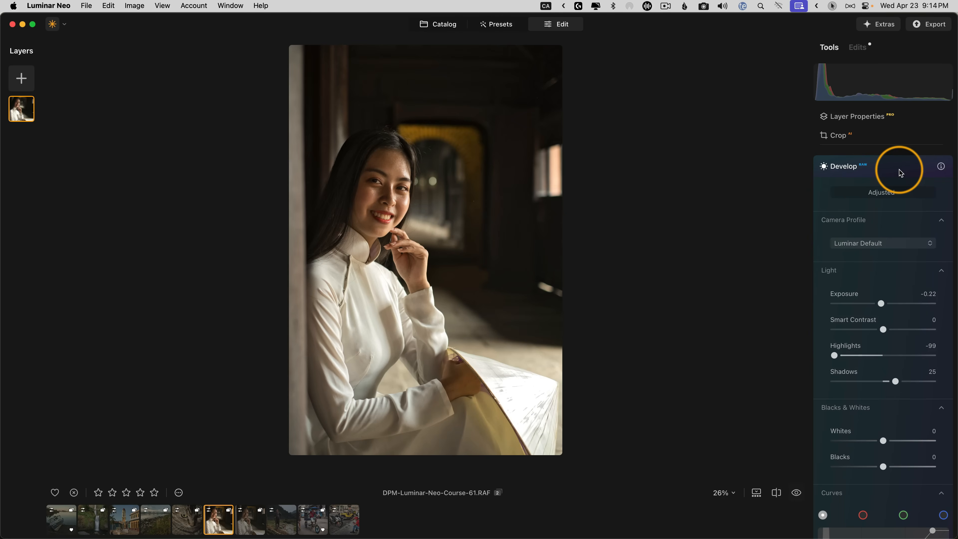
pyautogui.moveTo(908, 173)
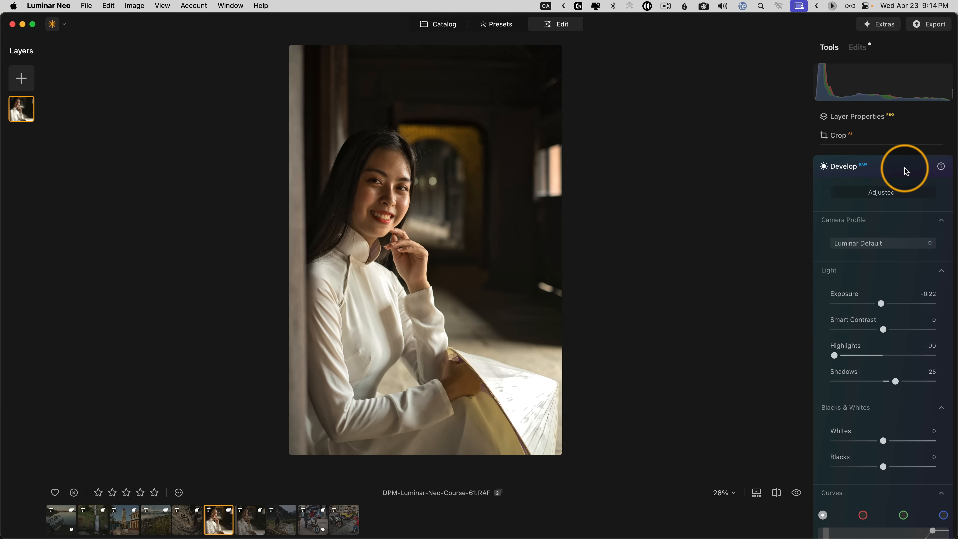
# Nudge the portrait's exposure to -0.27, then move on to the mountain-stream photo.
pyautogui.click(797, 493)
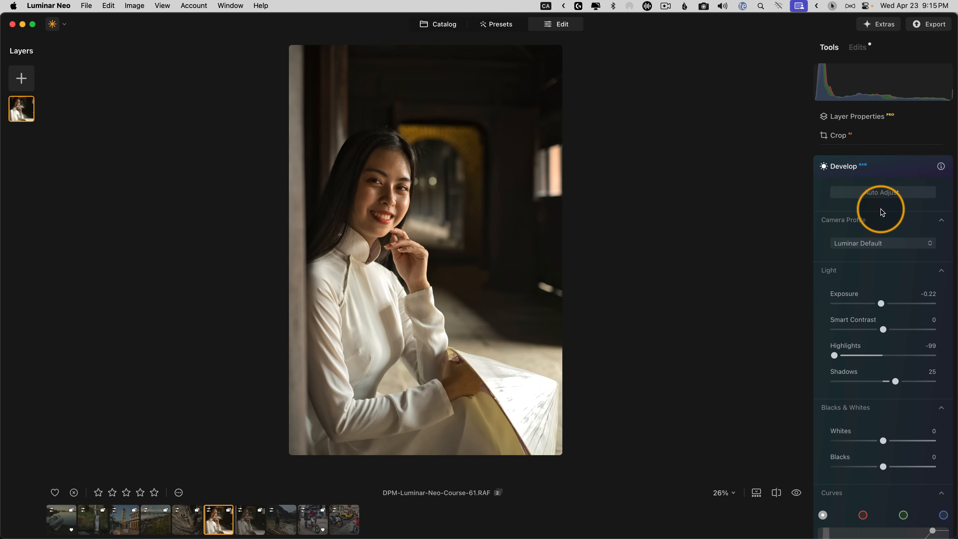
pyautogui.moveTo(925, 171)
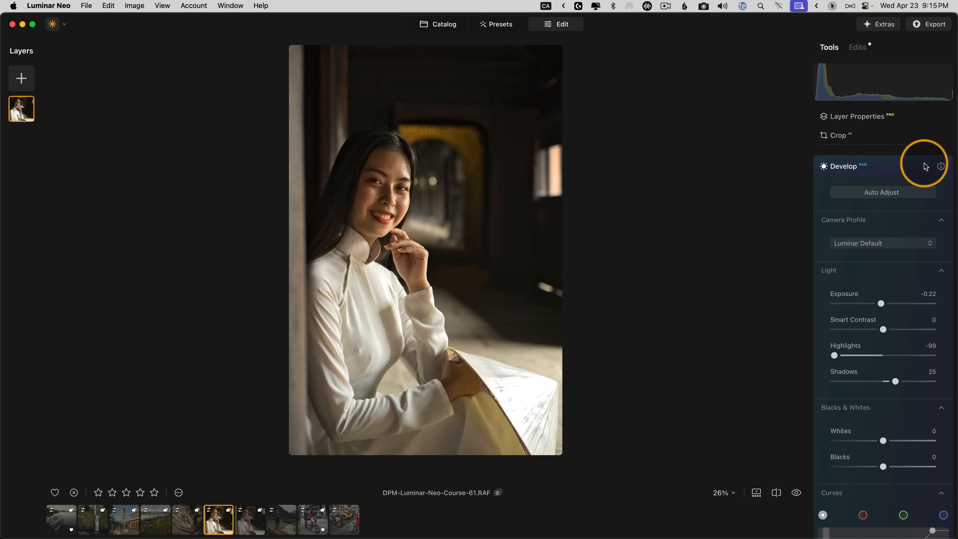
pyautogui.moveTo(880, 304)
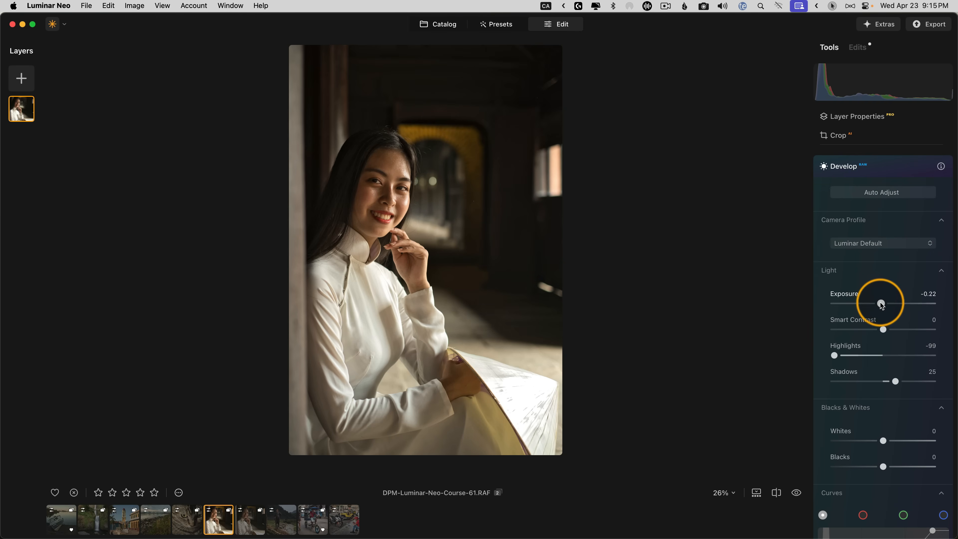
pyautogui.moveTo(882, 302); pyautogui.dragTo(880, 304)
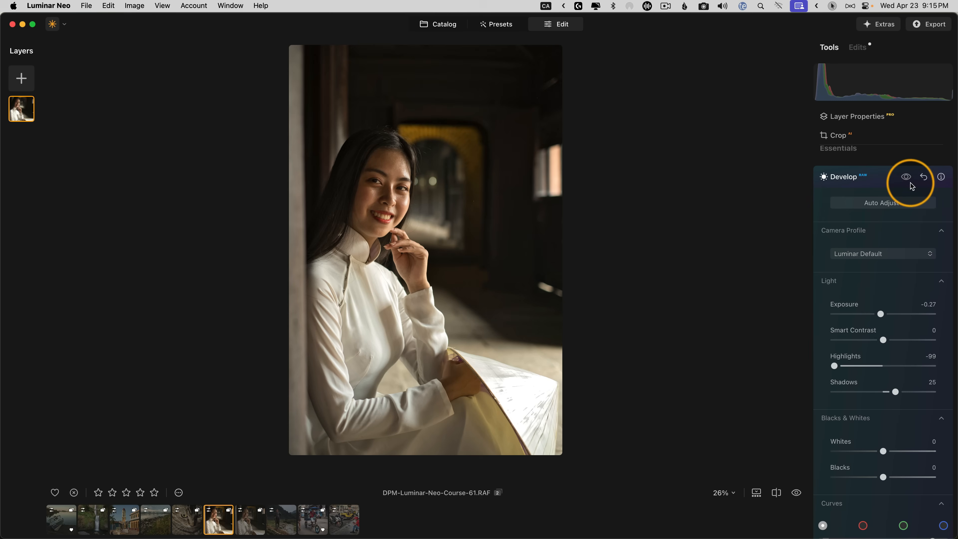
pyautogui.click(250, 519)
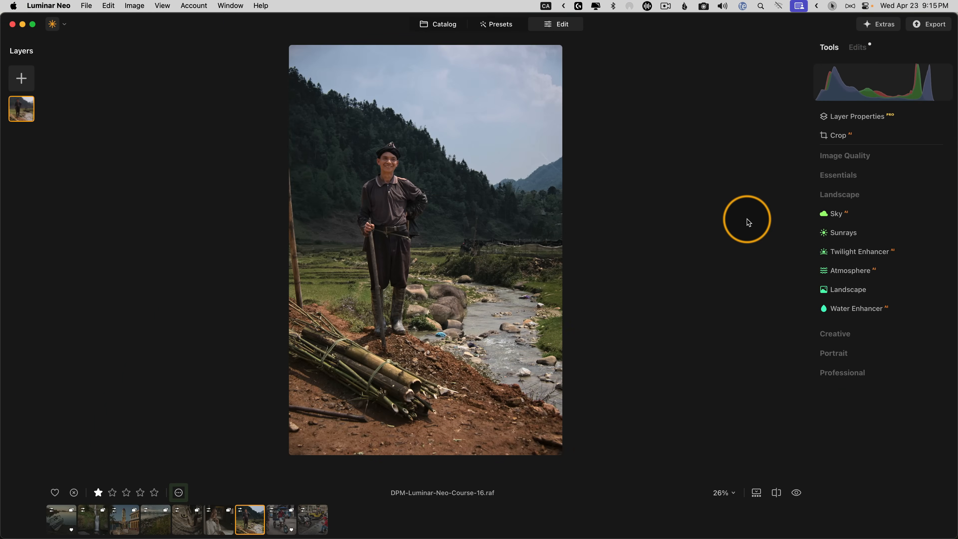
pyautogui.moveTo(852, 274)
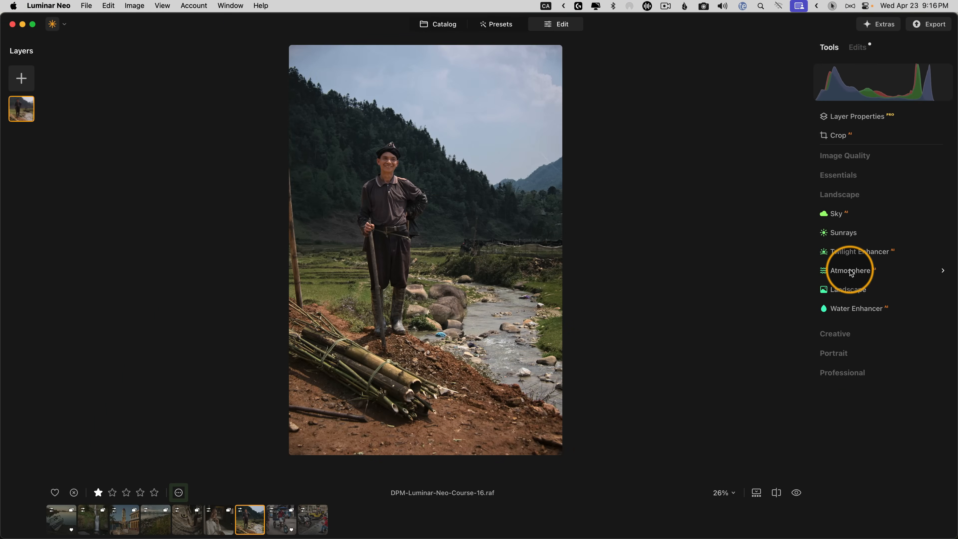
pyautogui.moveTo(849, 266)
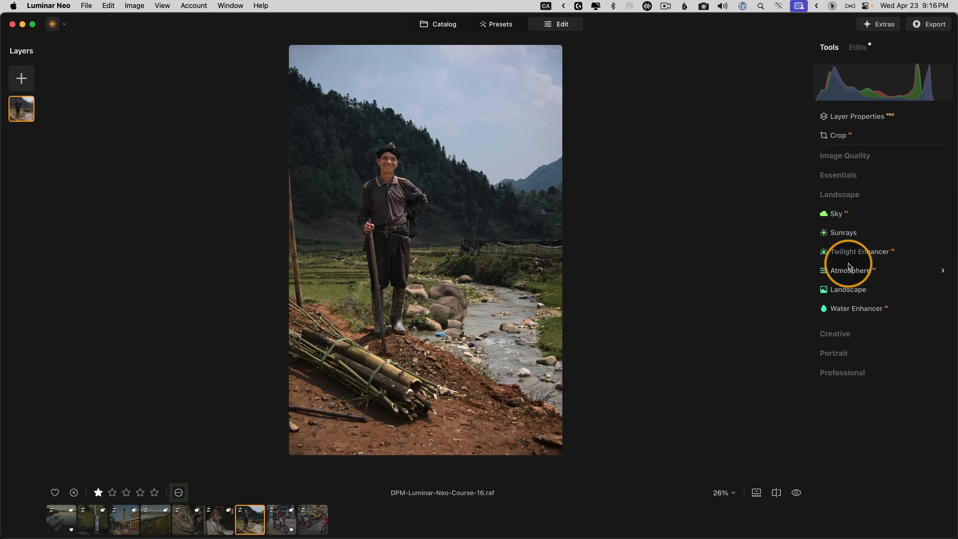
# In Landscape > Atmosphere fog mode, raise the fog amount to 75.
pyautogui.click(850, 270)
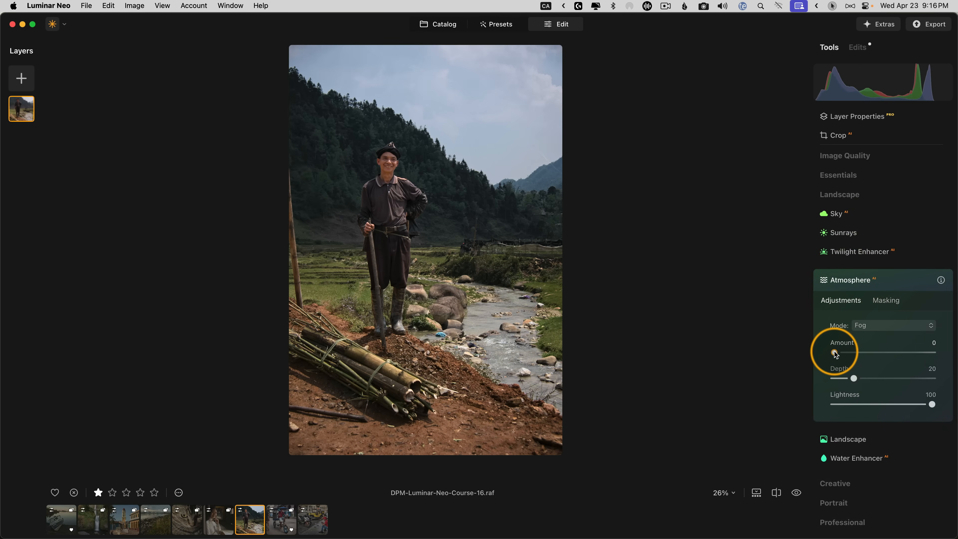
pyautogui.moveTo(831, 352); pyautogui.dragTo(850, 353)
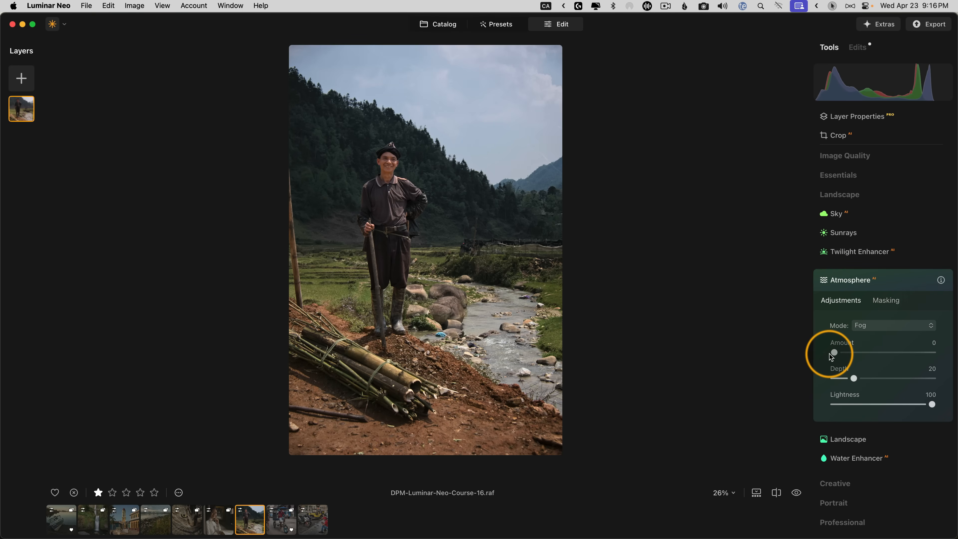
pyautogui.moveTo(832, 352); pyautogui.dragTo(908, 351)
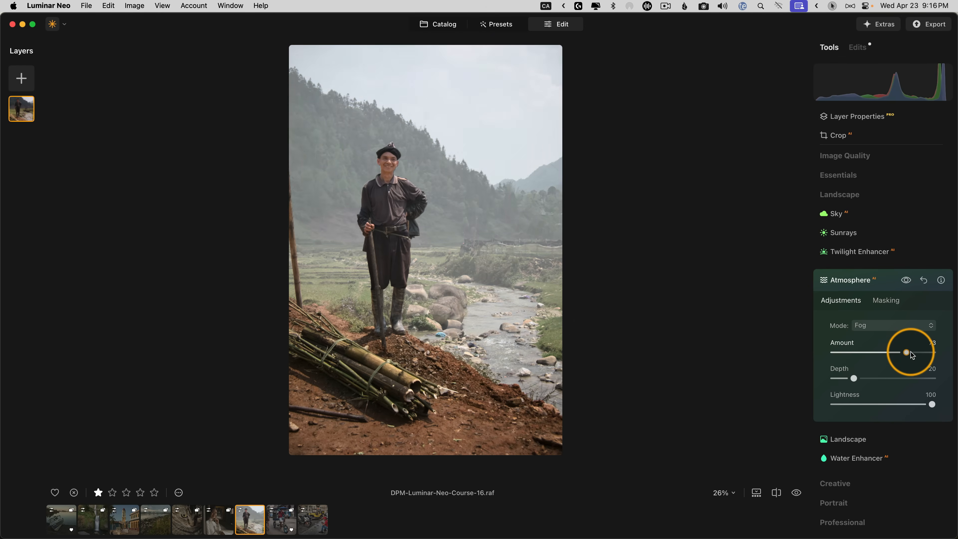
pyautogui.moveTo(906, 352); pyautogui.dragTo(907, 352)
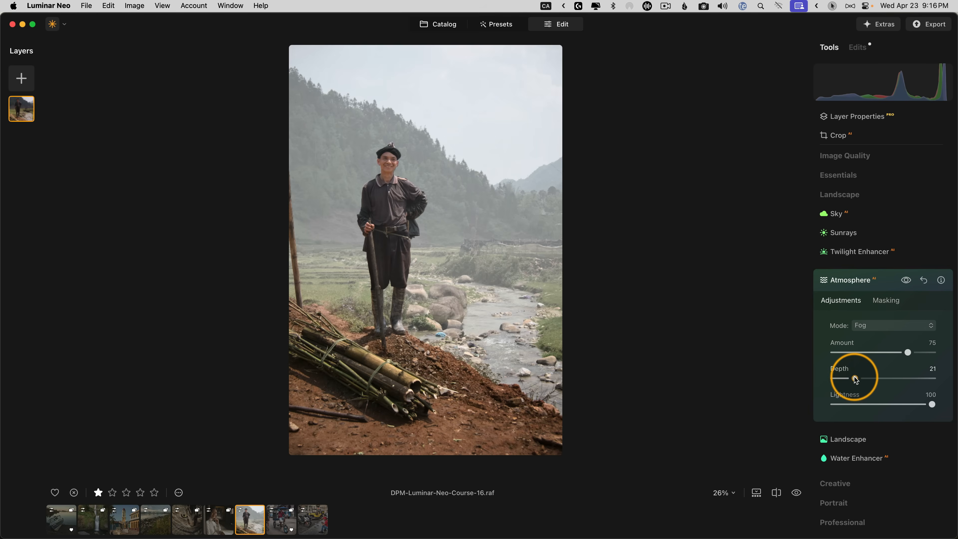
# Try fog depth at 36, 14 and 76, settling it at 62.
pyautogui.moveTo(849, 377); pyautogui.dragTo(866, 377)
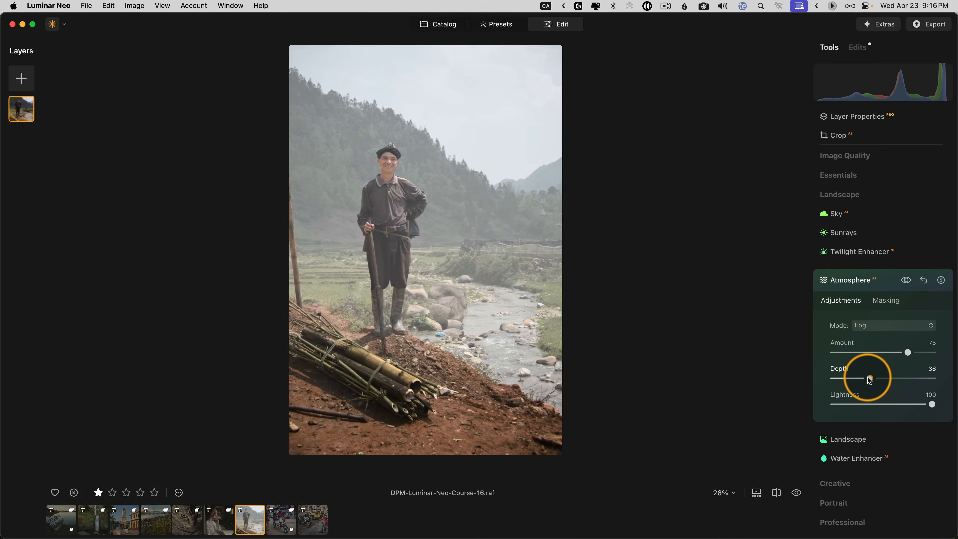
pyautogui.moveTo(869, 378); pyautogui.dragTo(848, 378)
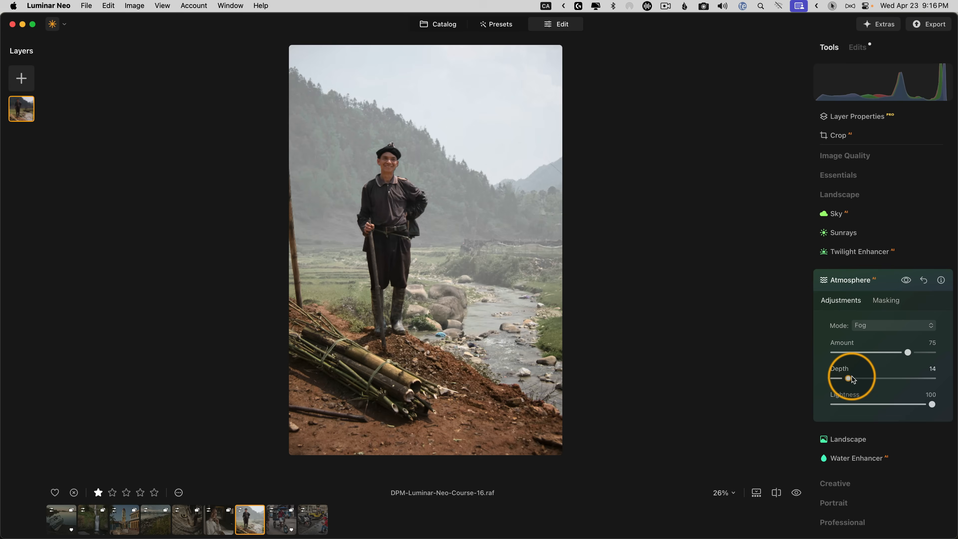
pyautogui.moveTo(856, 378); pyautogui.dragTo(909, 379)
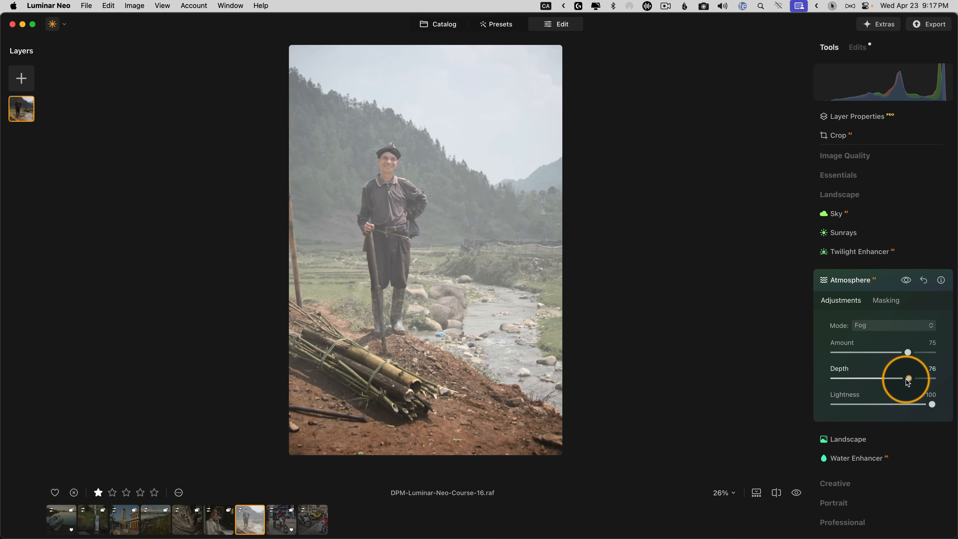
pyautogui.moveTo(906, 378); pyautogui.dragTo(892, 378)
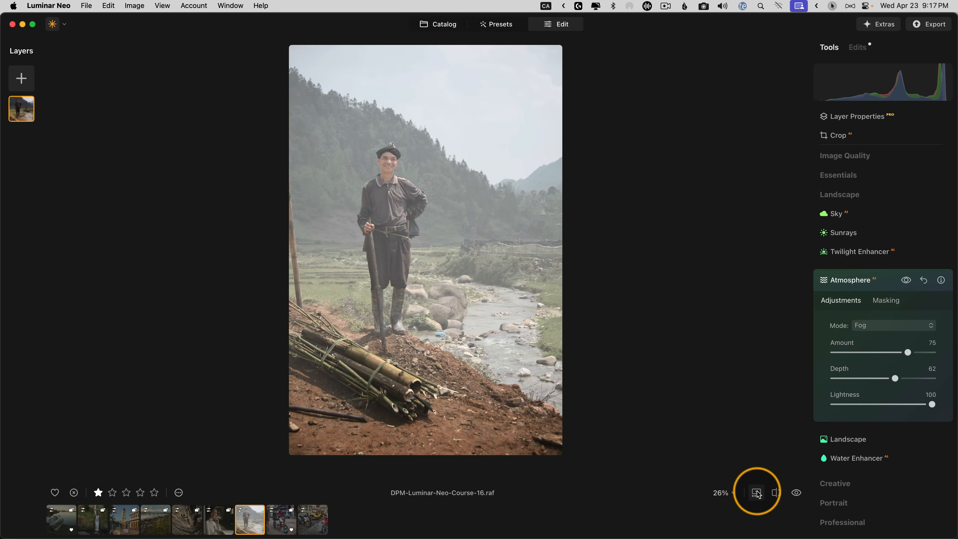
# Sweep fog depth from 0 to maximum and back, settling it around 48.
pyautogui.moveTo(895, 377); pyautogui.dragTo(882, 377)
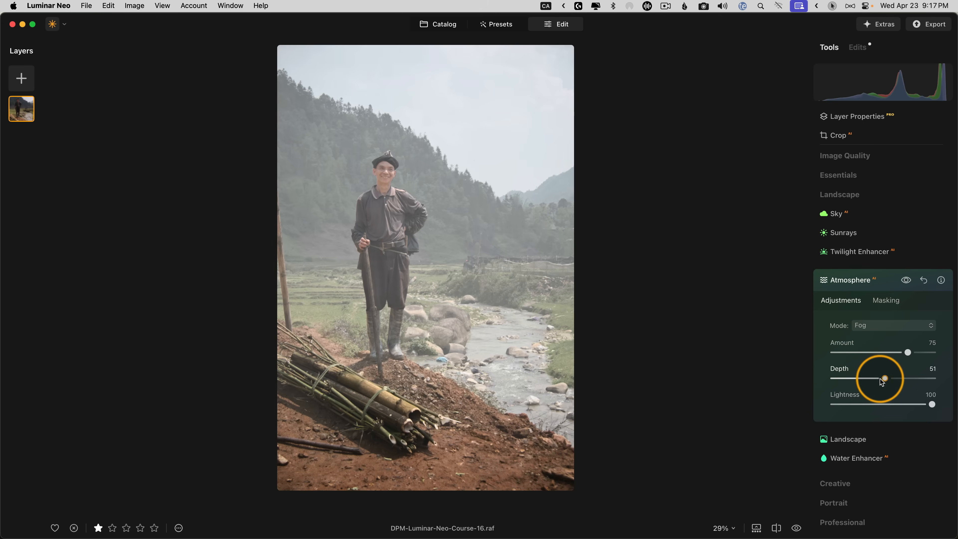
pyautogui.moveTo(883, 378); pyautogui.dragTo(831, 378)
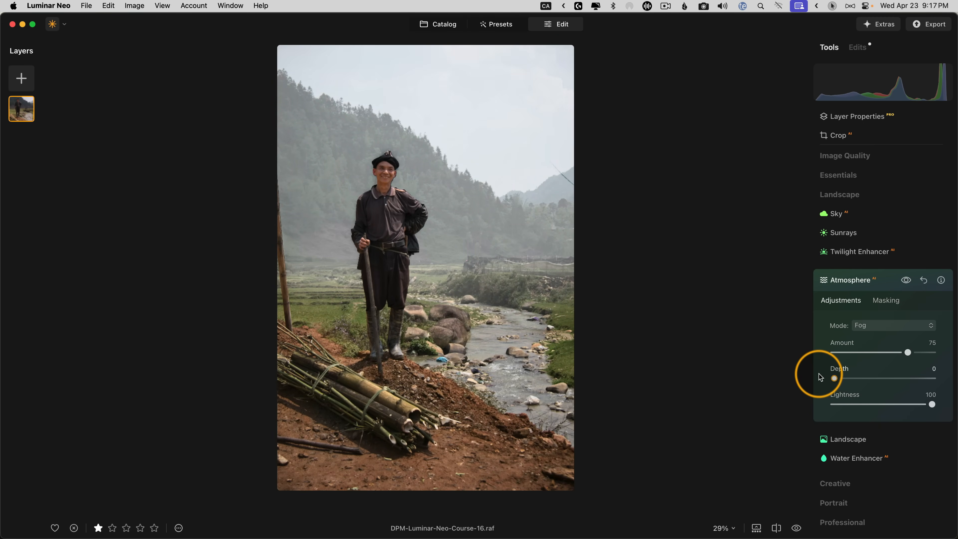
pyautogui.moveTo(833, 377); pyautogui.dragTo(910, 377)
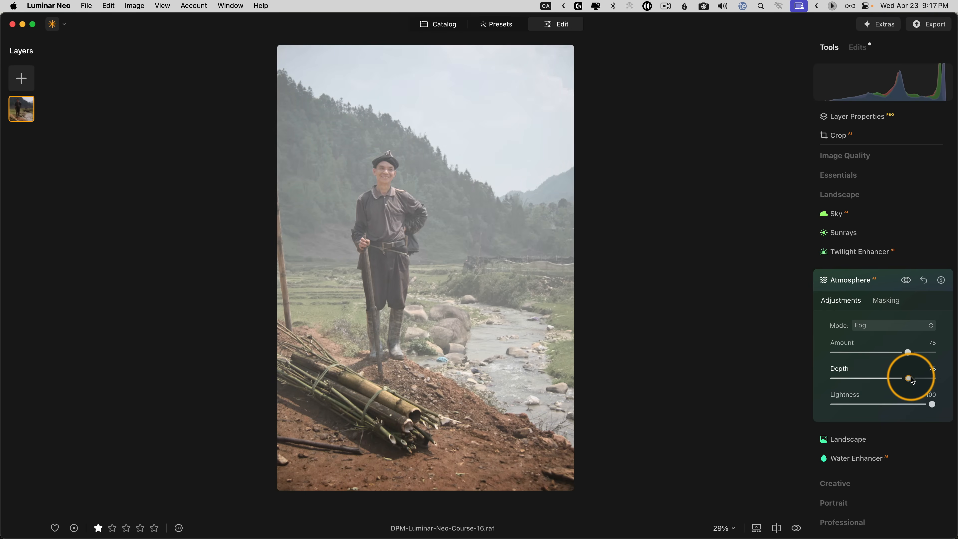
pyautogui.moveTo(907, 377); pyautogui.dragTo(881, 377)
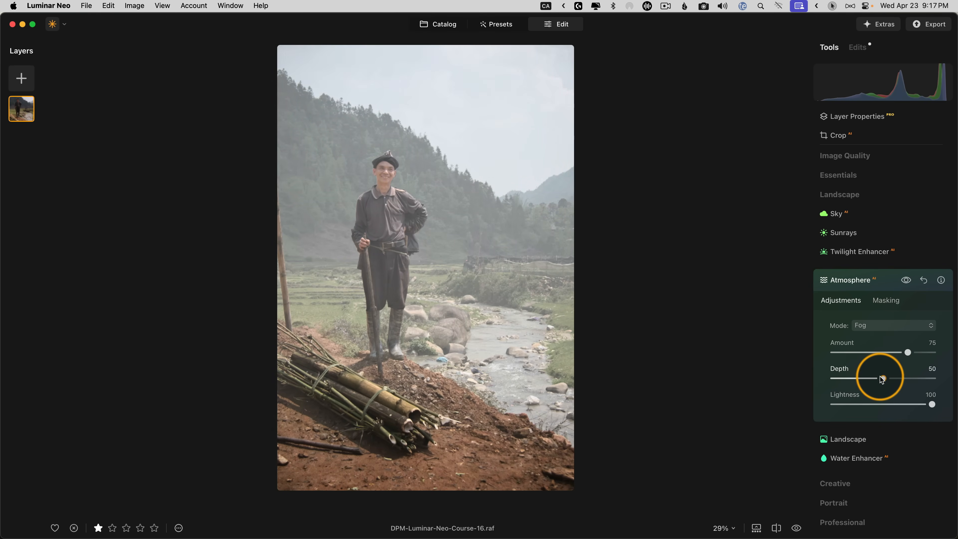
pyautogui.moveTo(882, 379); pyautogui.dragTo(854, 379)
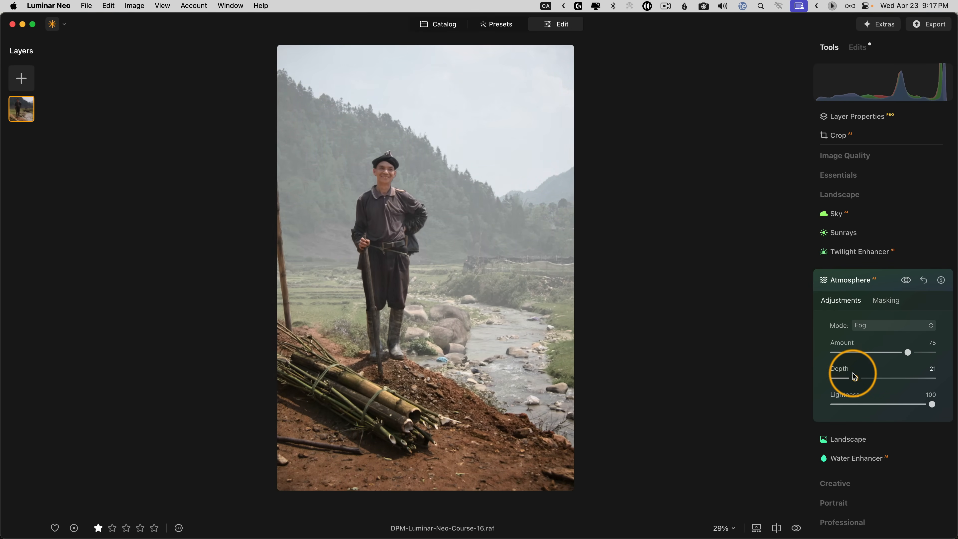
pyautogui.moveTo(867, 378); pyautogui.dragTo(885, 378)
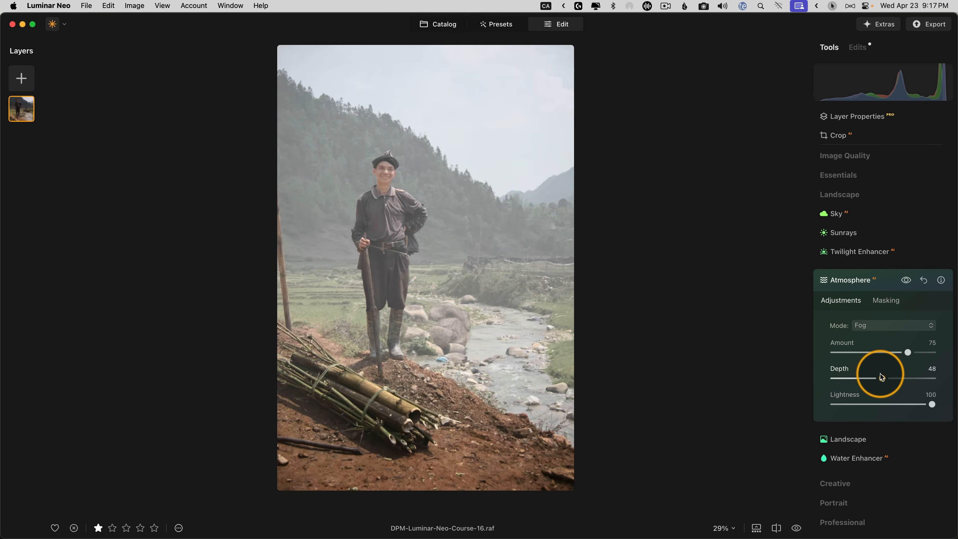
# Try Layered Fog mode on the riverside photo, raising its depth to about 47.
pyautogui.click(894, 325)
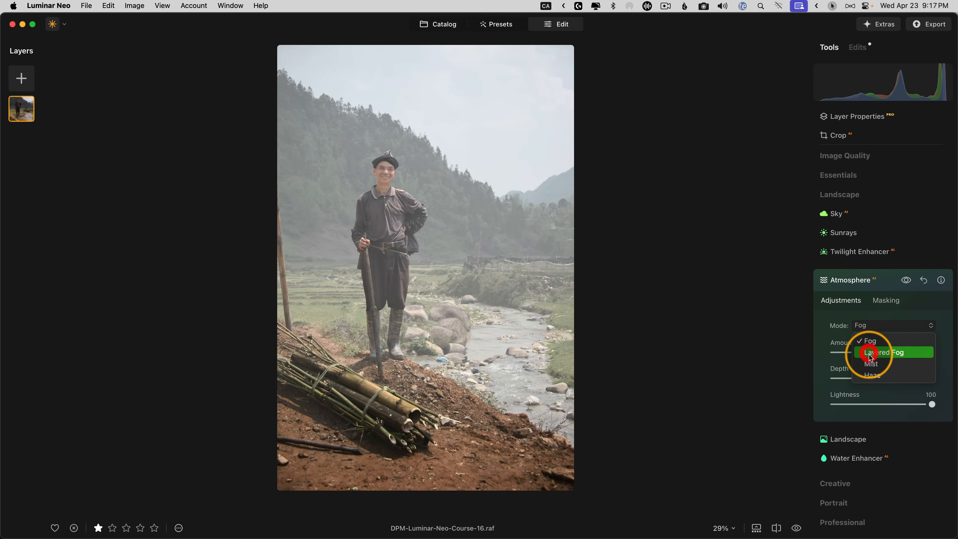
pyautogui.click(872, 352)
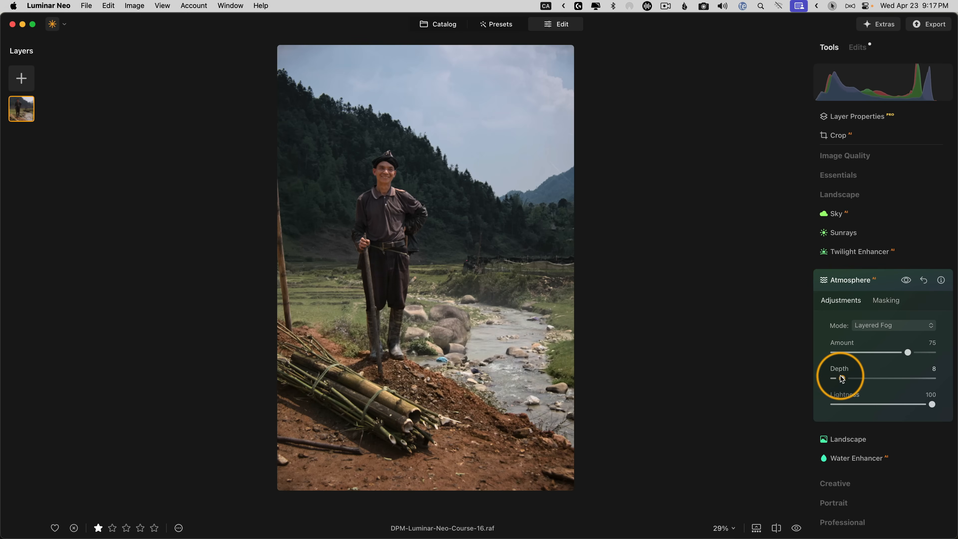
pyautogui.moveTo(830, 377); pyautogui.dragTo(865, 378)
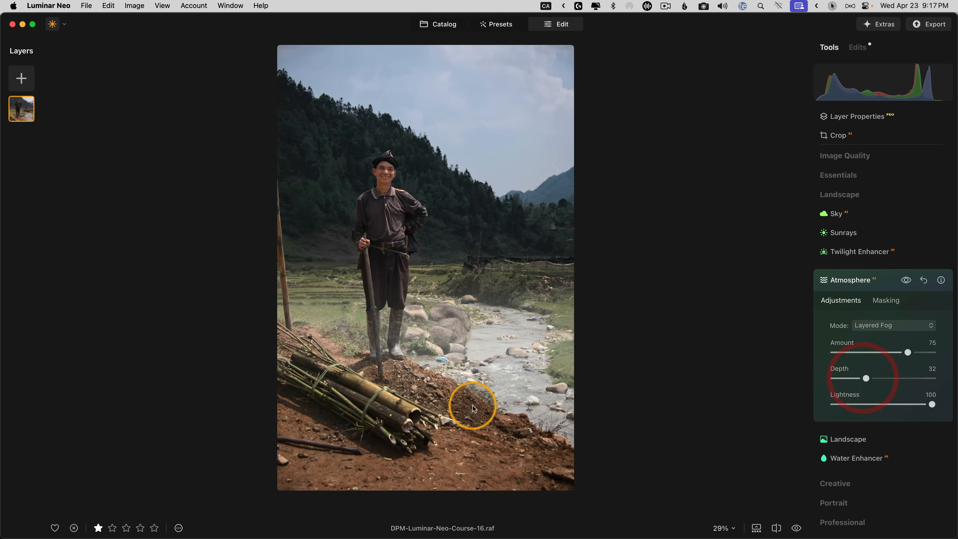
pyautogui.moveTo(865, 378); pyautogui.dragTo(874, 378)
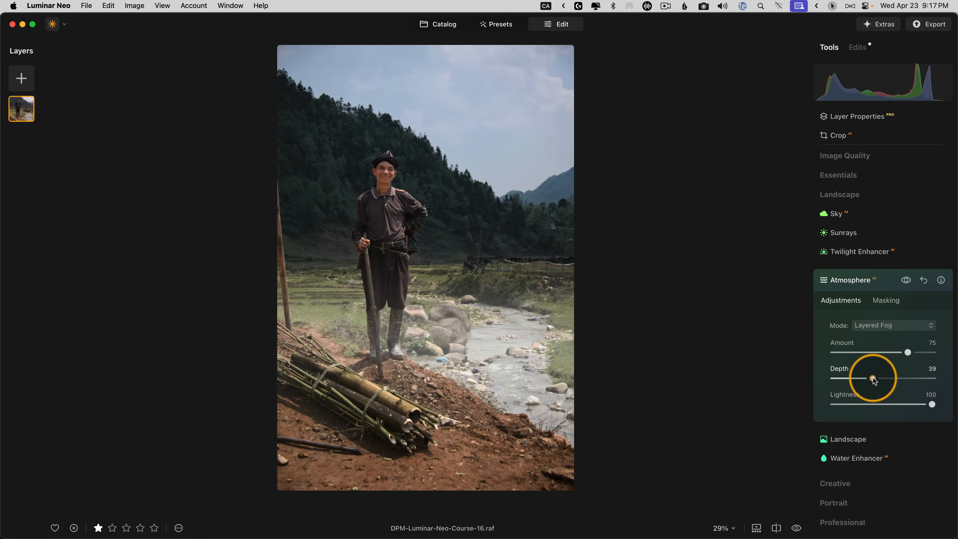
pyautogui.moveTo(871, 379); pyautogui.dragTo(879, 379)
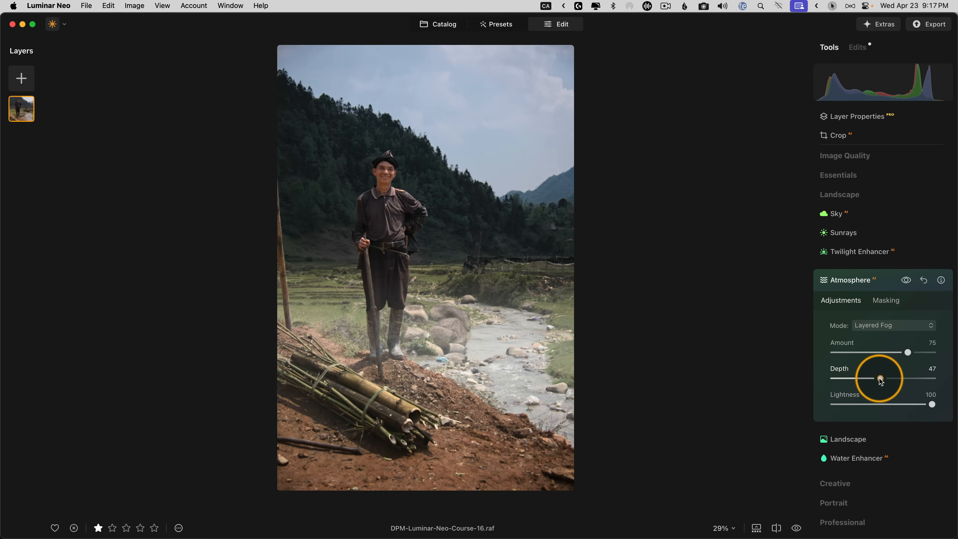
# Switch the atmosphere mode to Mist and settle its depth at 15.
pyautogui.click(893, 325)
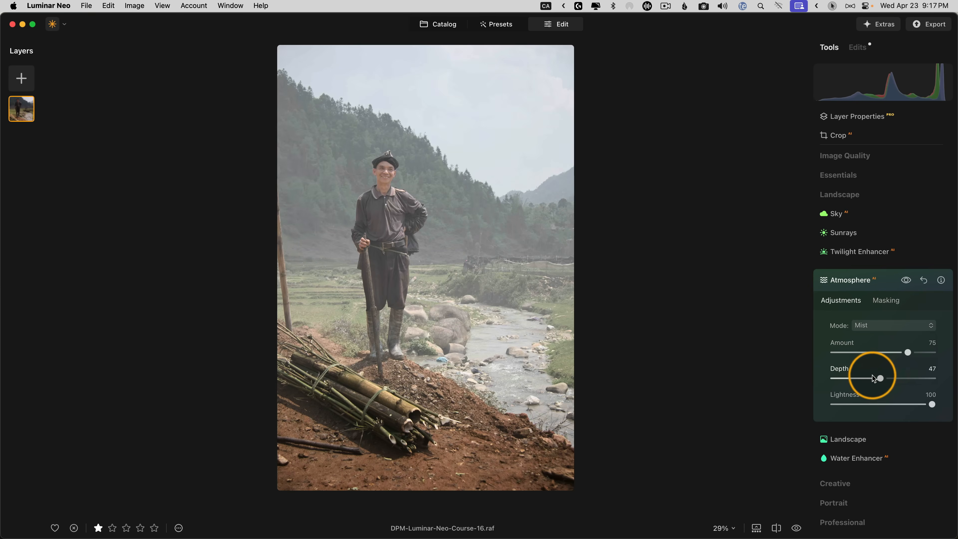
pyautogui.moveTo(880, 377); pyautogui.dragTo(890, 377)
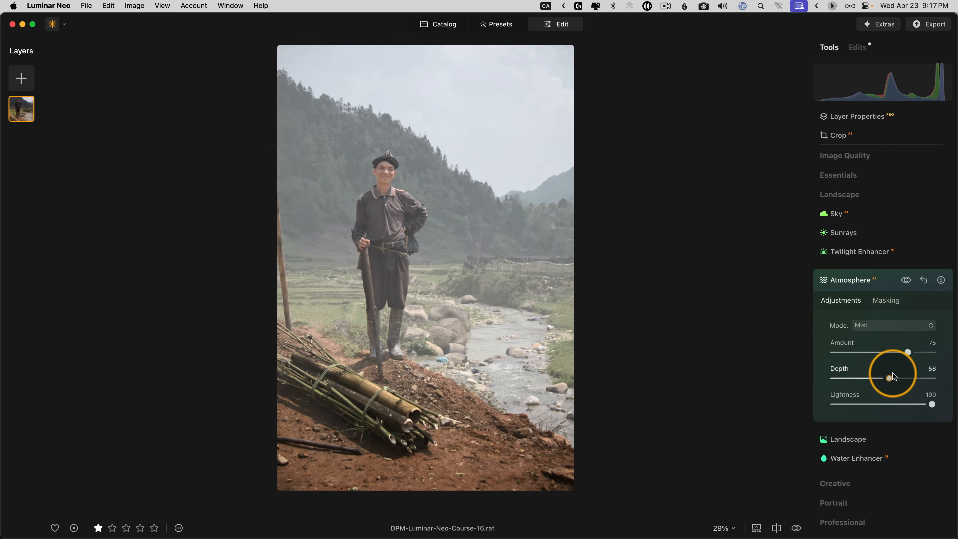
pyautogui.moveTo(889, 377); pyautogui.dragTo(830, 378)
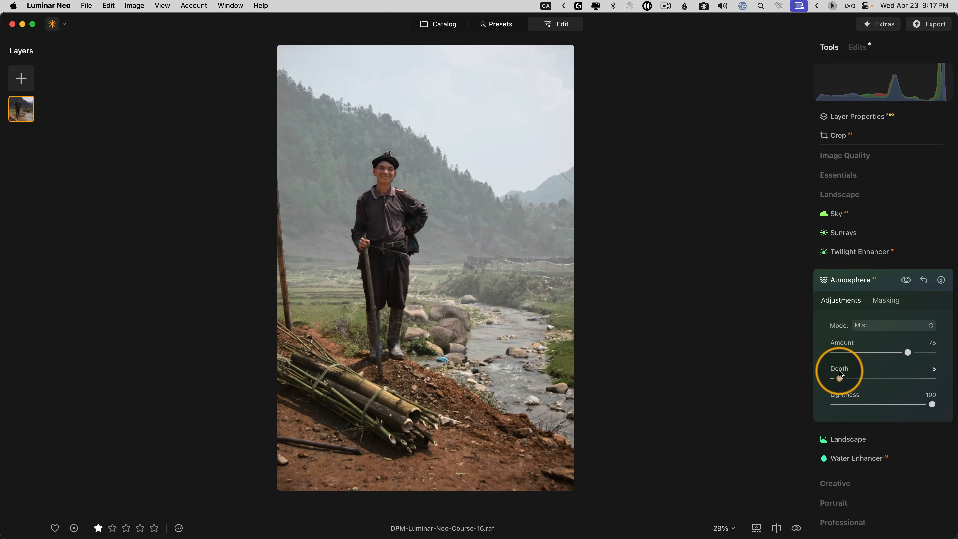
pyautogui.moveTo(830, 378); pyautogui.dragTo(849, 378)
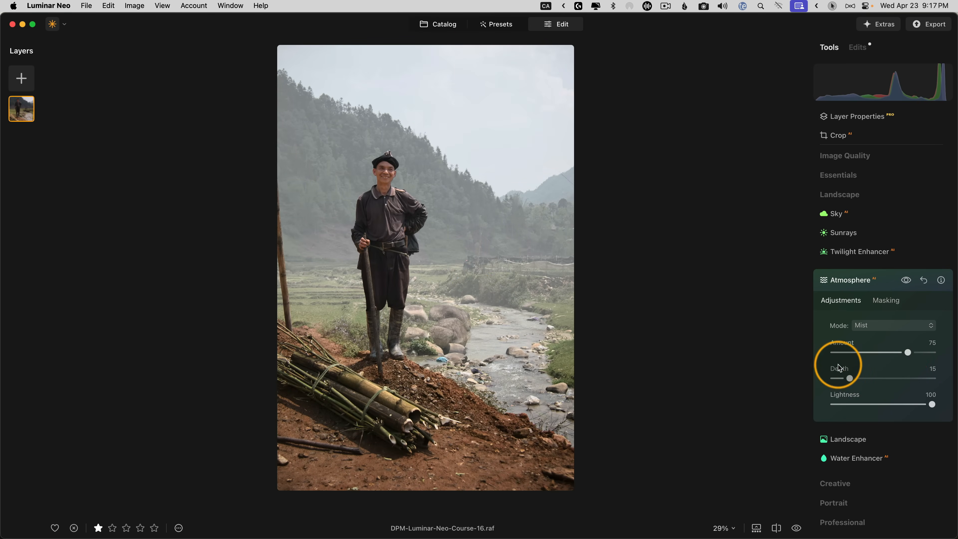
pyautogui.moveTo(849, 378); pyautogui.dragTo(856, 378)
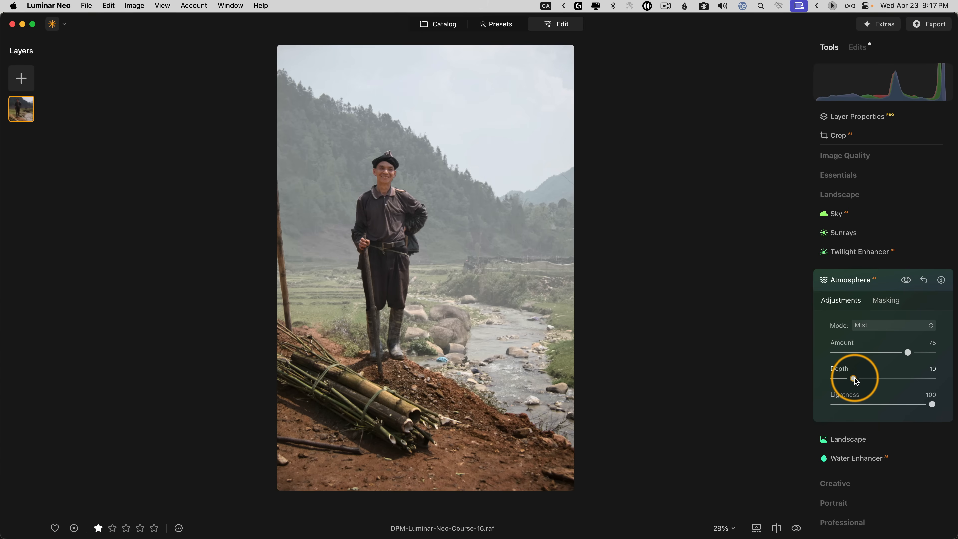
pyautogui.moveTo(858, 378); pyautogui.dragTo(847, 378)
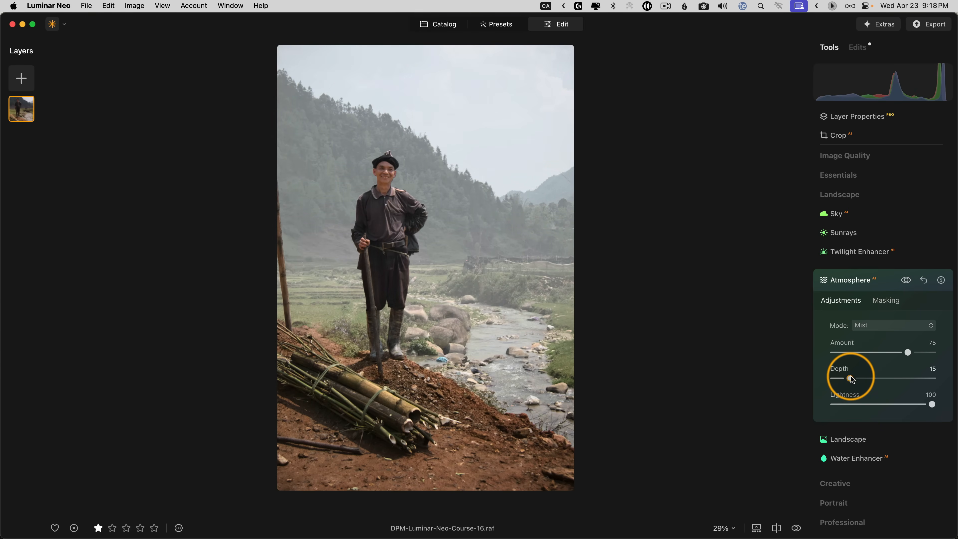
pyautogui.moveTo(849, 377); pyautogui.dragTo(846, 377)
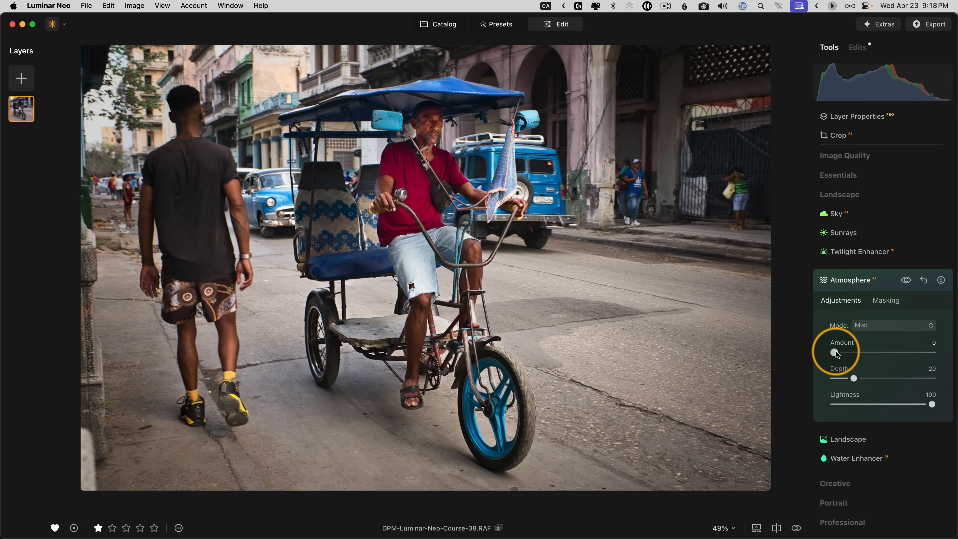
# Add Mist to the rickshaw photo at amount 73 with depth dropped to 0.
pyautogui.moveTo(835, 352); pyautogui.dragTo(886, 353)
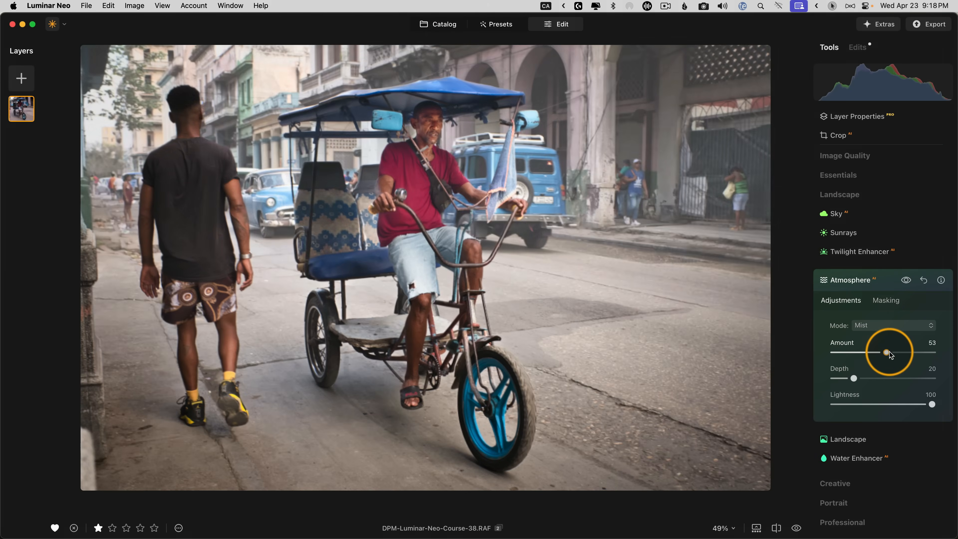
pyautogui.moveTo(871, 352); pyautogui.dragTo(906, 351)
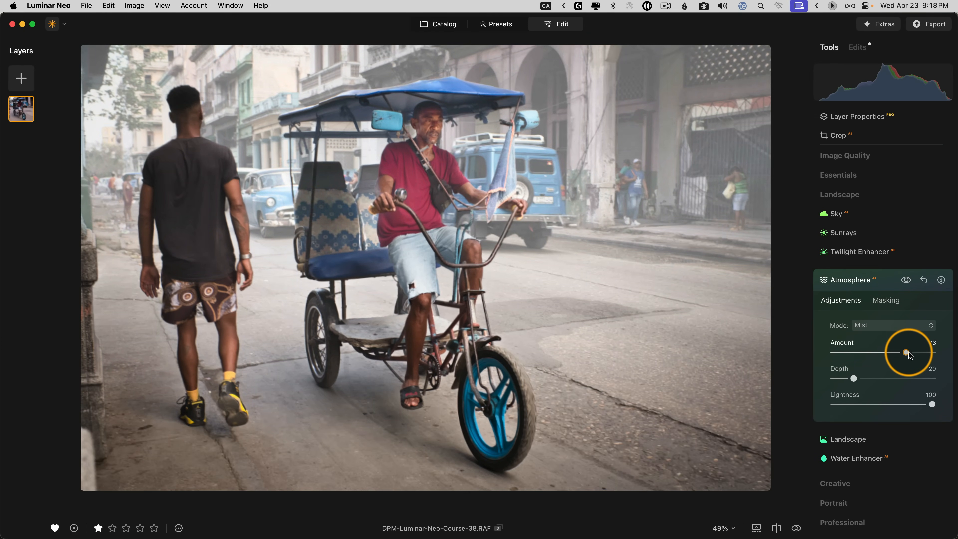
pyautogui.moveTo(854, 377); pyautogui.dragTo(840, 378)
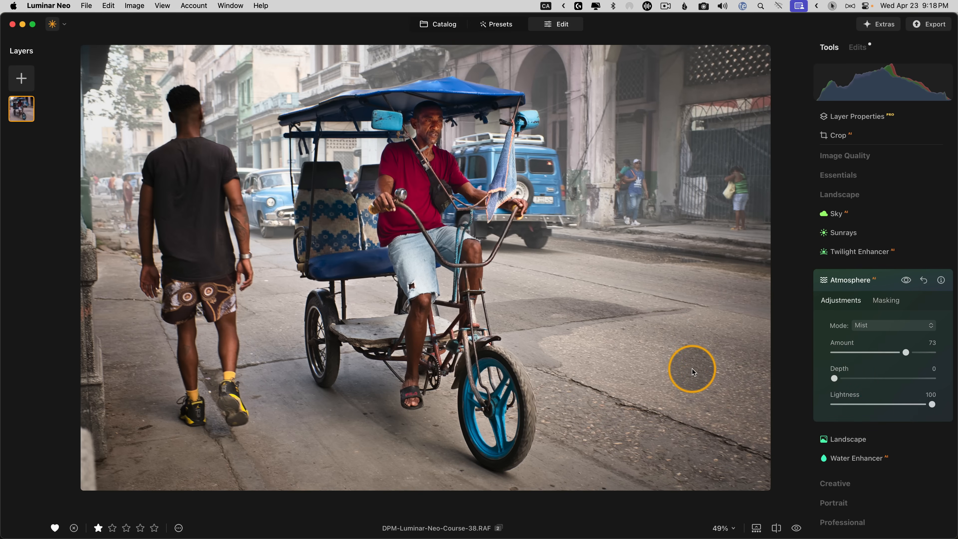
pyautogui.moveTo(837, 387)
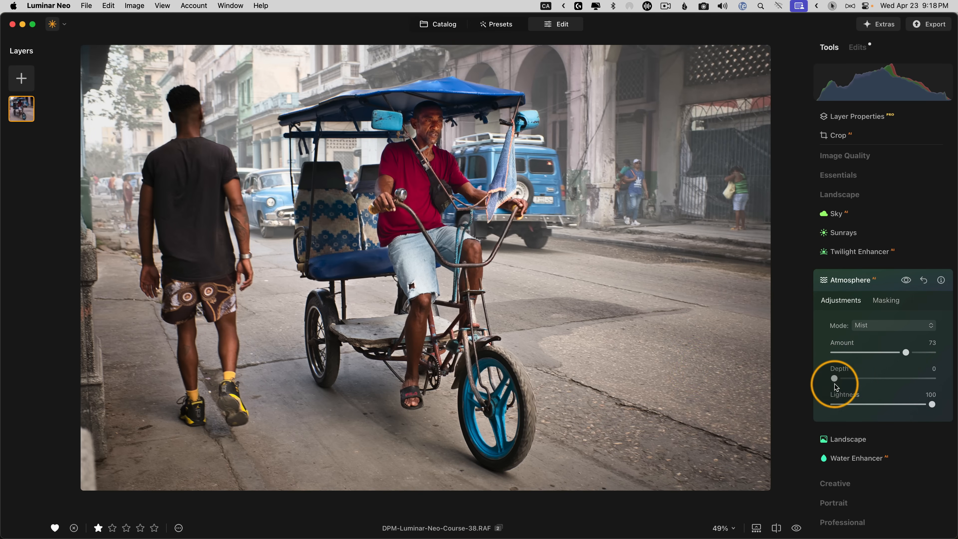
# Raise the mist depth gradually from 0 up to about 52.
pyautogui.moveTo(835, 378); pyautogui.dragTo(842, 378)
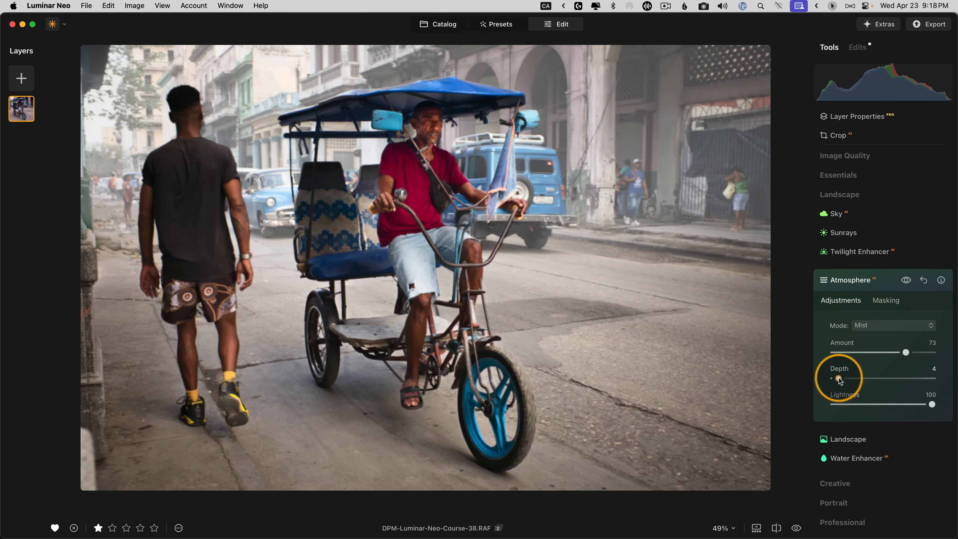
pyautogui.moveTo(832, 378); pyautogui.dragTo(848, 377)
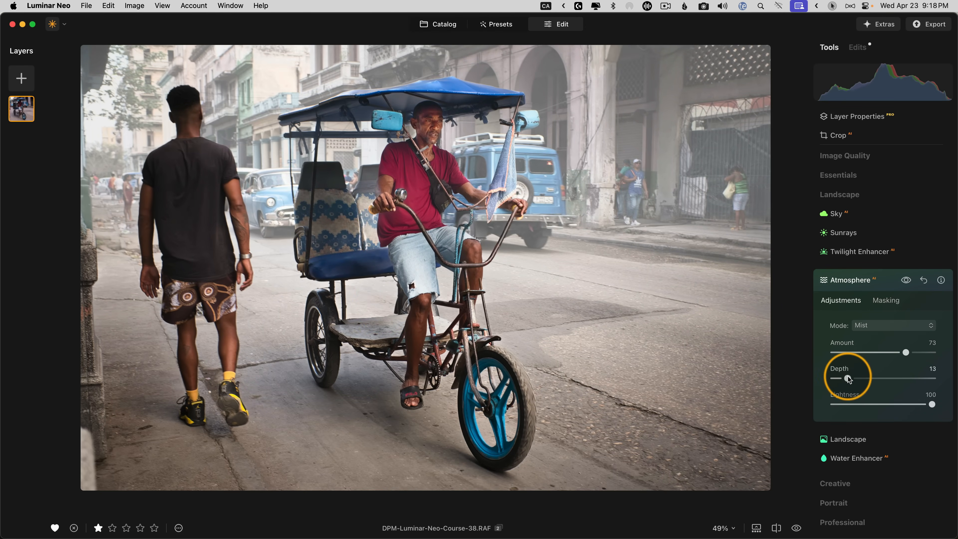
pyautogui.moveTo(847, 378); pyautogui.dragTo(863, 378)
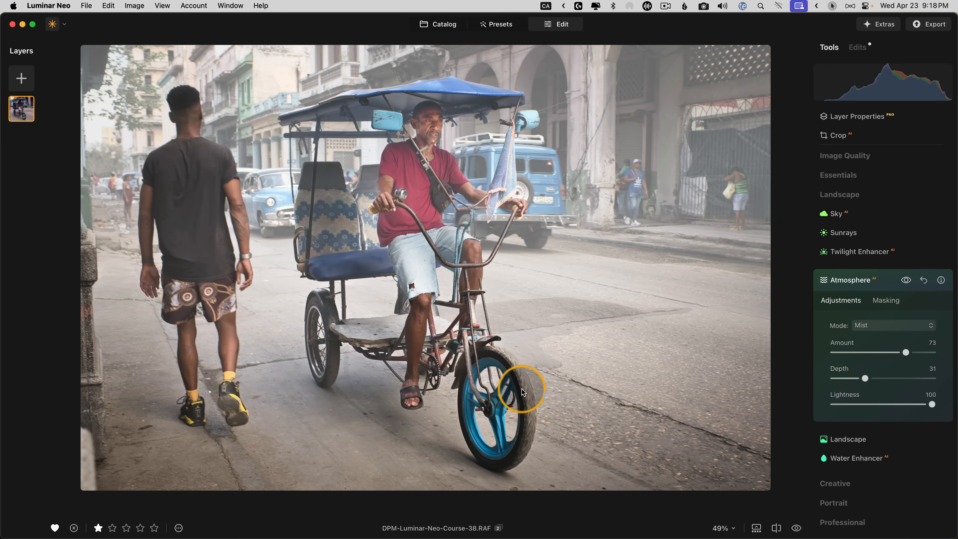
pyautogui.moveTo(375, 183)
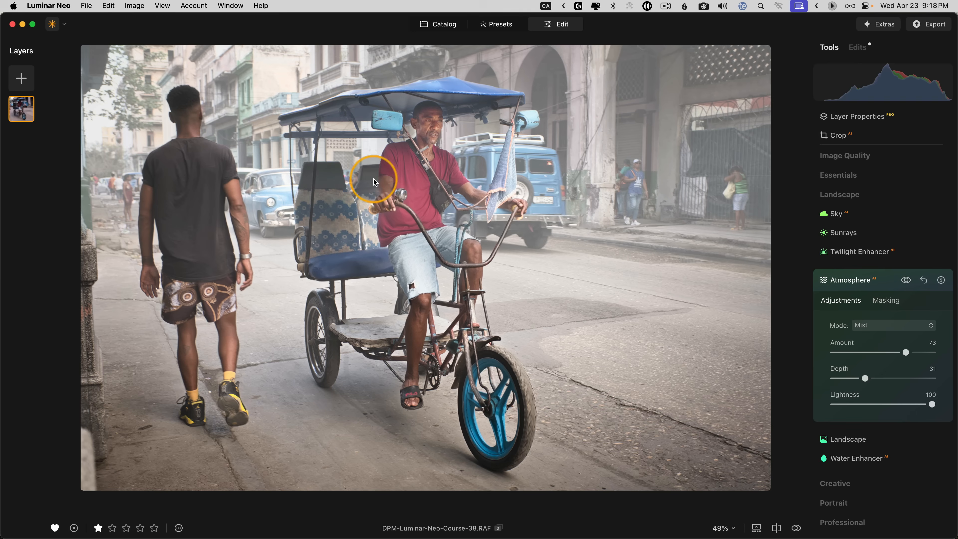
pyautogui.moveTo(865, 378); pyautogui.dragTo(887, 378)
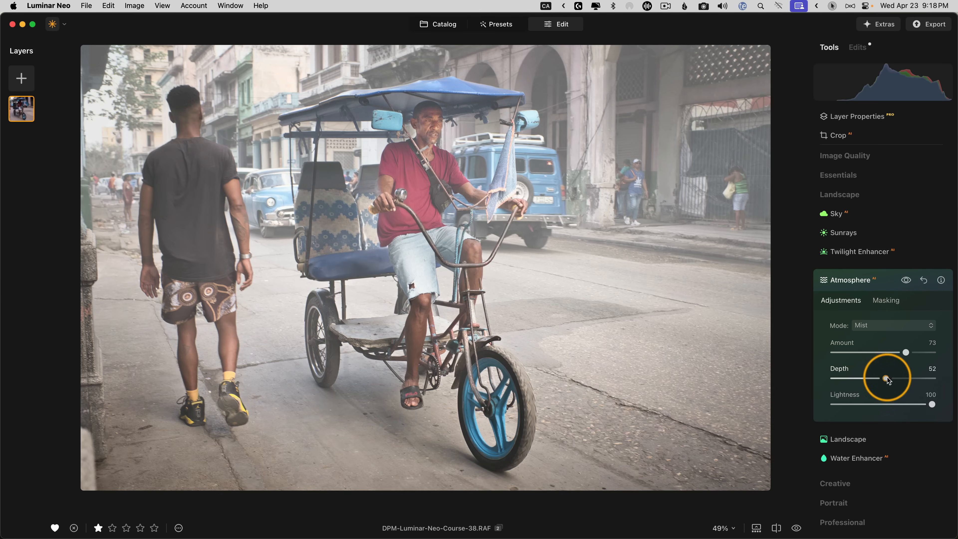
pyautogui.moveTo(889, 377); pyautogui.dragTo(922, 377)
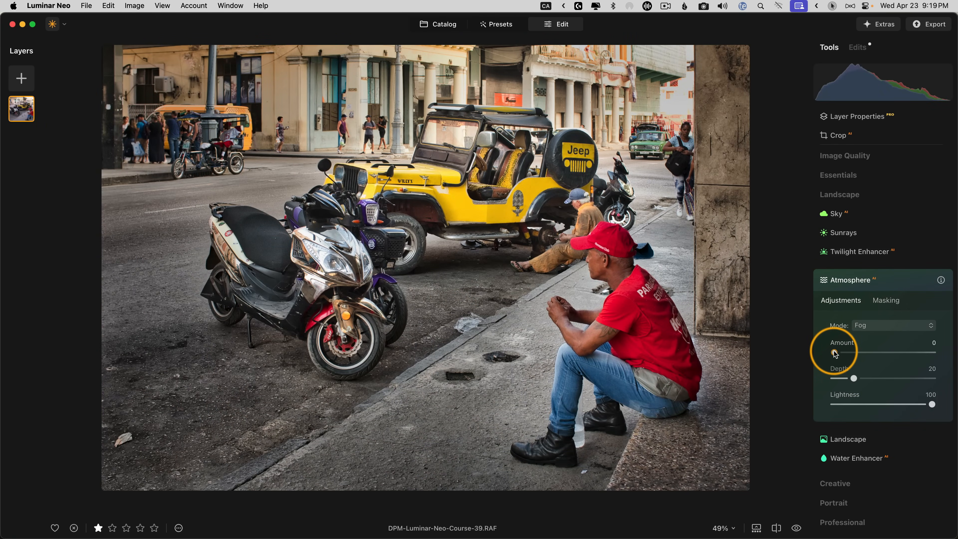
# Add strong fog at amount 81 to the Jeep street photo and test high and zero depths.
pyautogui.moveTo(821, 353); pyautogui.dragTo(918, 353)
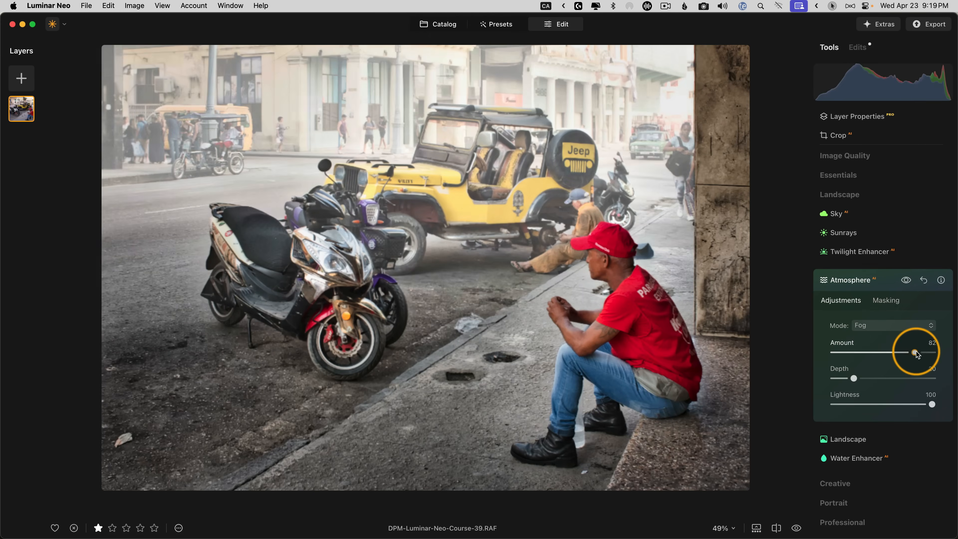
pyautogui.moveTo(914, 352); pyautogui.dragTo(915, 352)
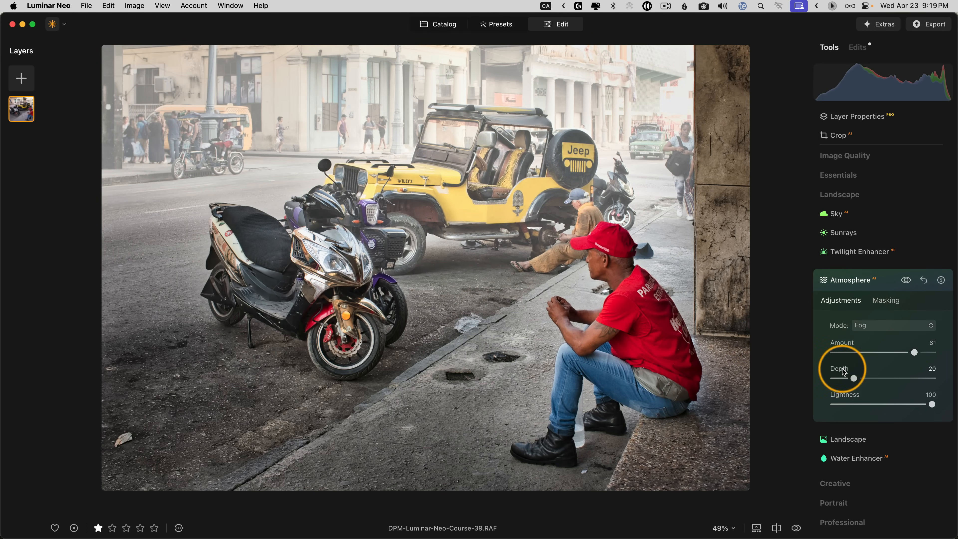
pyautogui.moveTo(855, 378); pyautogui.dragTo(865, 377)
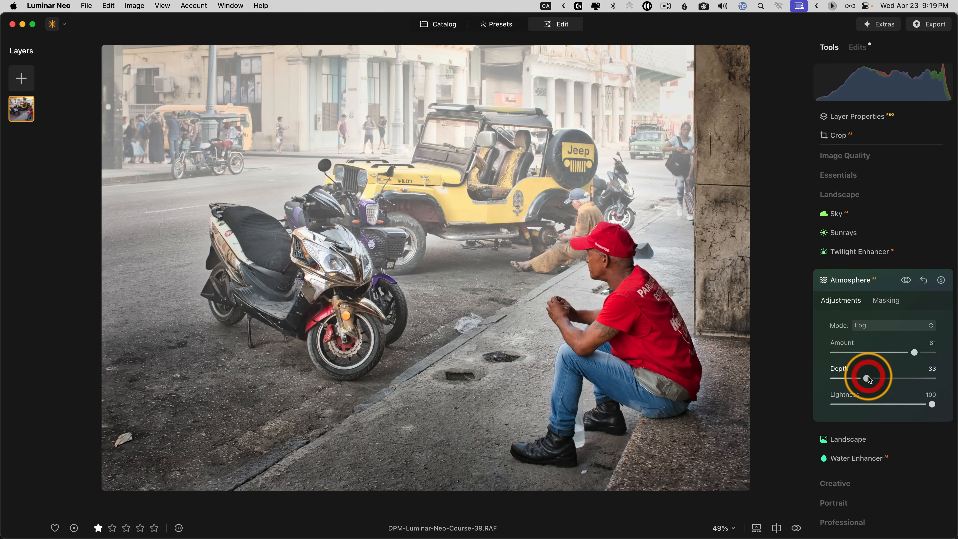
pyautogui.moveTo(862, 377); pyautogui.dragTo(870, 377)
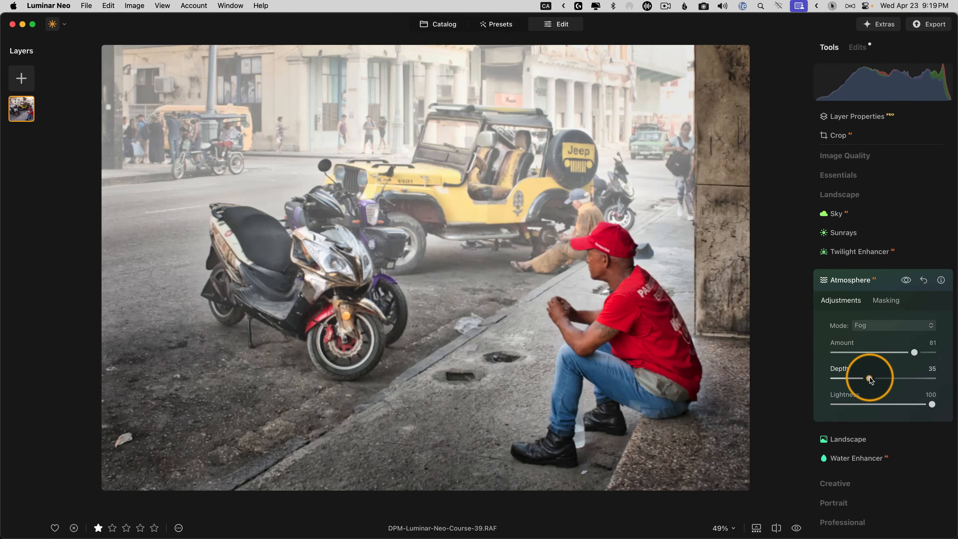
pyautogui.moveTo(876, 378); pyautogui.dragTo(898, 378)
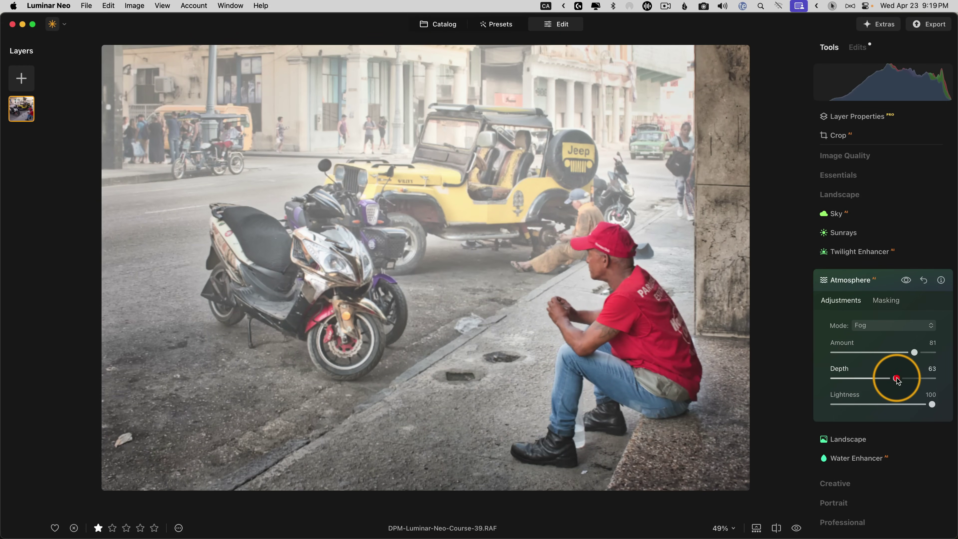
pyautogui.moveTo(895, 378); pyautogui.dragTo(861, 377)
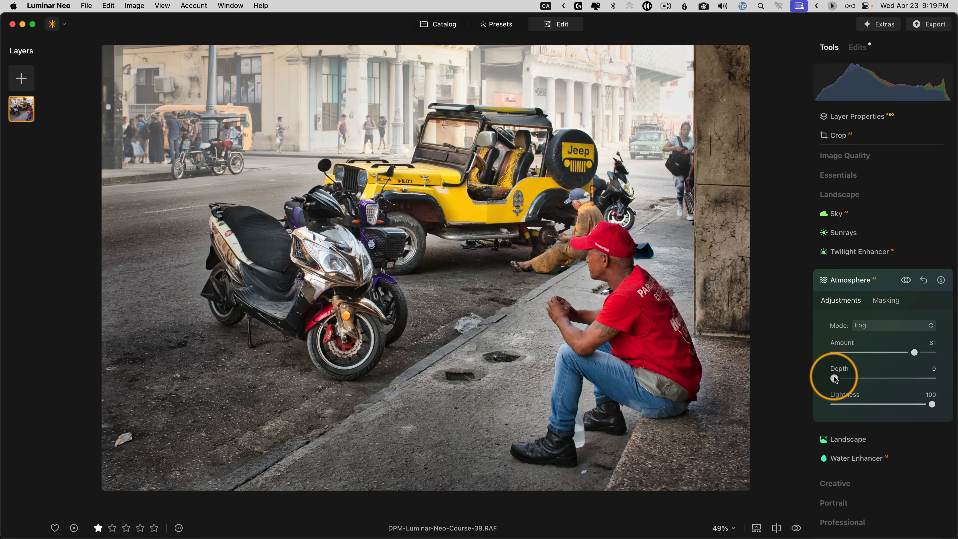
# Settle the fog depth at 19 and collapse the Atmosphere settings.
pyautogui.moveTo(832, 378); pyautogui.dragTo(838, 378)
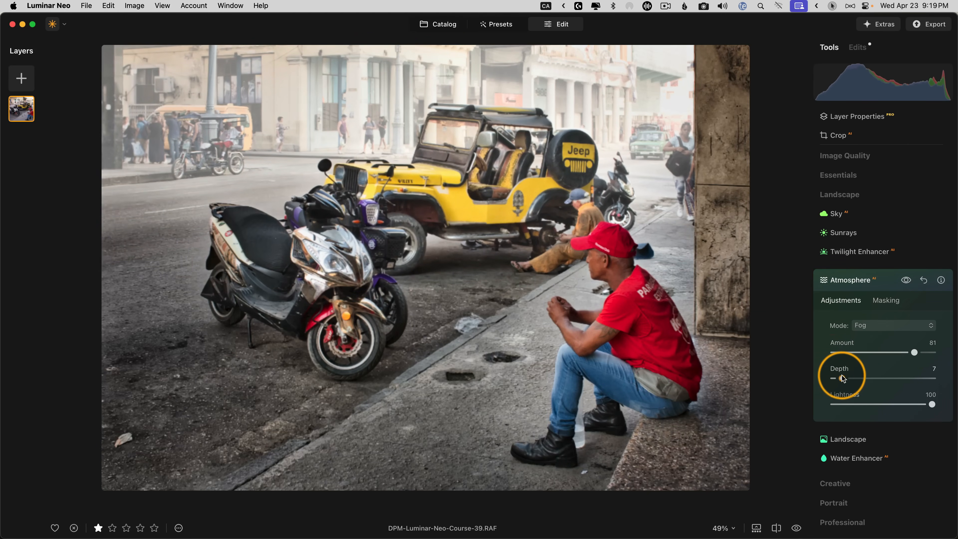
pyautogui.moveTo(850, 378); pyautogui.dragTo(841, 378)
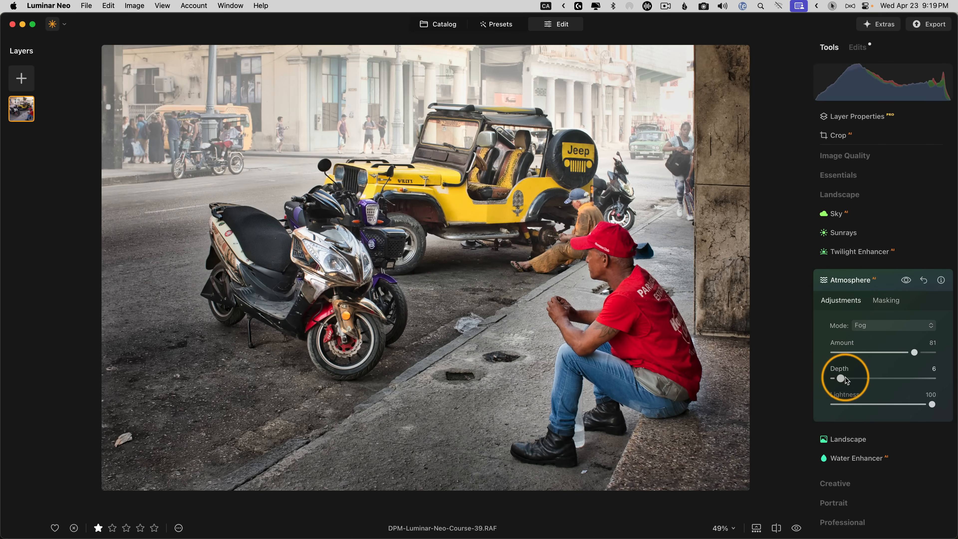
pyautogui.moveTo(840, 378); pyautogui.dragTo(852, 378)
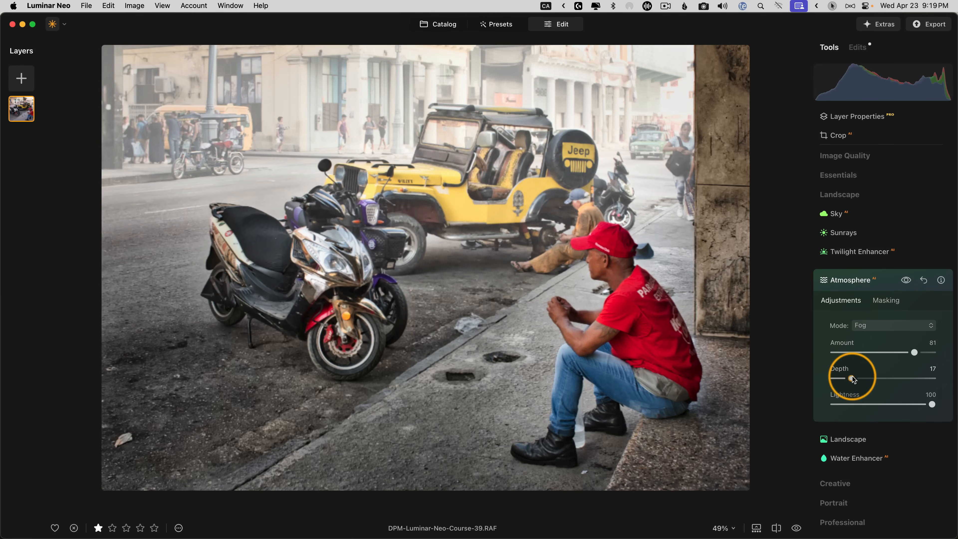
pyautogui.moveTo(855, 378); pyautogui.dragTo(862, 377)
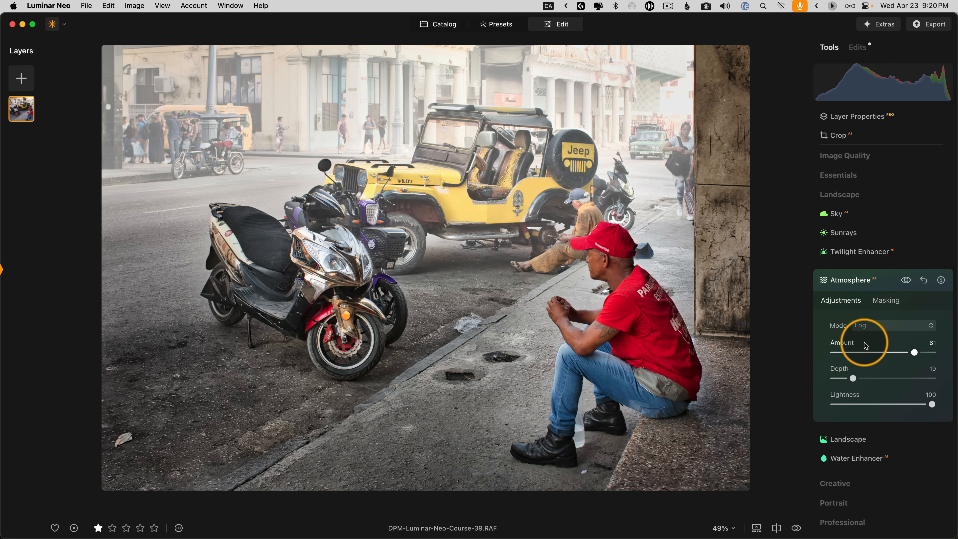
pyautogui.click(851, 280)
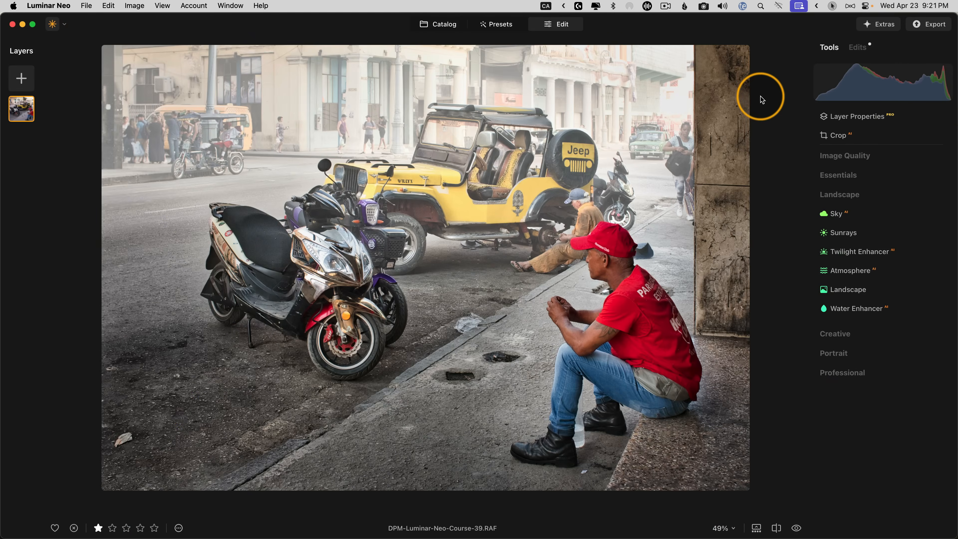
pyautogui.moveTo(761, 99)
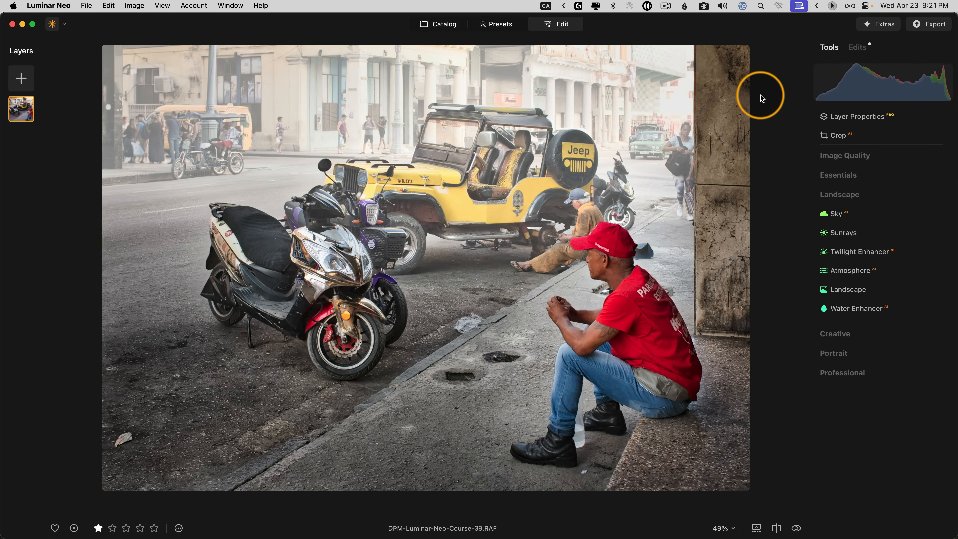
pyautogui.moveTo(933, 28)
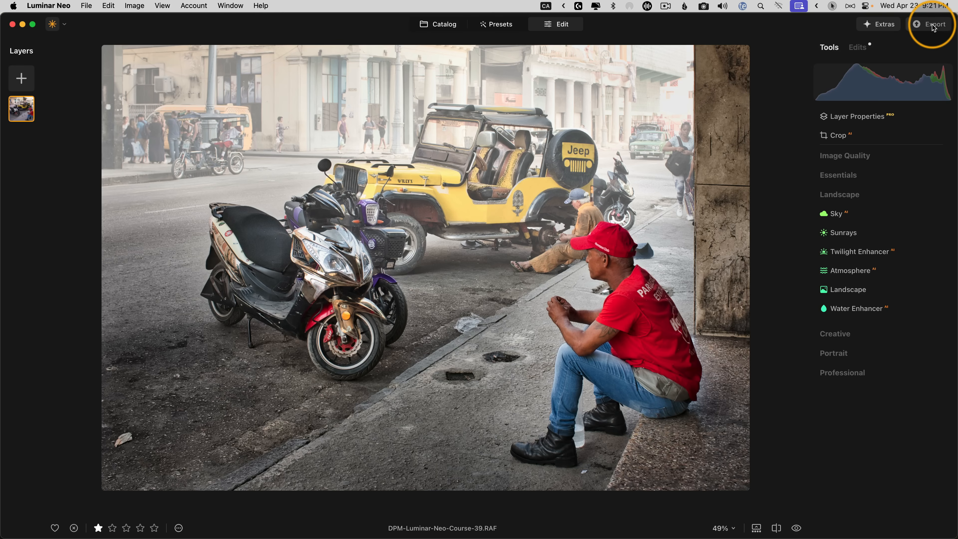
# Show the Export dropdown with its quick JPEG and TIFF presets, closing and reopening it.
pyautogui.click(935, 24)
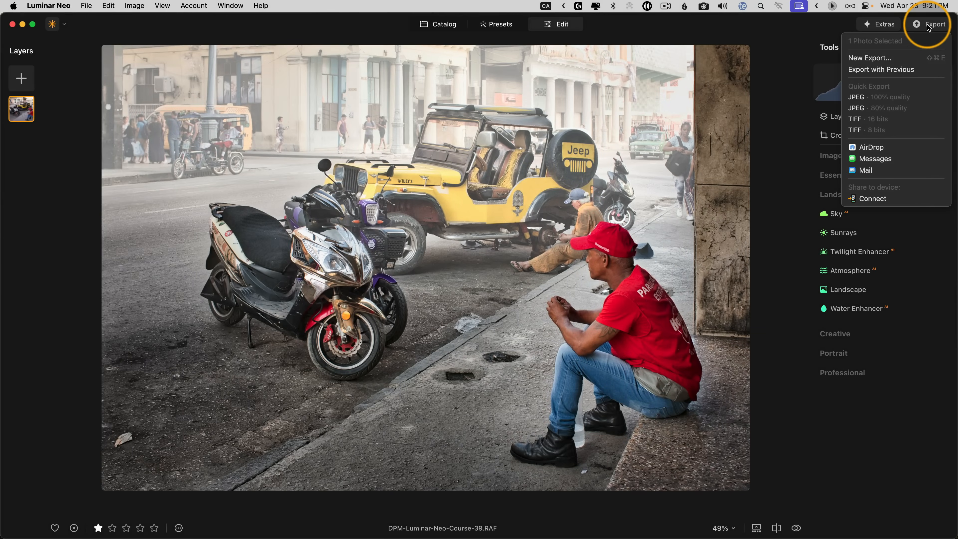
pyautogui.moveTo(902, 74)
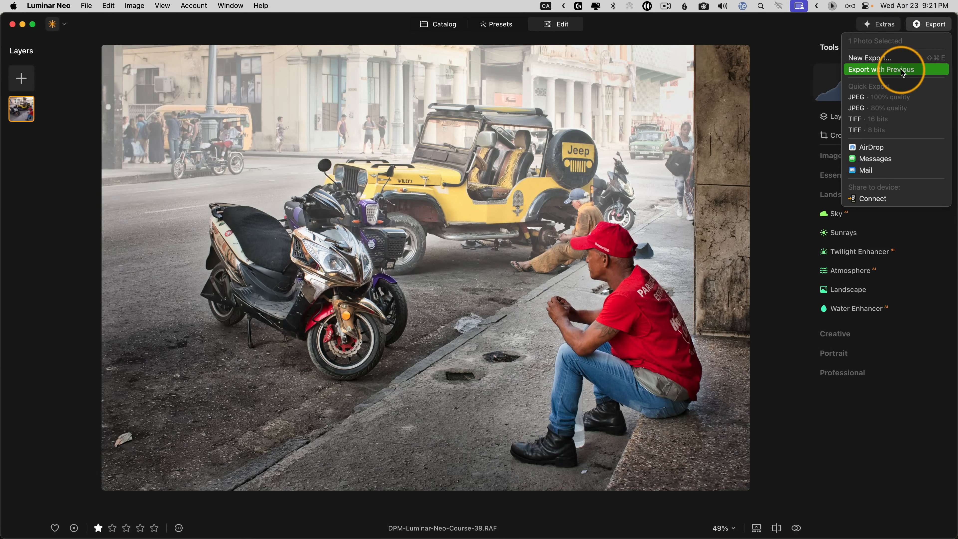
pyautogui.moveTo(925, 74)
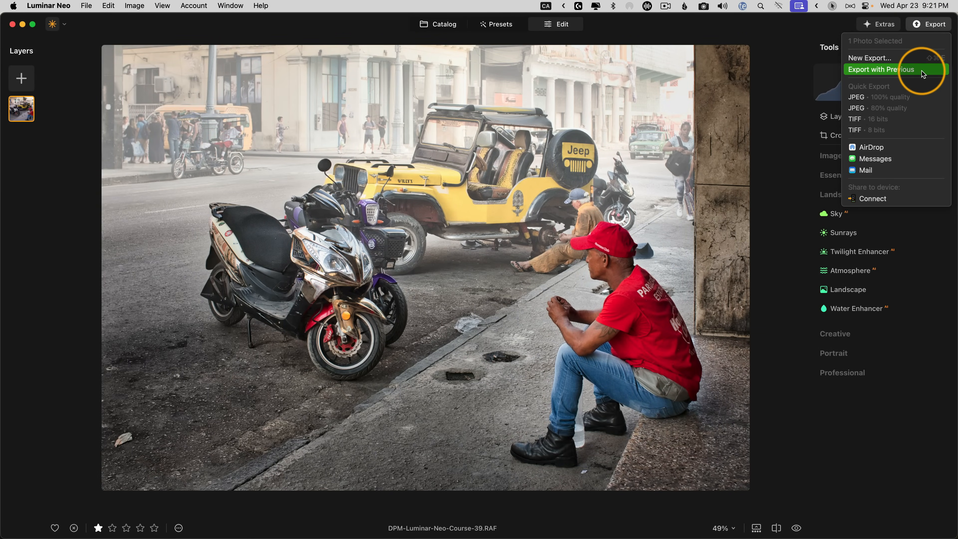
pyautogui.moveTo(892, 73)
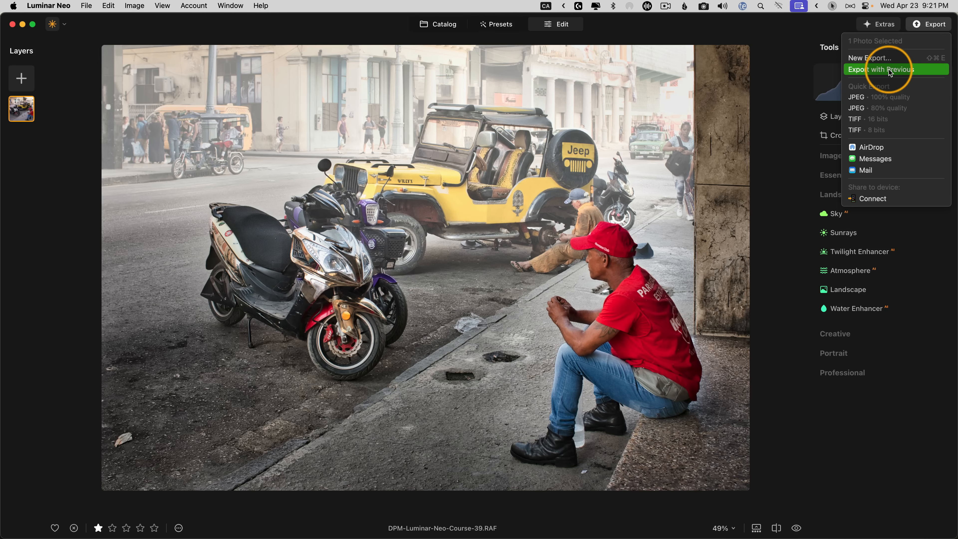
pyautogui.click(880, 69)
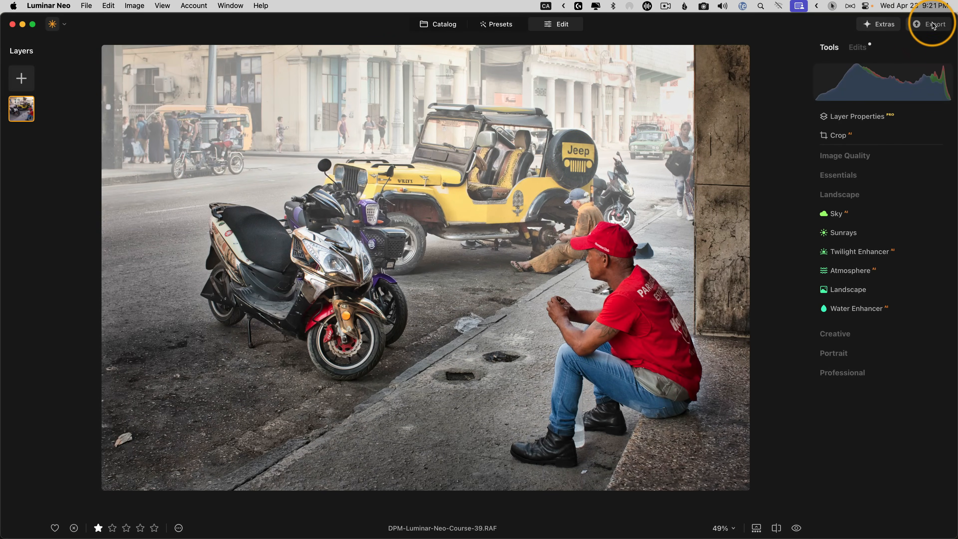
pyautogui.click(932, 24)
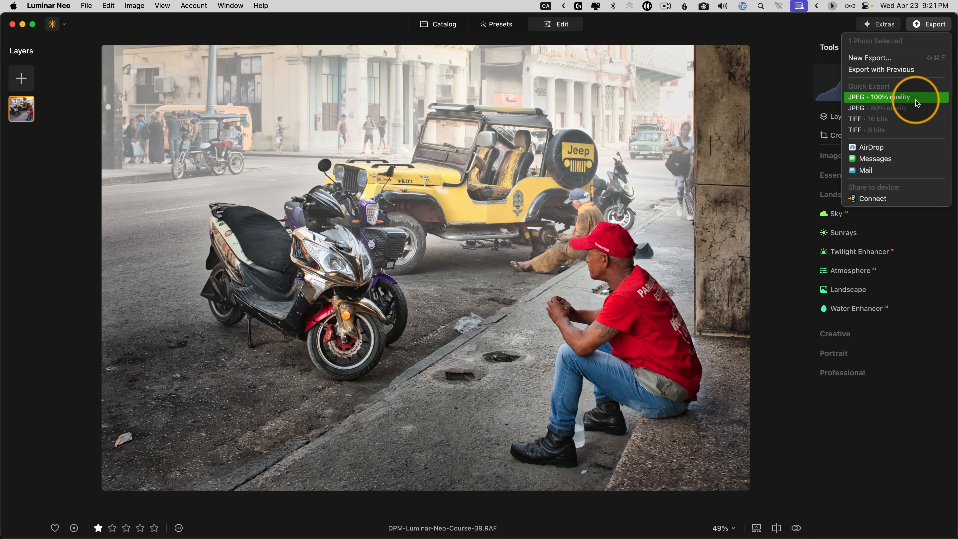
pyautogui.moveTo(917, 116)
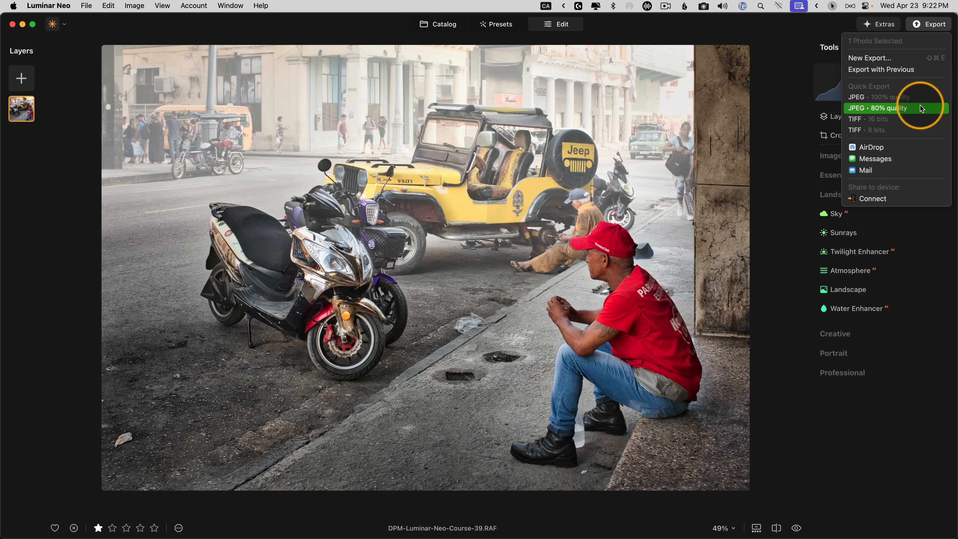
pyautogui.moveTo(921, 128)
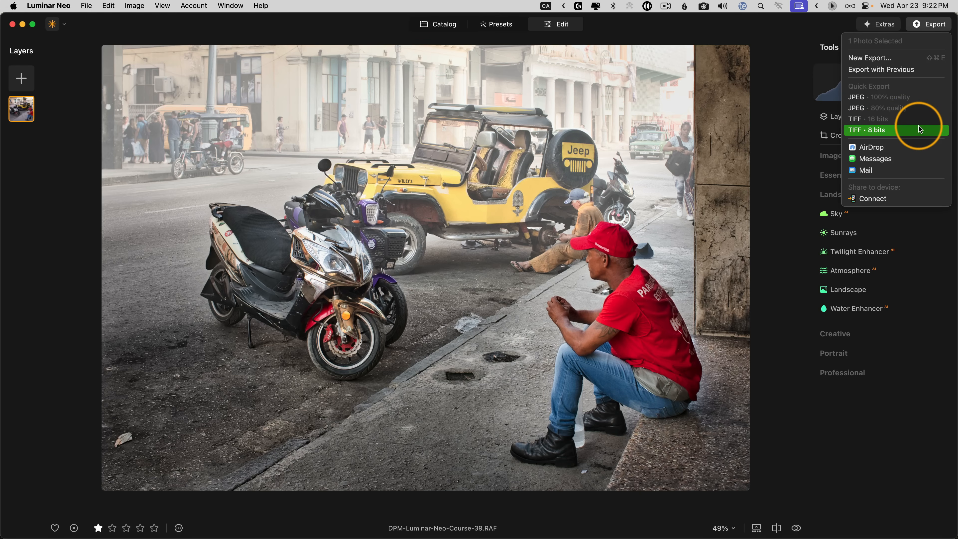
pyautogui.moveTo(899, 100)
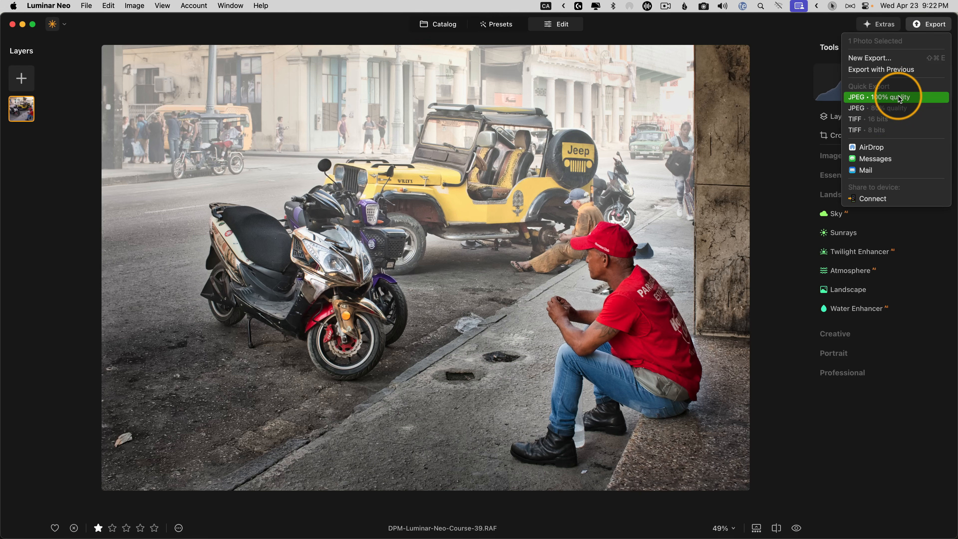
pyautogui.click(876, 97)
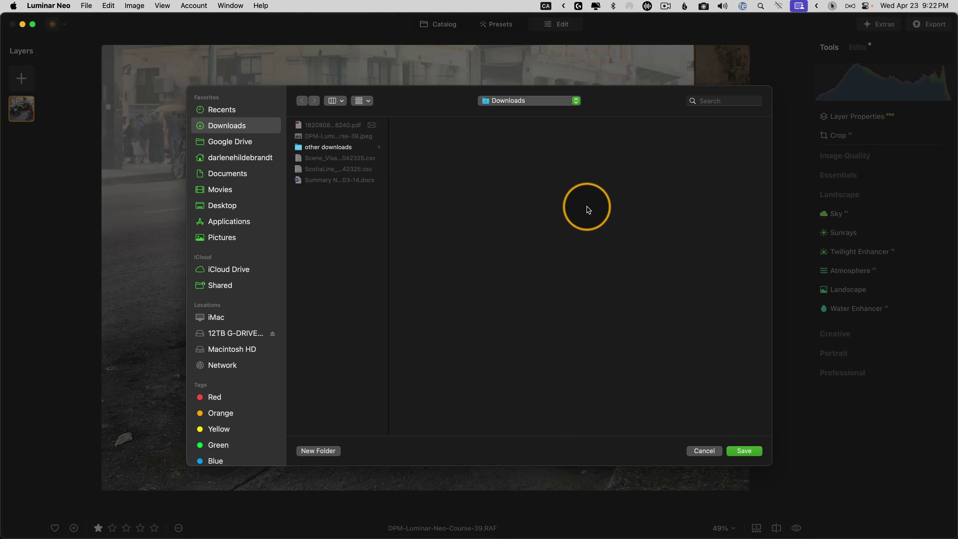
pyautogui.moveTo(475, 320)
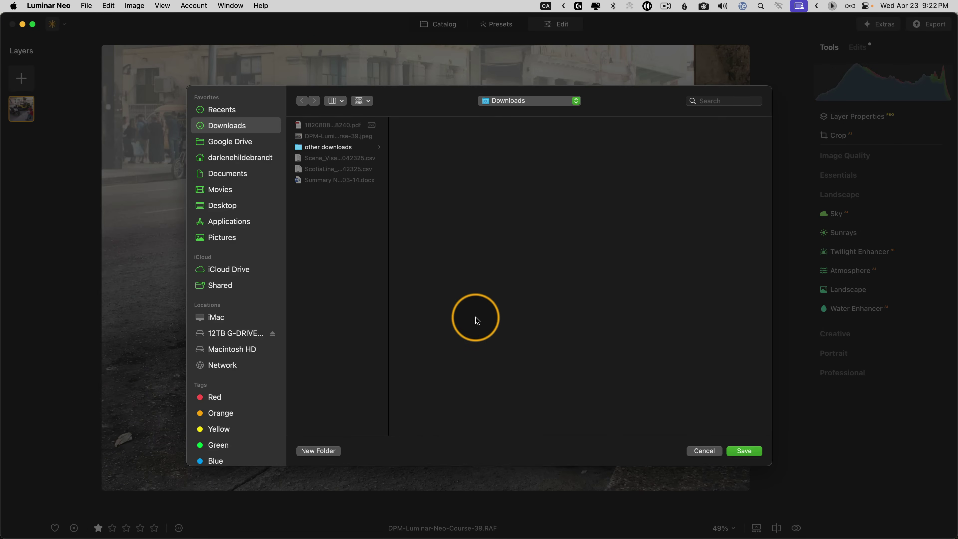
pyautogui.moveTo(696, 452)
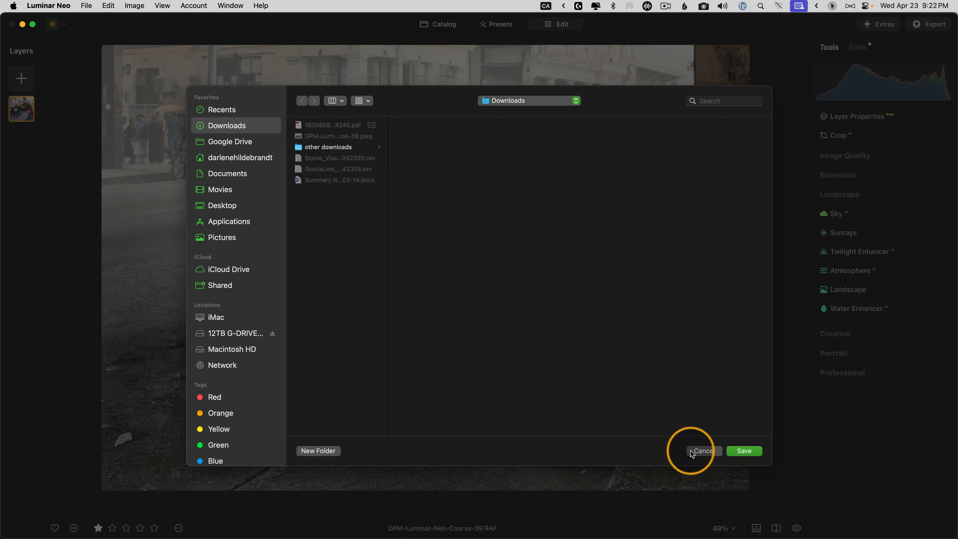
pyautogui.moveTo(699, 455)
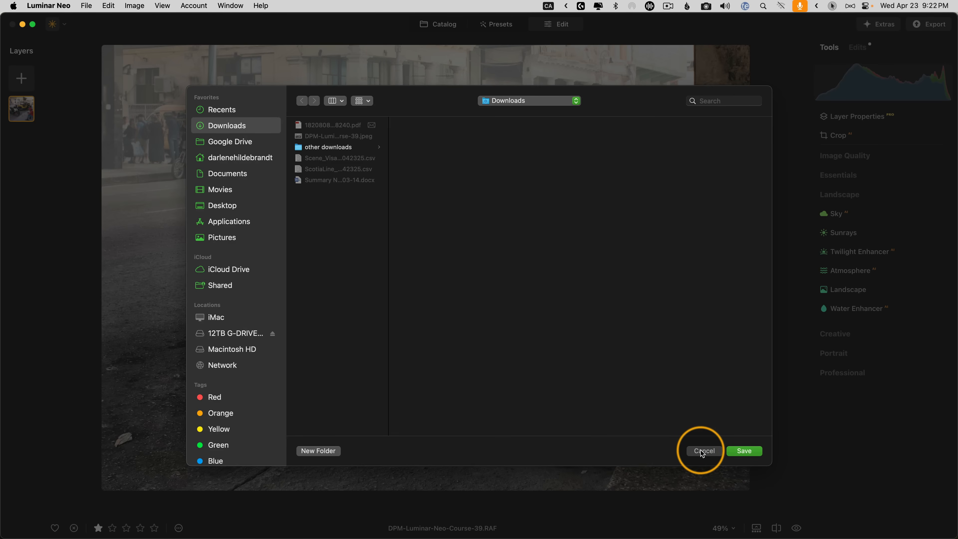
pyautogui.click(704, 451)
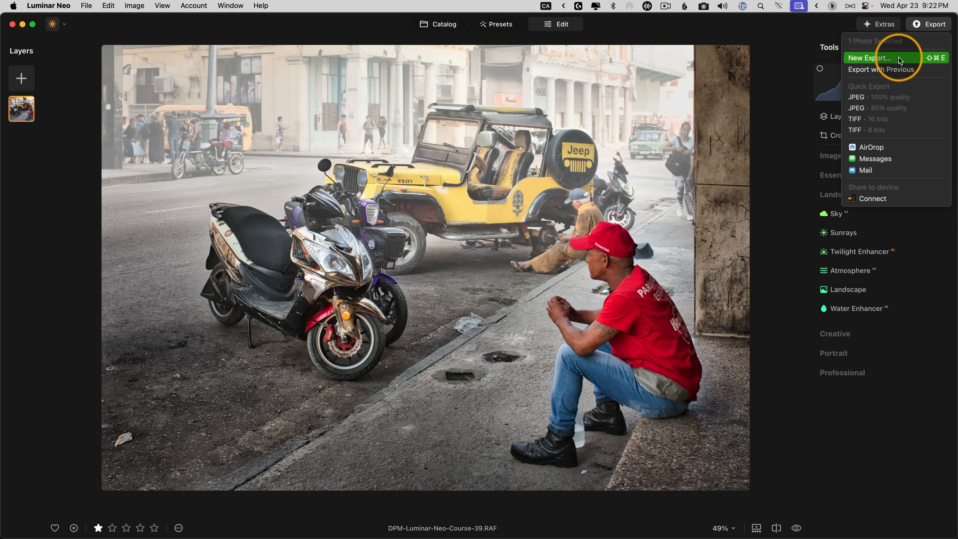
# In the full export dialog, switch the file format to DNG.
pyautogui.click(869, 58)
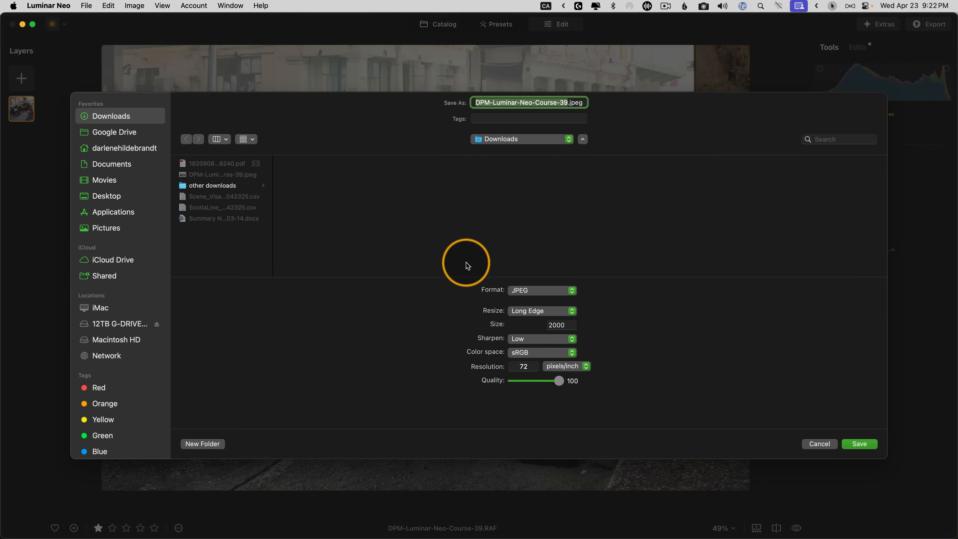
pyautogui.moveTo(634, 398)
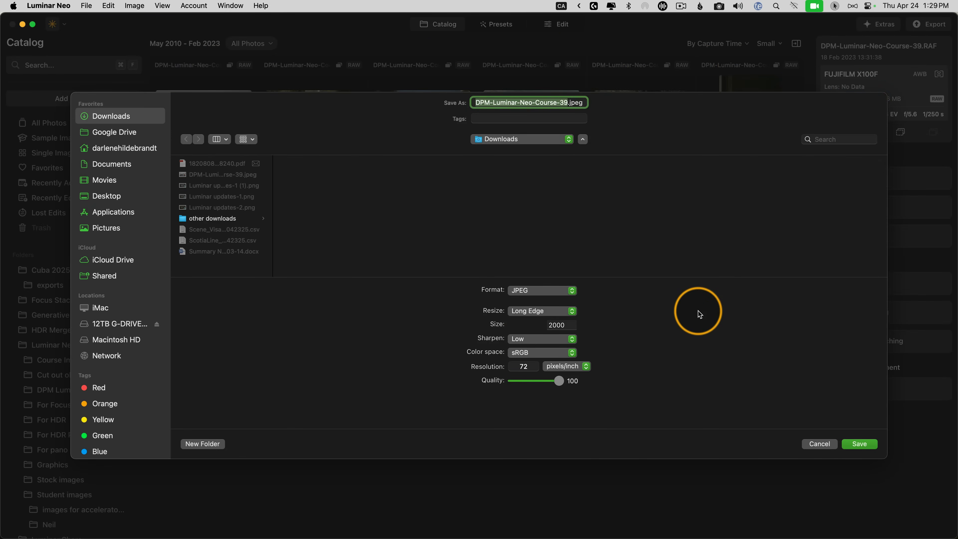
pyautogui.moveTo(681, 315)
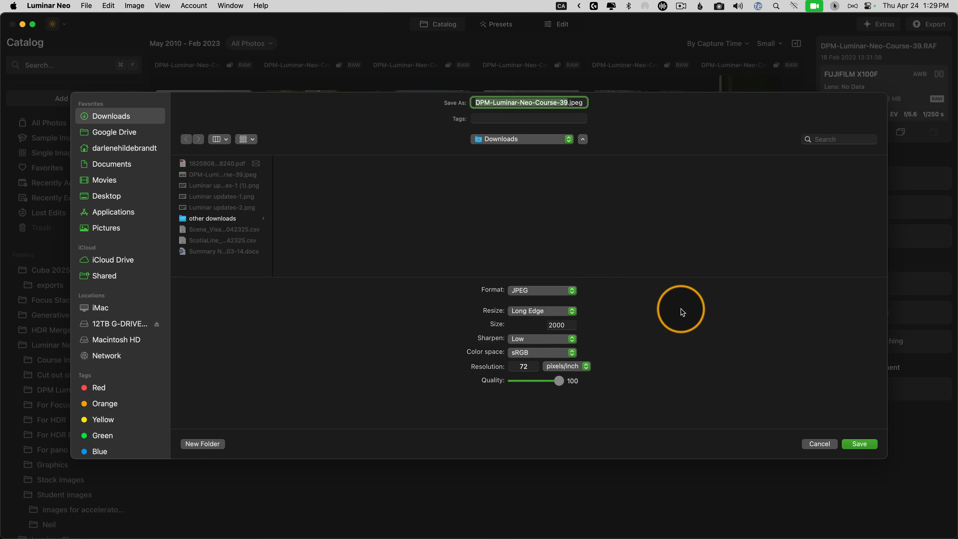
pyautogui.click(542, 290)
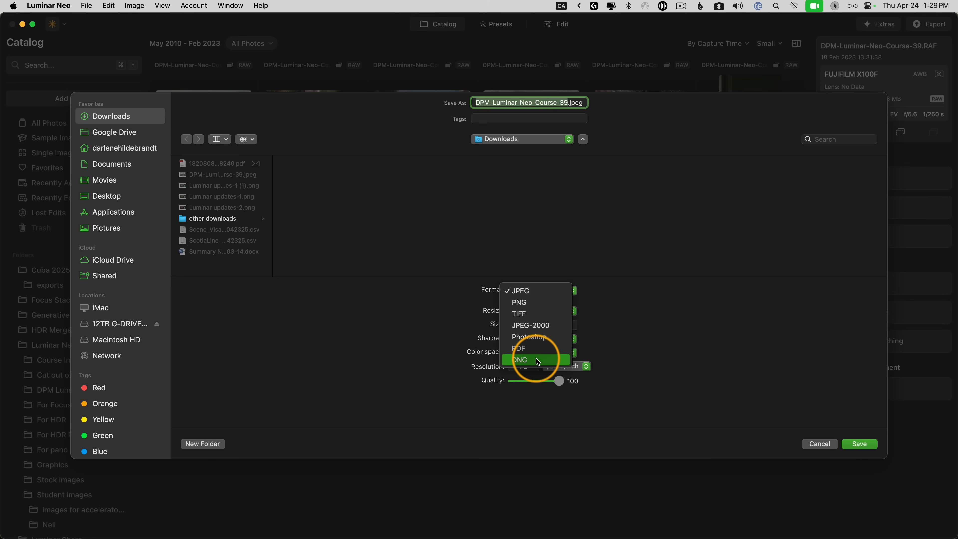
pyautogui.click(529, 360)
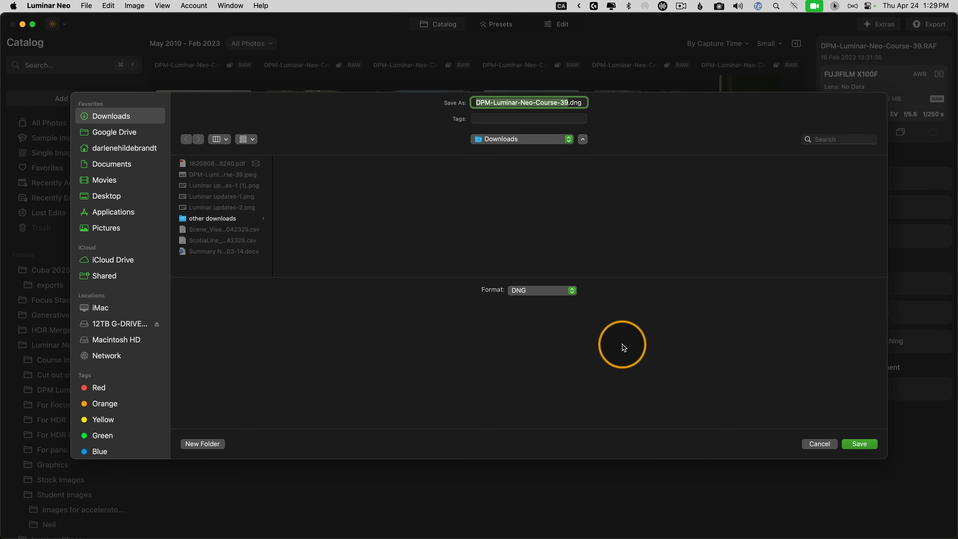
pyautogui.moveTo(760, 405)
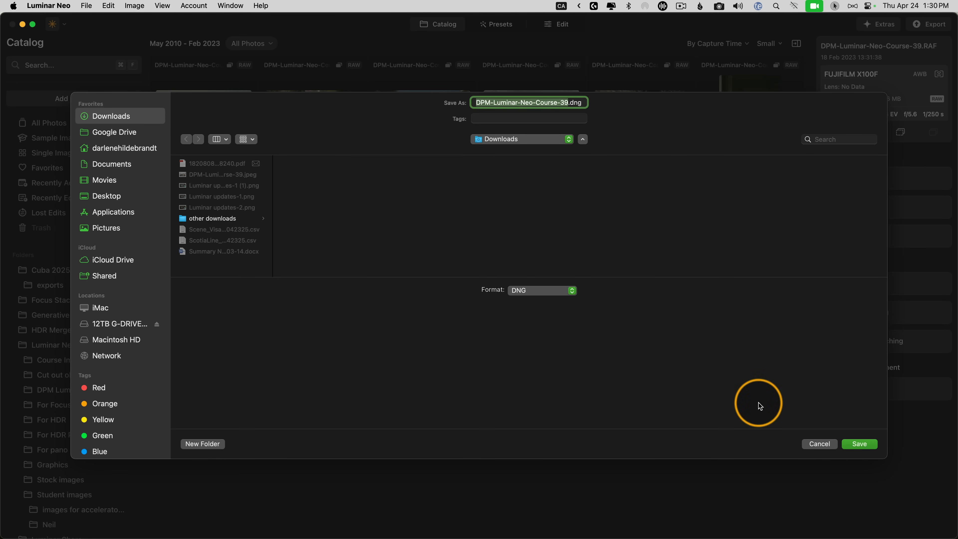
pyautogui.moveTo(755, 406)
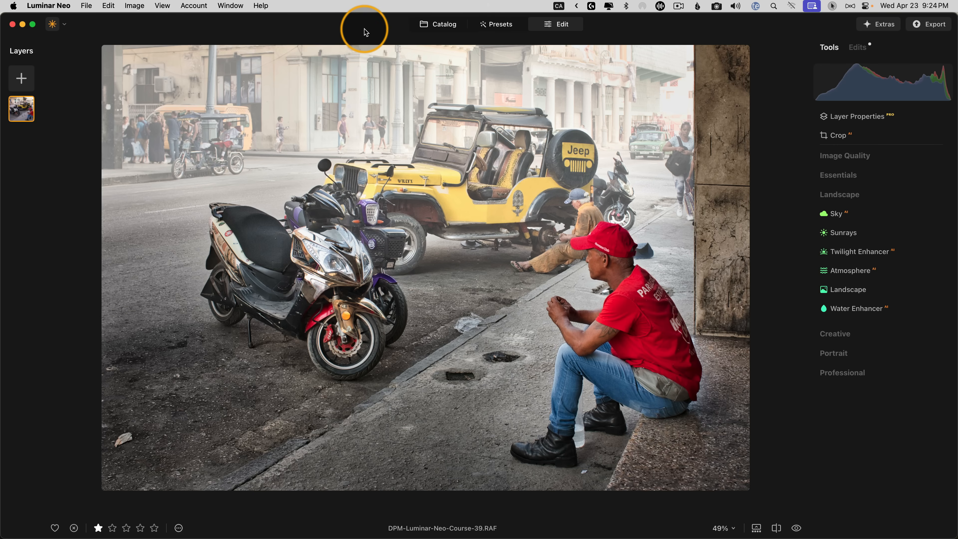
# Return to the All Photos catalog grid.
pyautogui.click(437, 24)
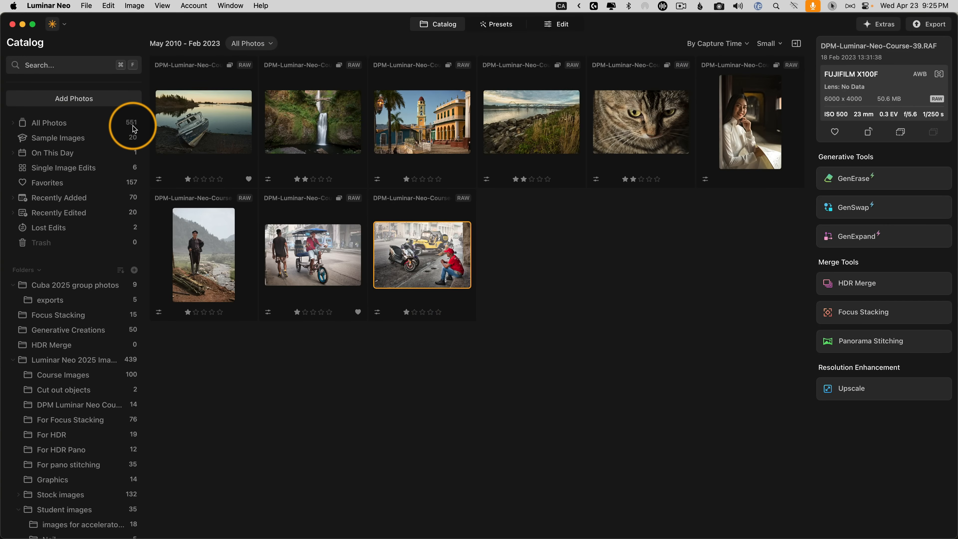
pyautogui.moveTo(114, 129)
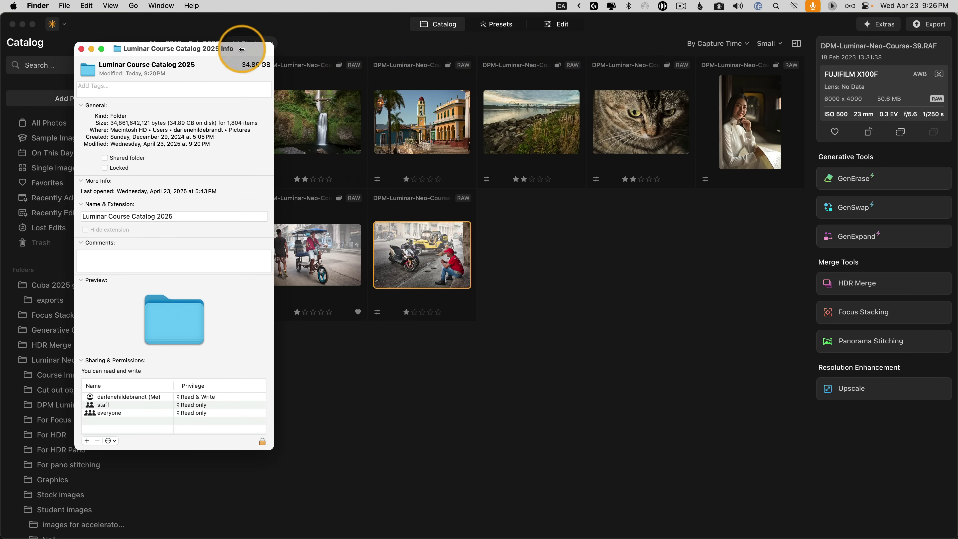
pyautogui.moveTo(310, 37)
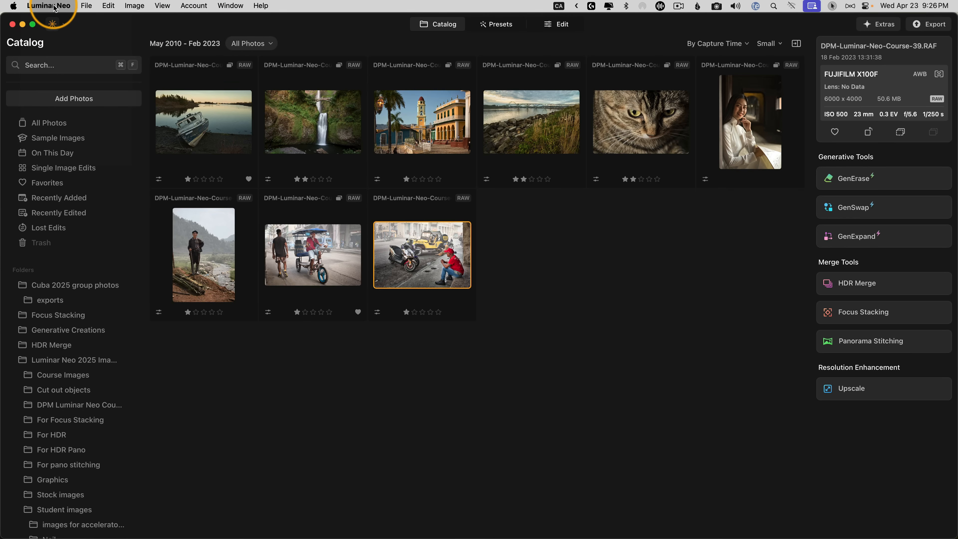
# In Preferences, clear the 29.94 GB catalog cache down to 0 GB.
pyautogui.click(49, 5)
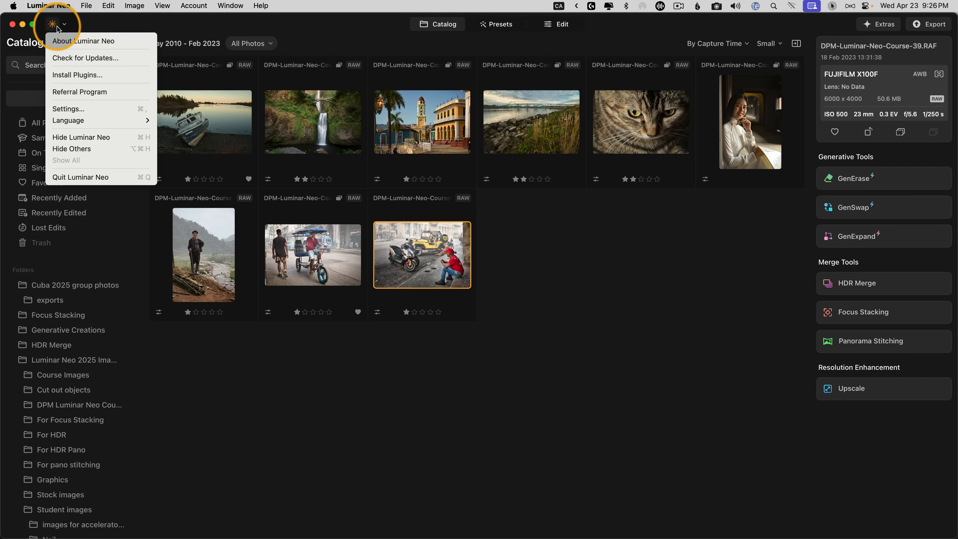
pyautogui.moveTo(67, 21)
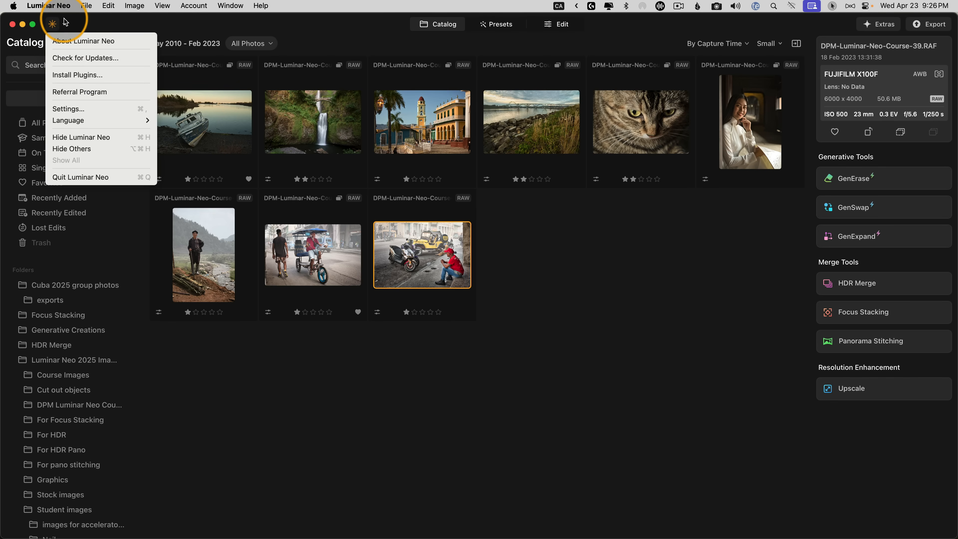
pyautogui.click(67, 108)
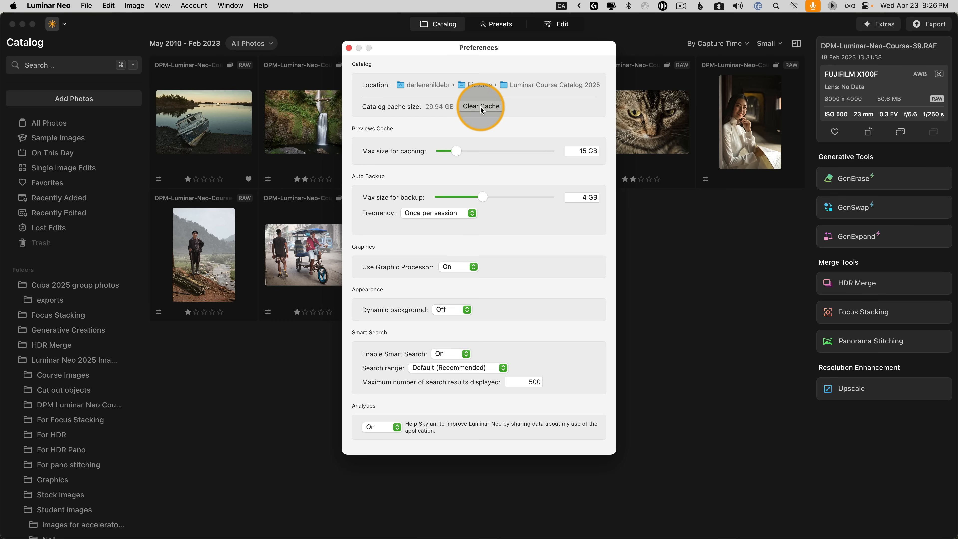
pyautogui.click(481, 106)
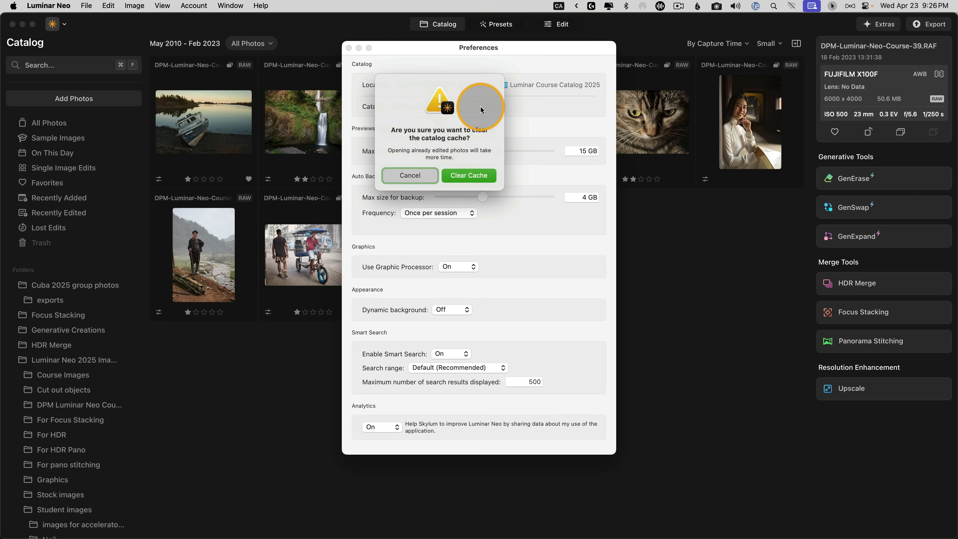
pyautogui.moveTo(469, 177)
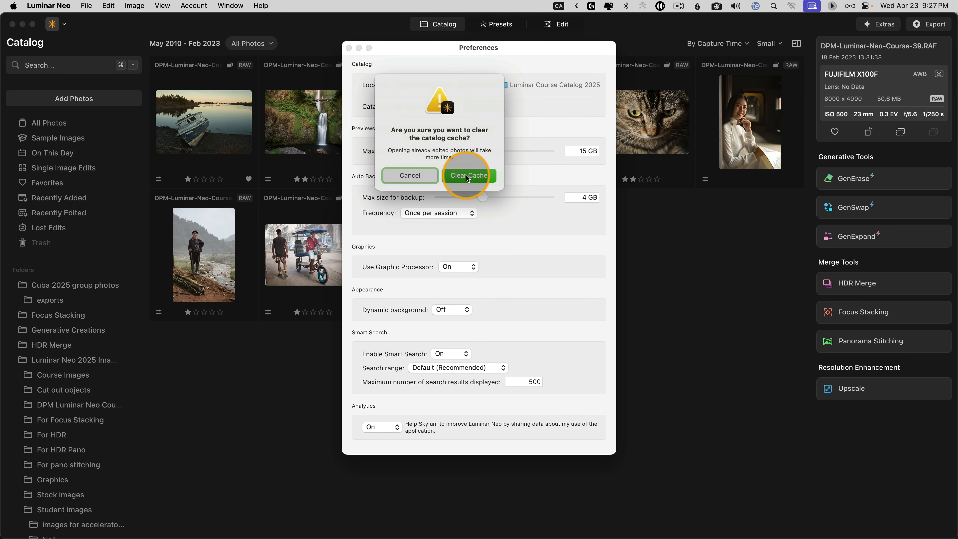
pyautogui.click(469, 175)
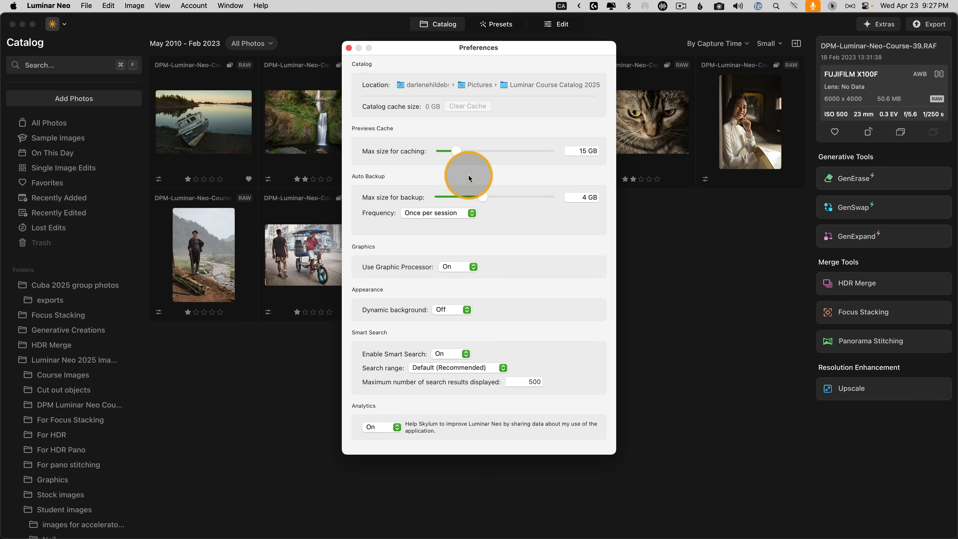
pyautogui.moveTo(416, 113)
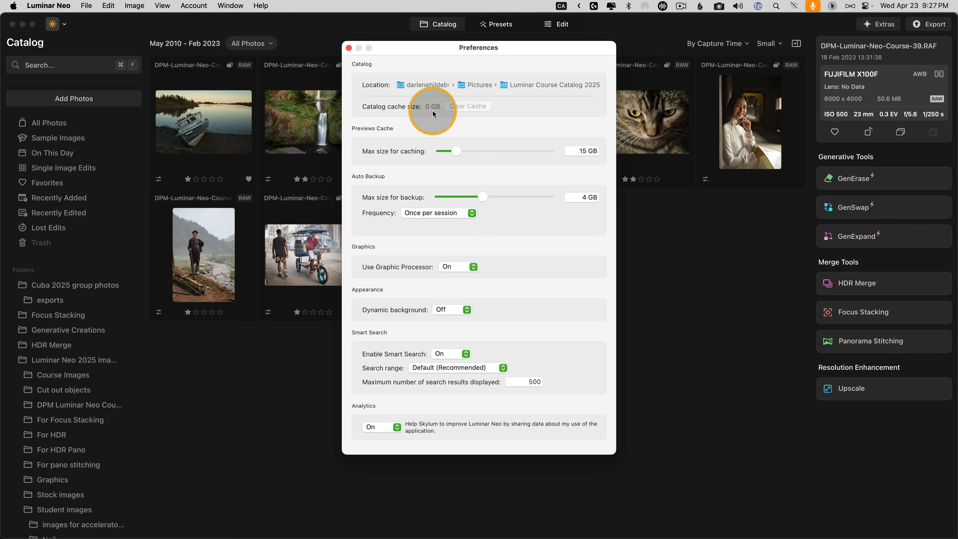
pyautogui.moveTo(348, 60)
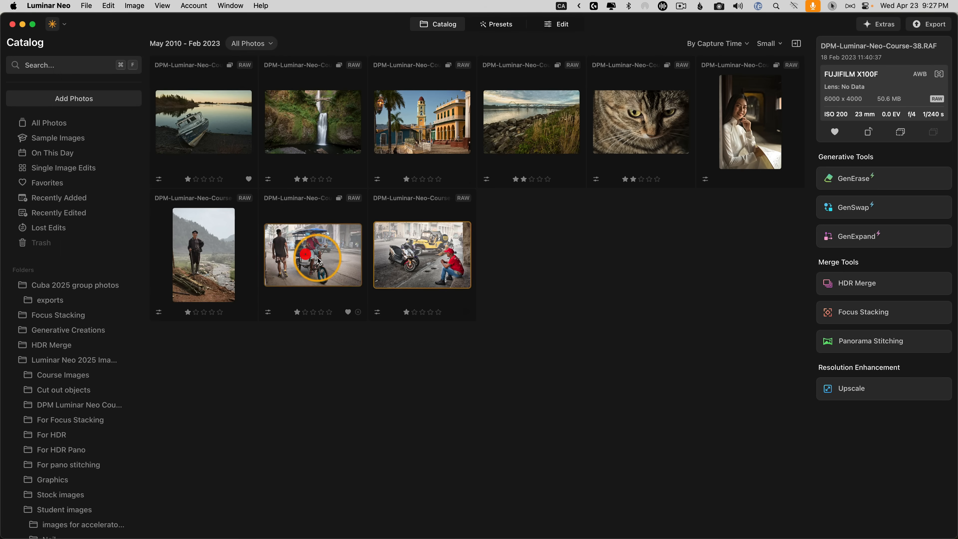
# Review the fogged bicycle-taxi photo in Edit, then open the green taxi night shot.
pyautogui.click(557, 24)
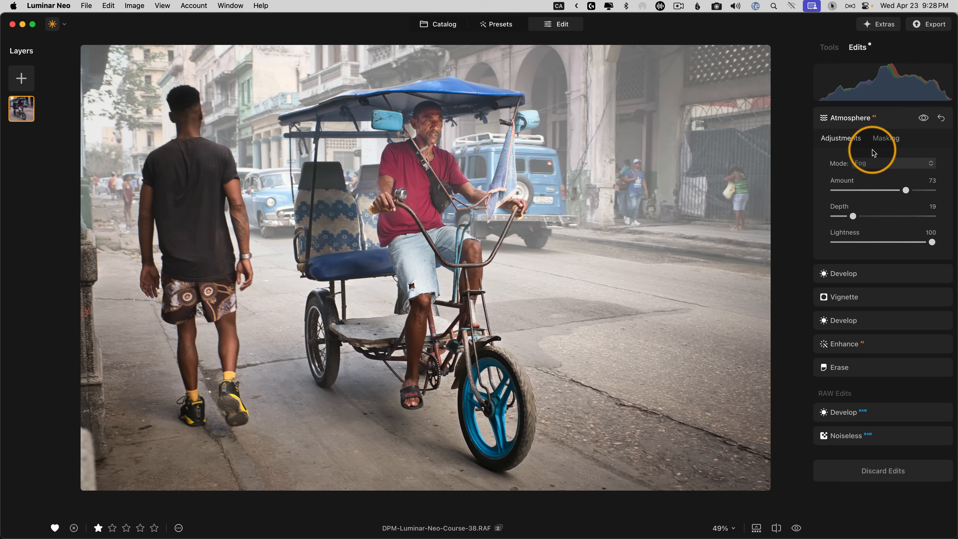
pyautogui.moveTo(833, 52)
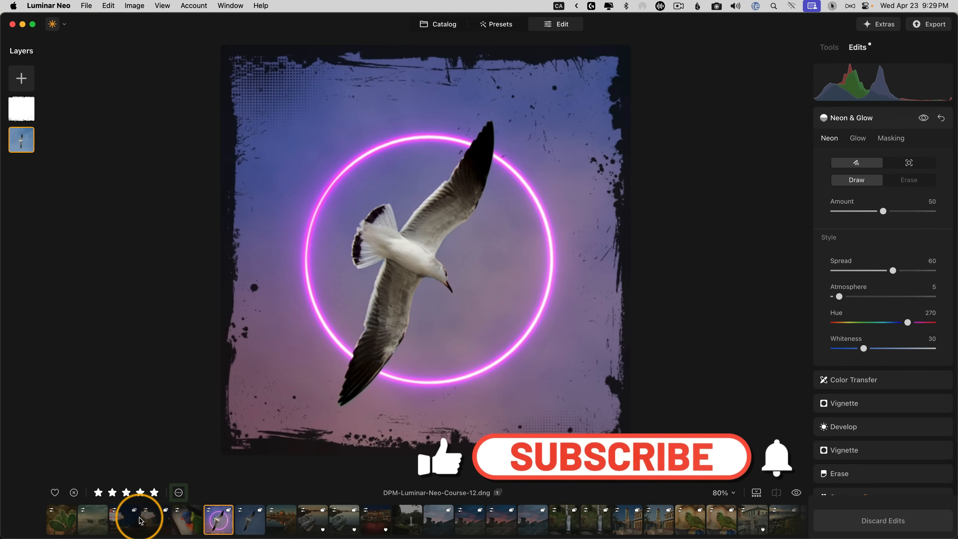
pyautogui.click(610, 460)
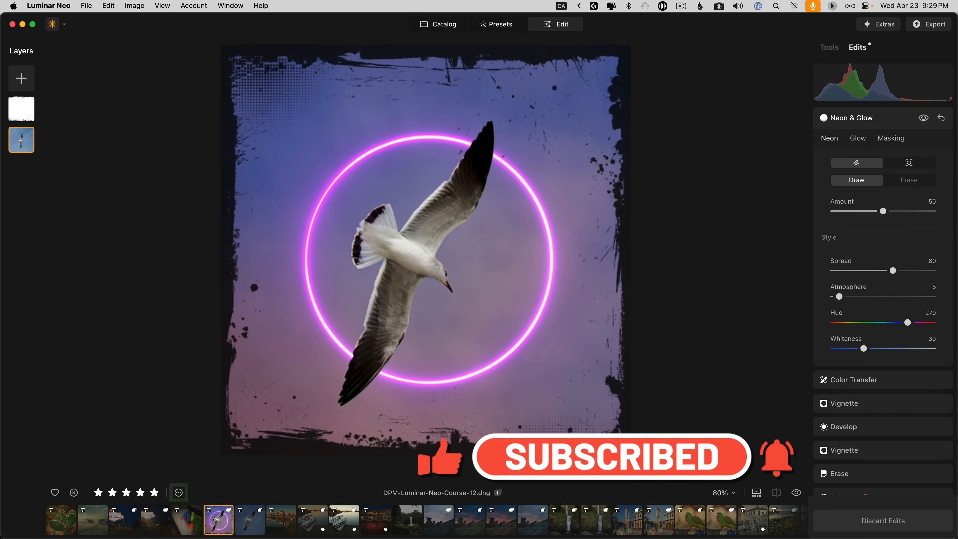
pyautogui.click(375, 520)
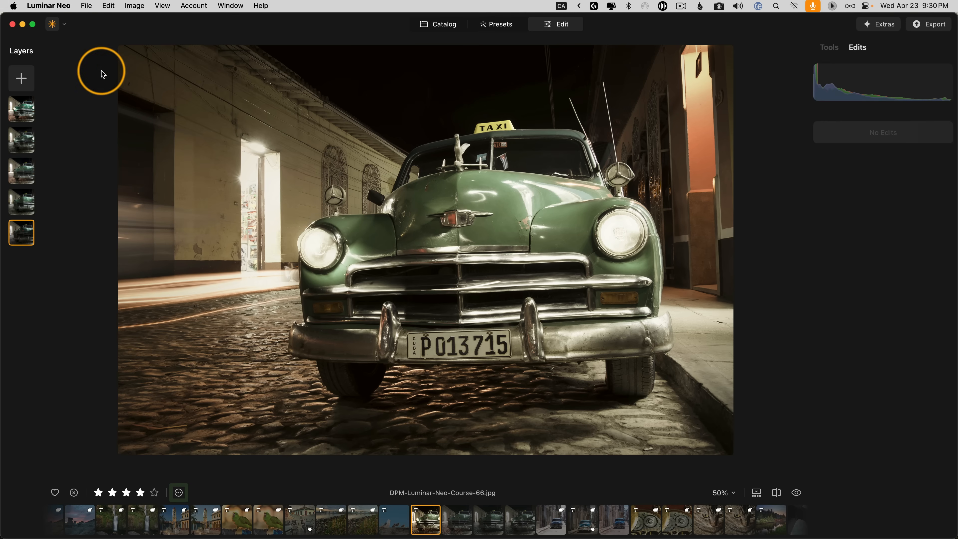
# In Preferences, lower the previews cache max size from 15 GB to 10 GB and close.
pyautogui.click(49, 6)
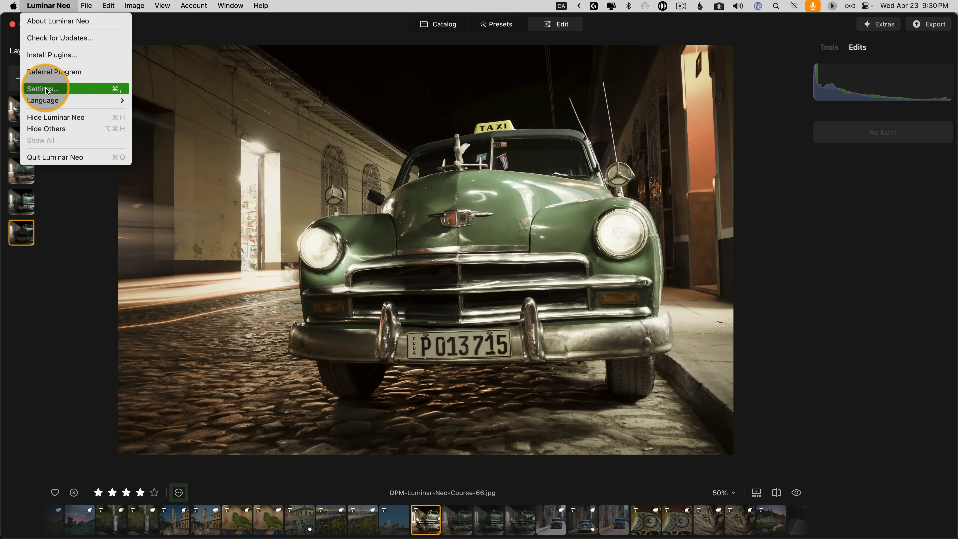
pyautogui.click(44, 89)
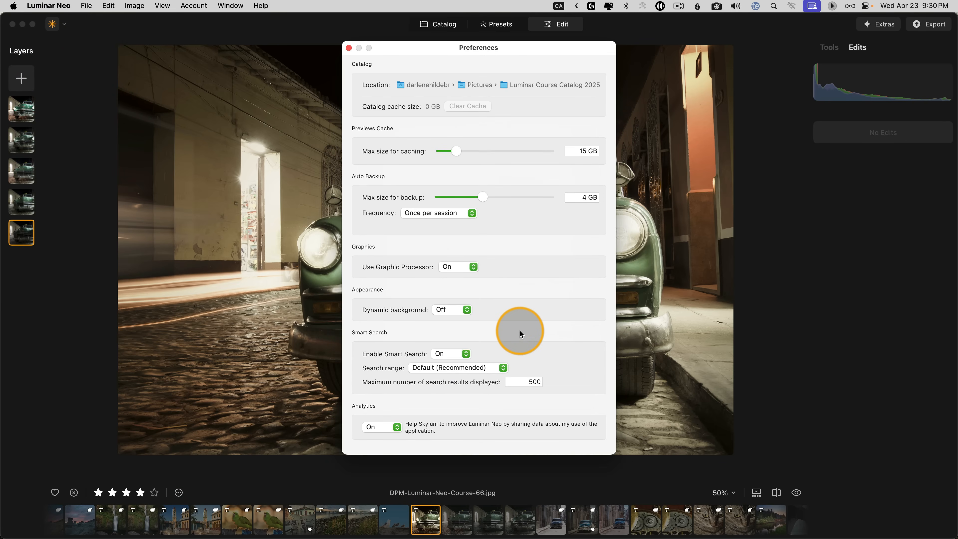
pyautogui.moveTo(487, 139)
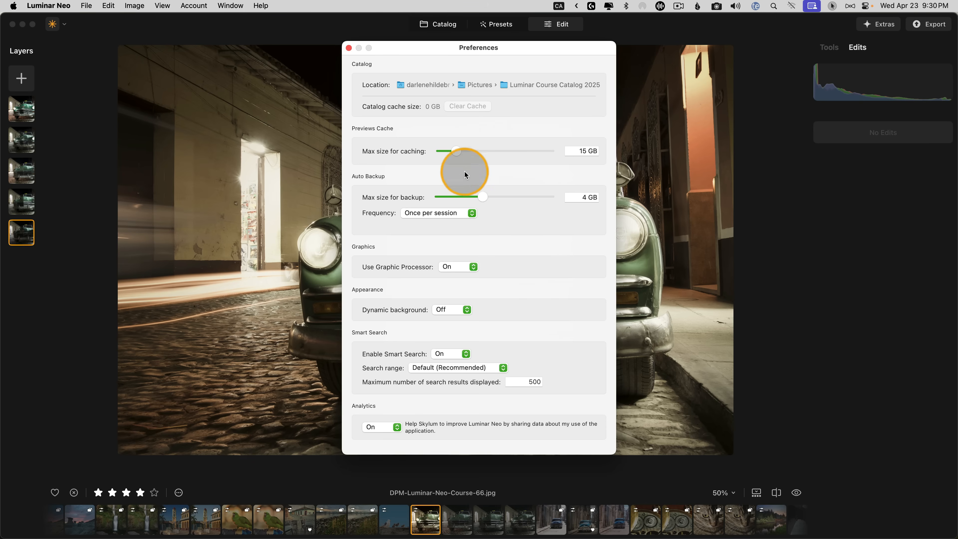
pyautogui.moveTo(465, 174); pyautogui.dragTo(479, 150)
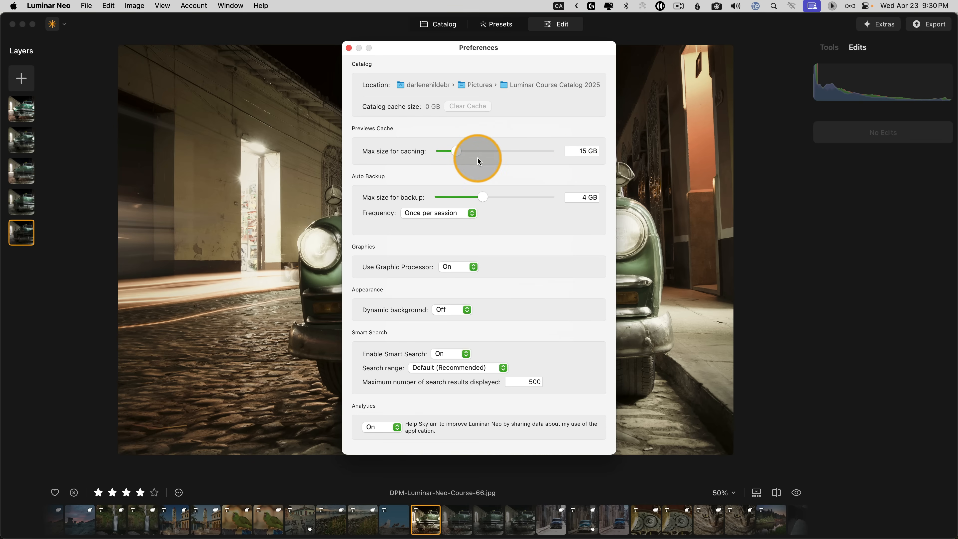
pyautogui.moveTo(476, 151); pyautogui.dragTo(452, 151)
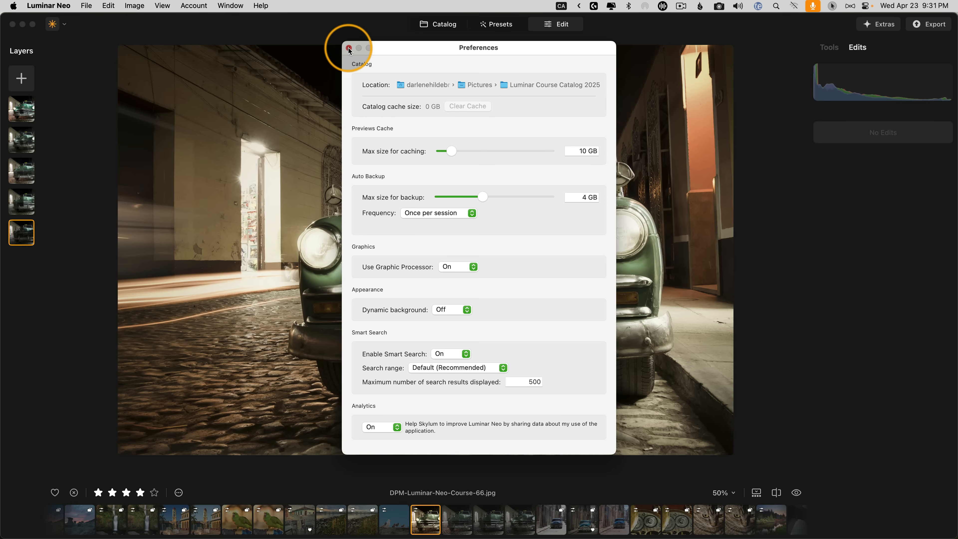
pyautogui.click(348, 47)
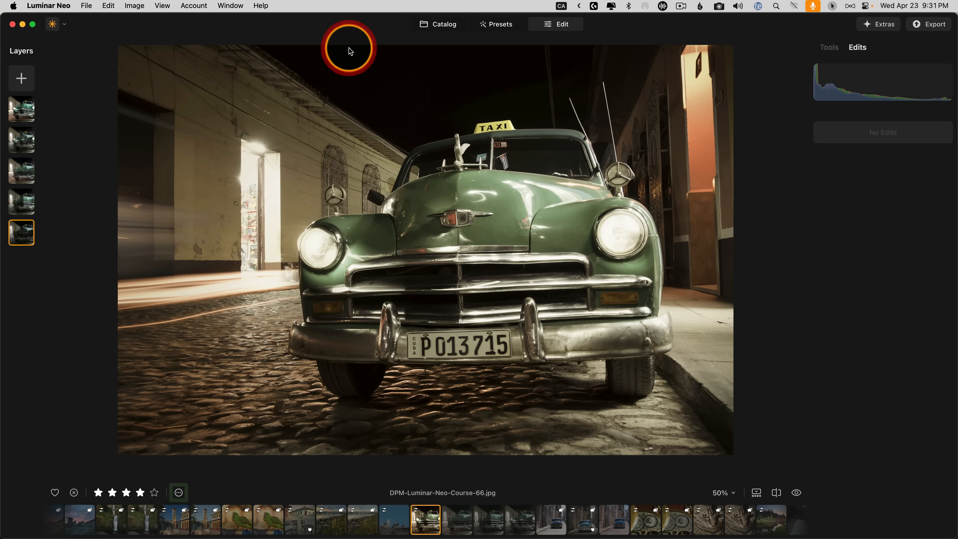